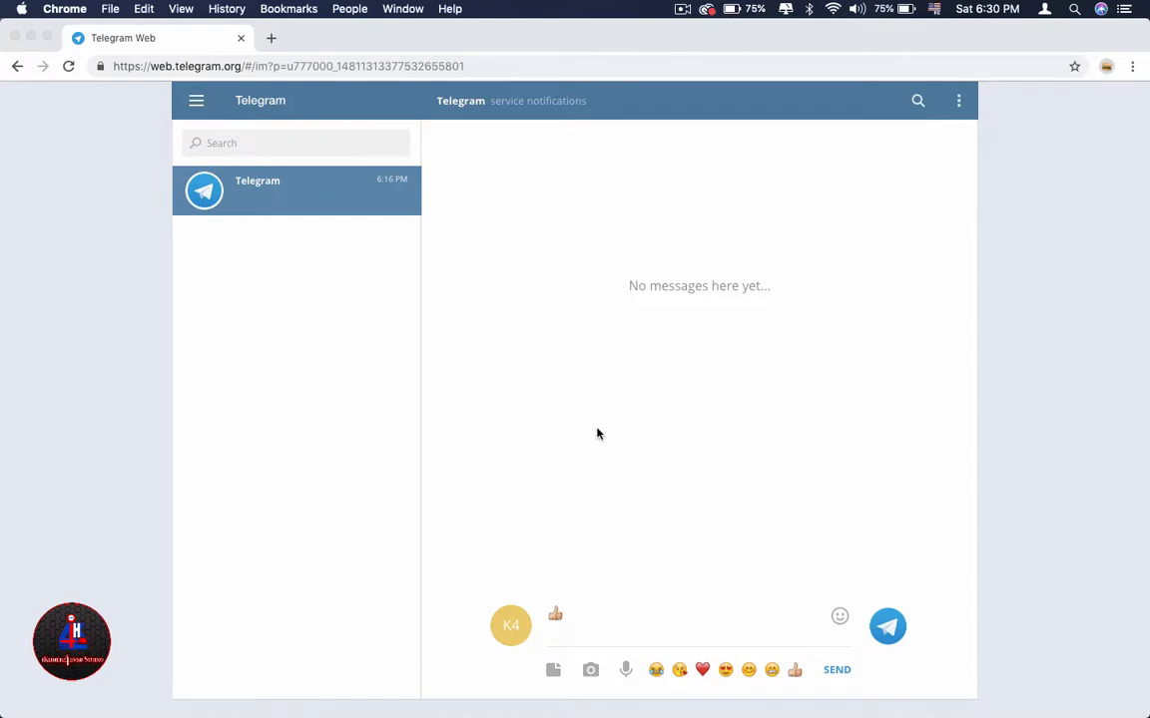
{"action": "mouse_move", "coordinate": [339, 389]}
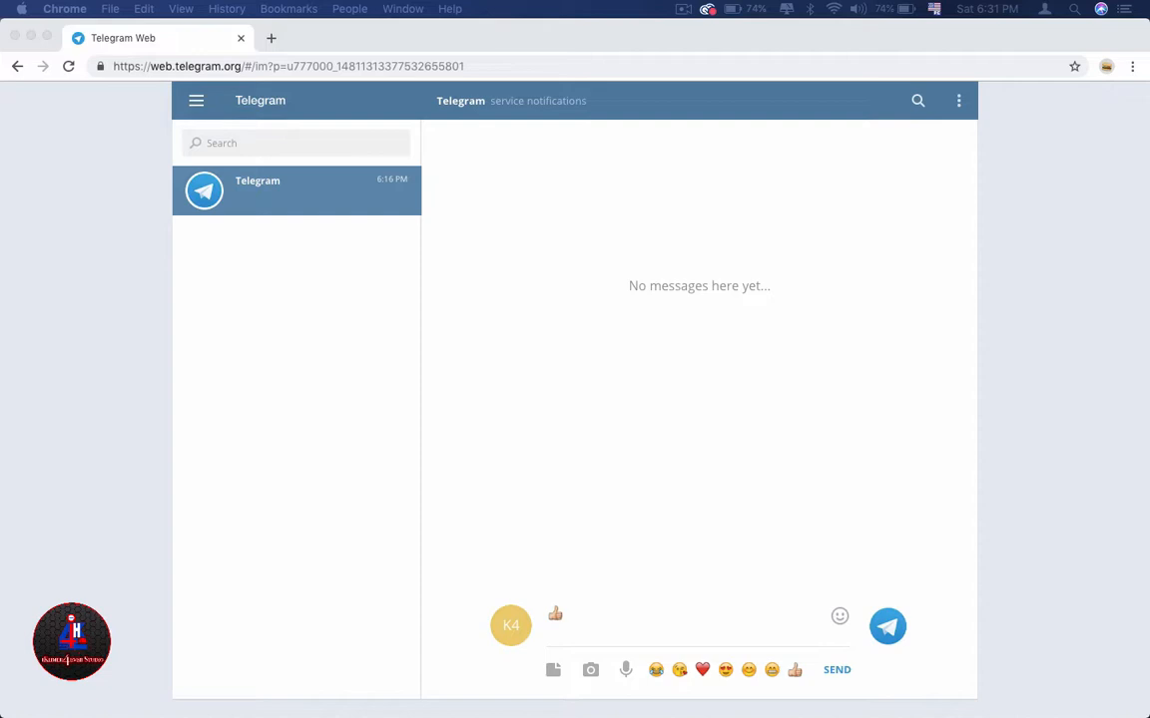
{"action": "mouse_move", "coordinate": [413, 347]}
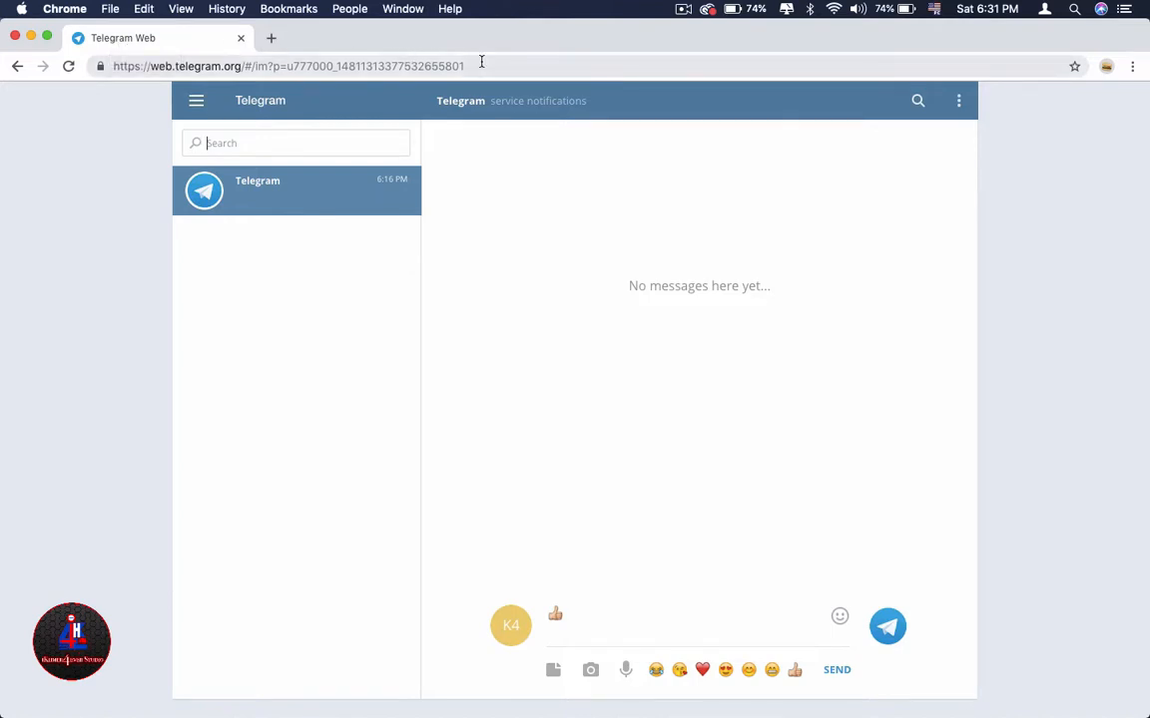
{"action": "mouse_move", "coordinate": [547, 304]}
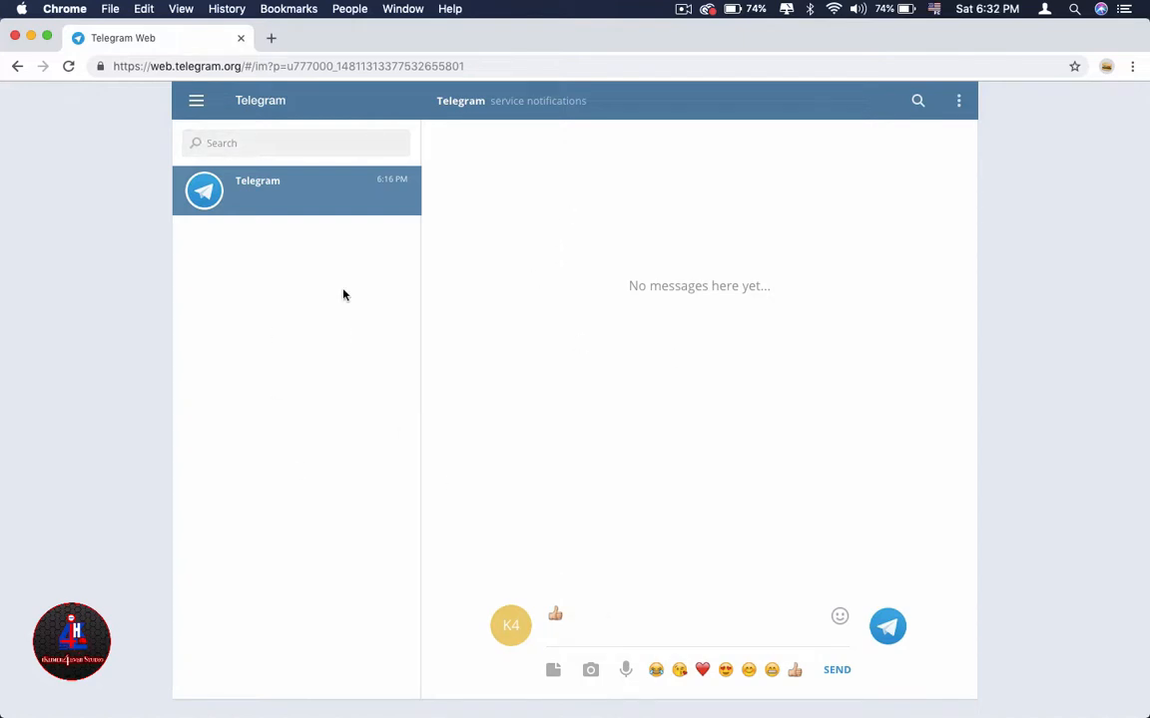
{"action": "left_click", "coordinate": [292, 144]}
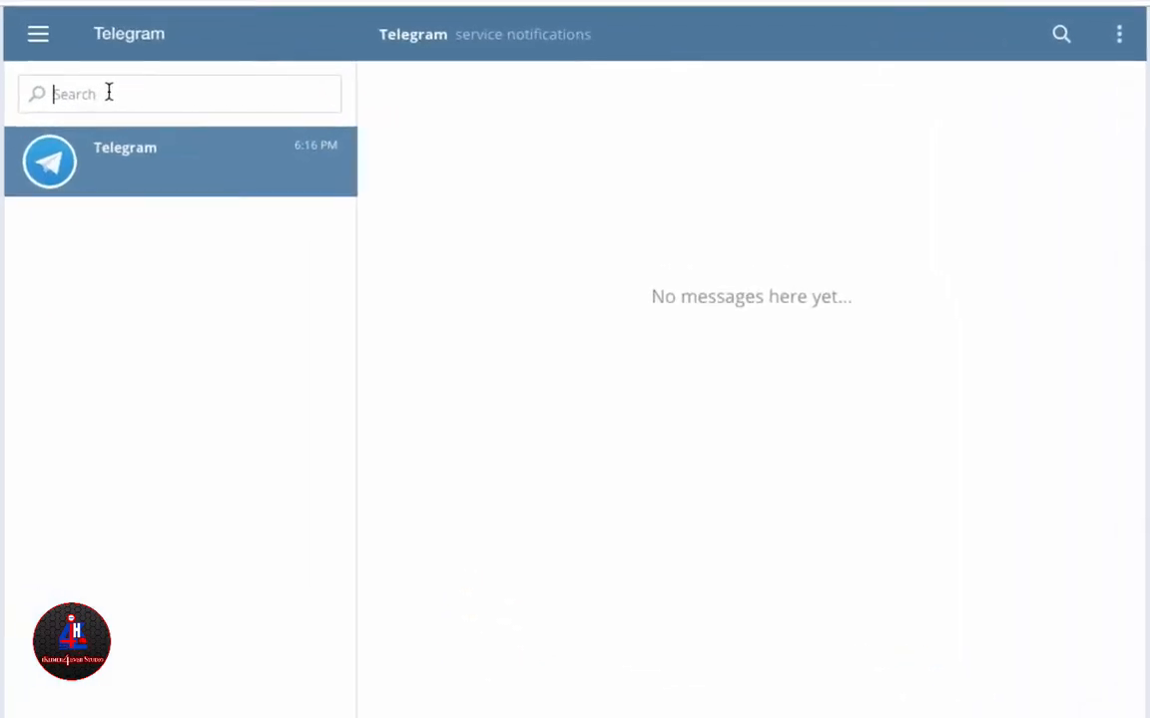
{"action": "type", "text": "@Stickers"}
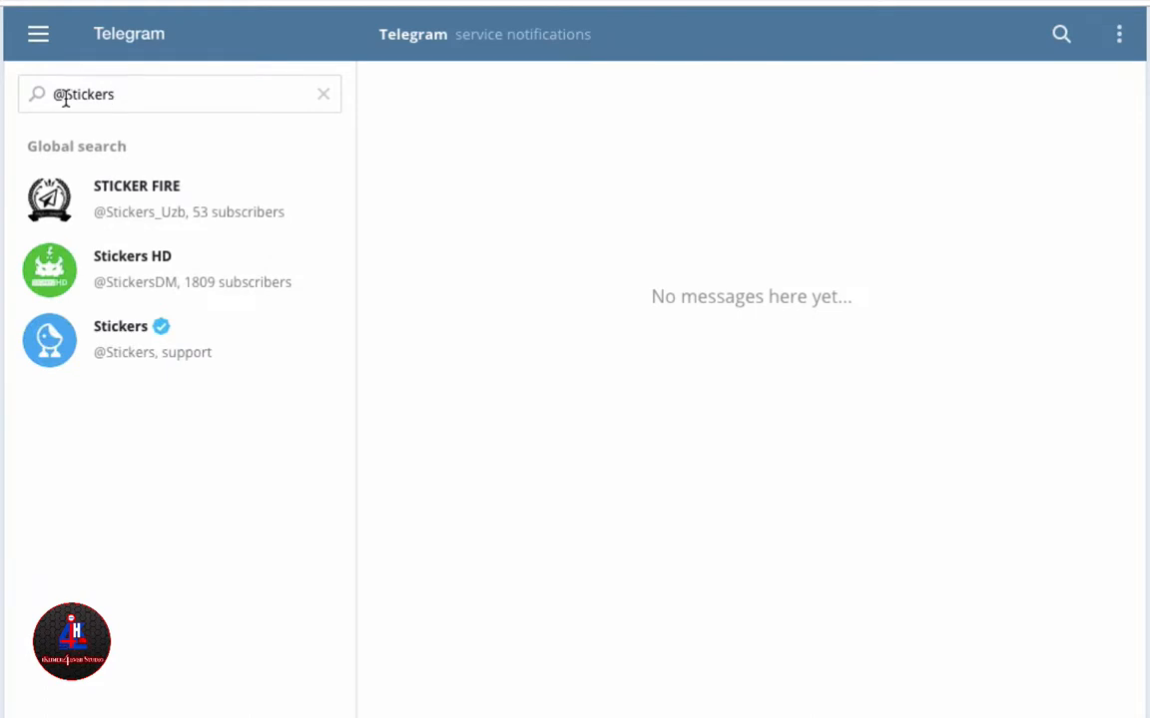
{"action": "mouse_move", "coordinate": [160, 94]}
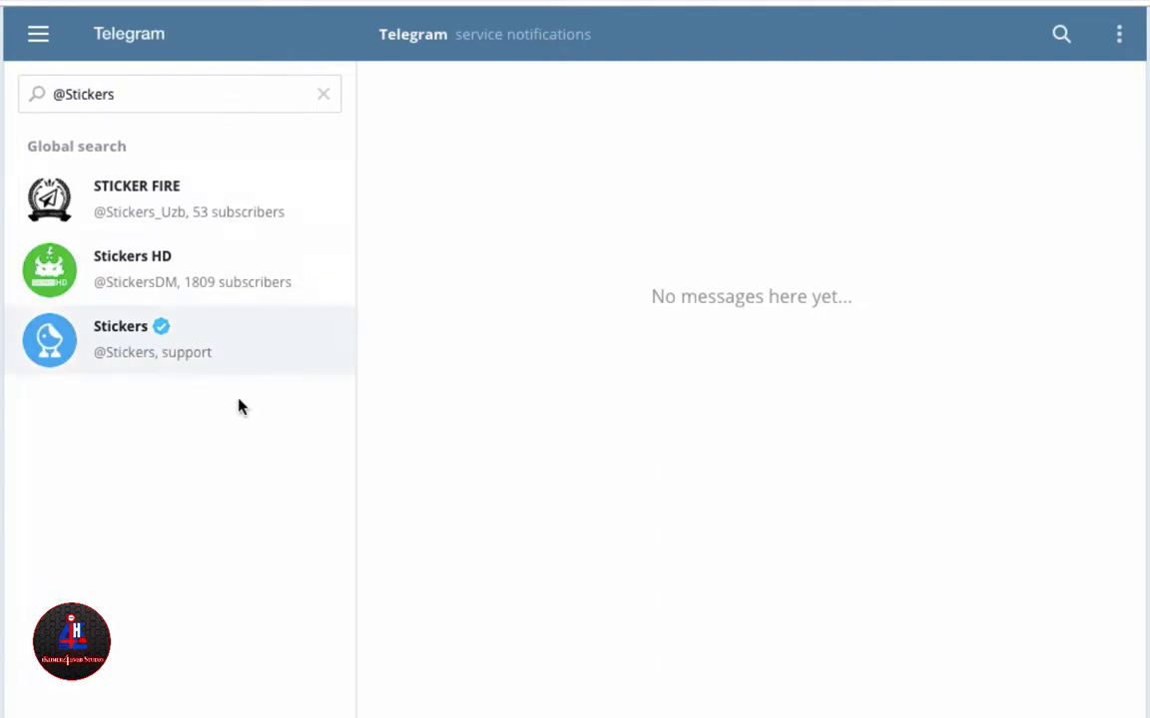
{"action": "mouse_move", "coordinate": [268, 332]}
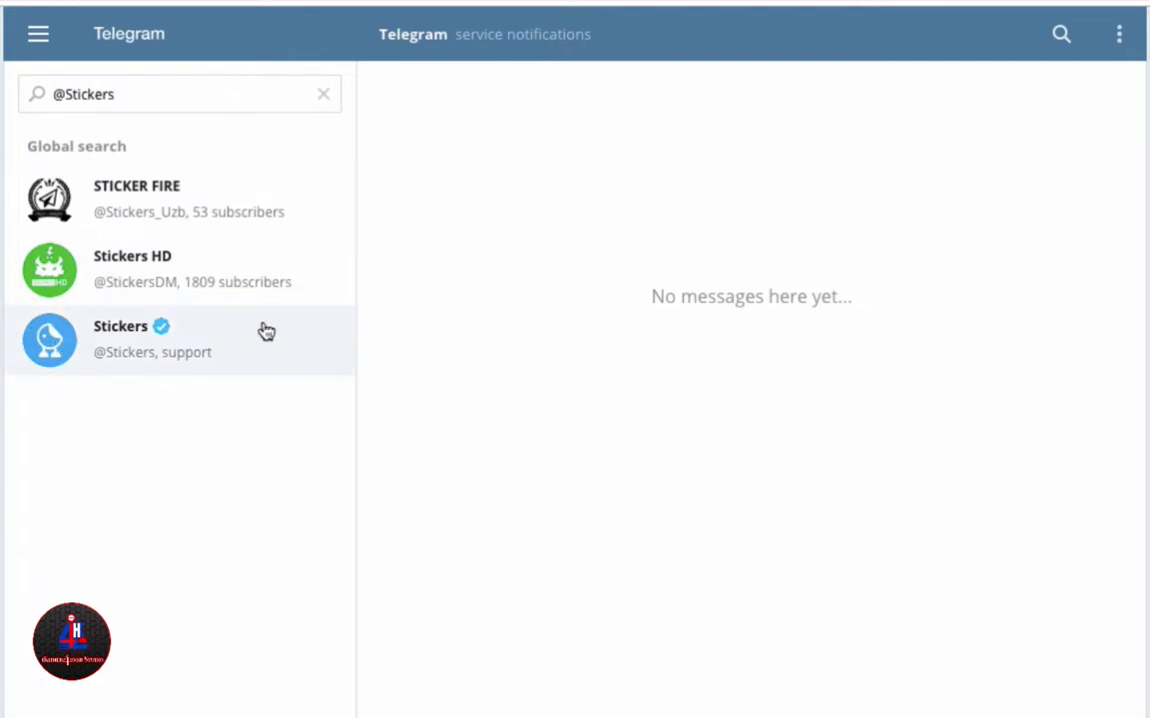
{"action": "mouse_move", "coordinate": [192, 348]}
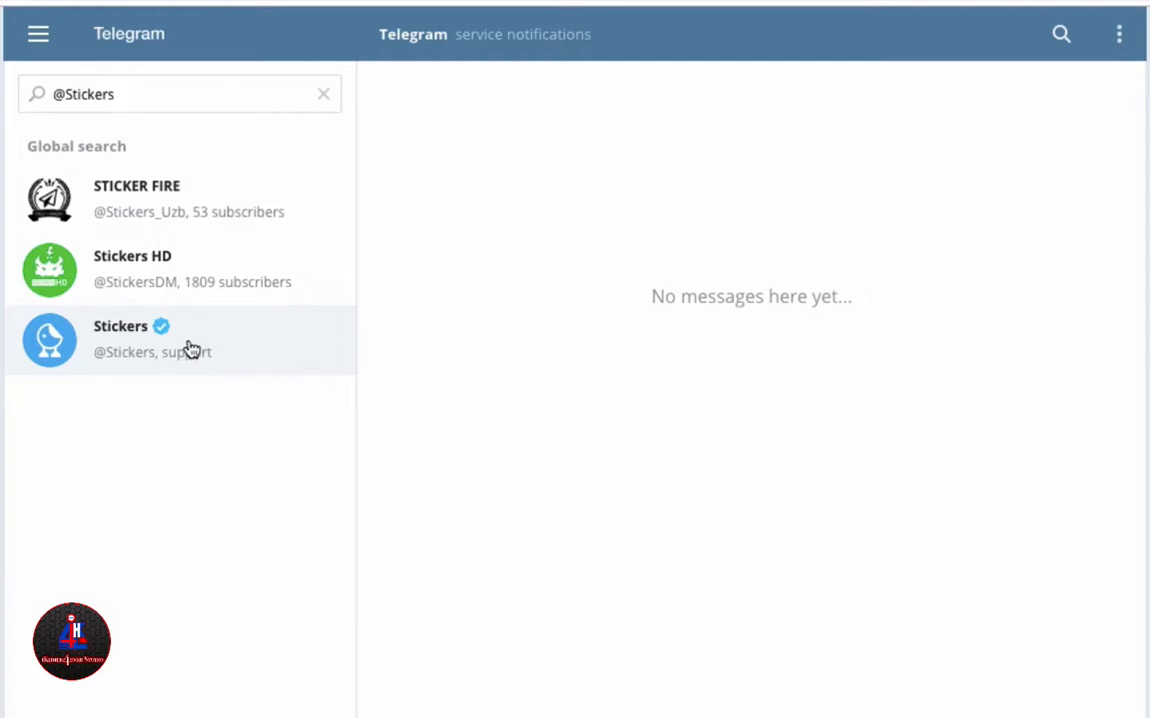
{"action": "mouse_move", "coordinate": [162, 336]}
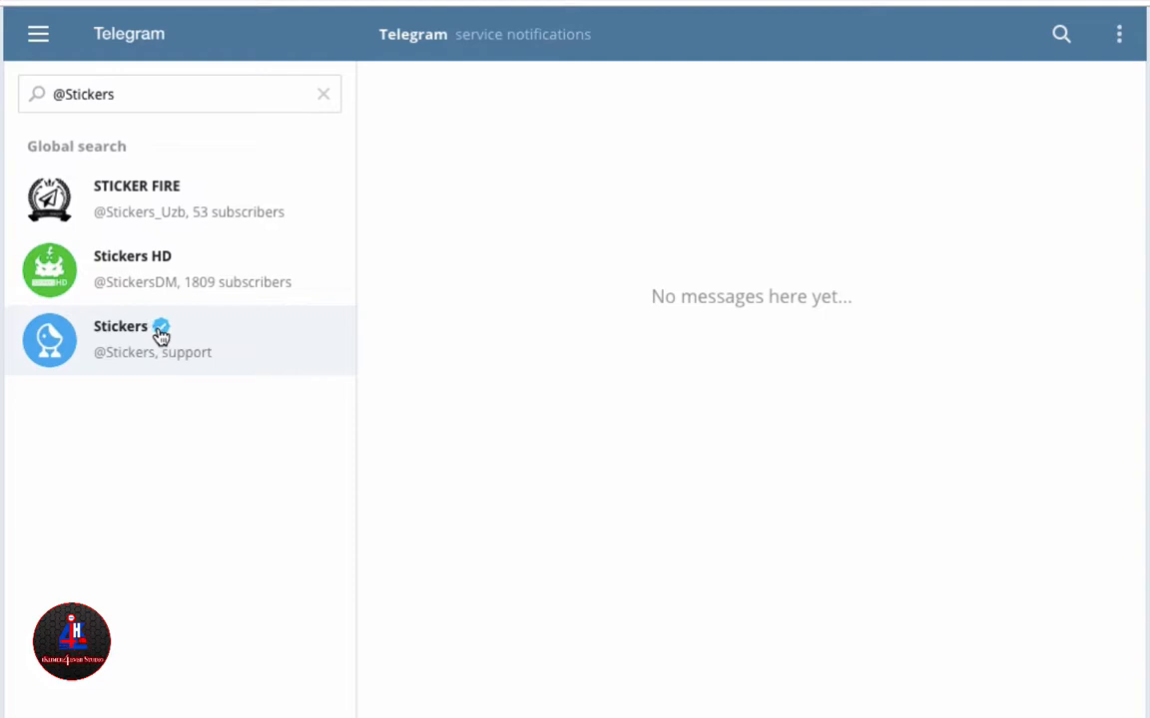
Enter the verified Stickers bot chat showing /newpack and /addsticker commands
{"action": "left_click", "coordinate": [149, 339]}
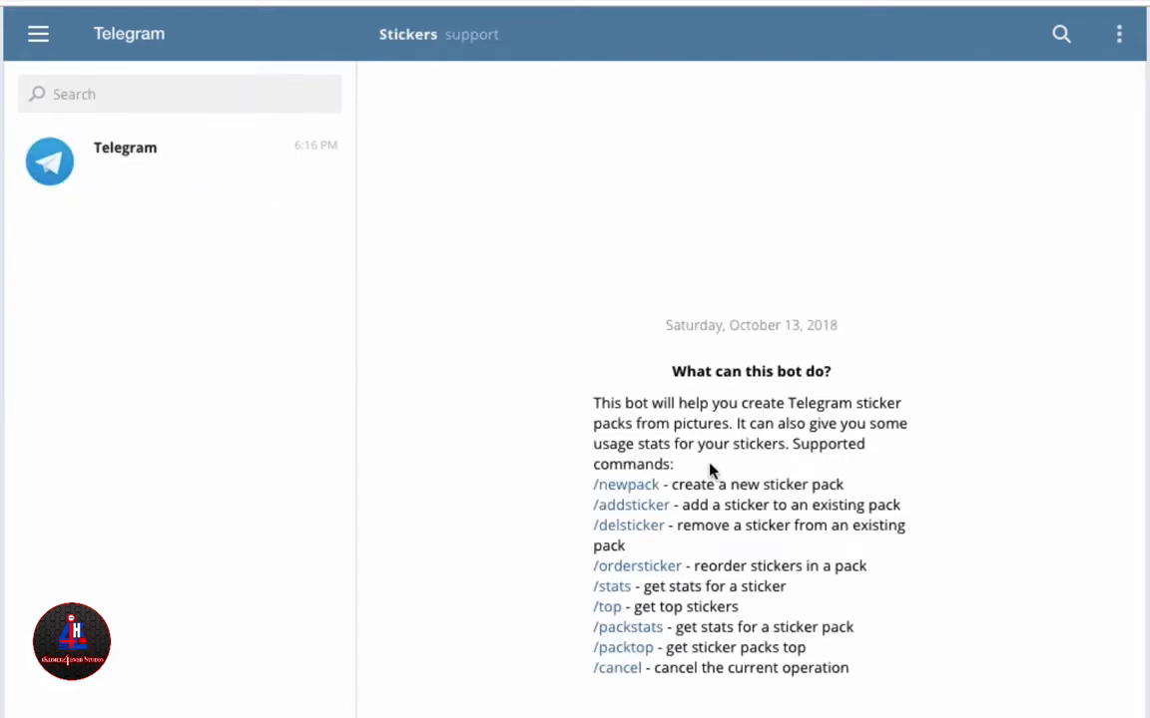
{"action": "mouse_move", "coordinate": [894, 356]}
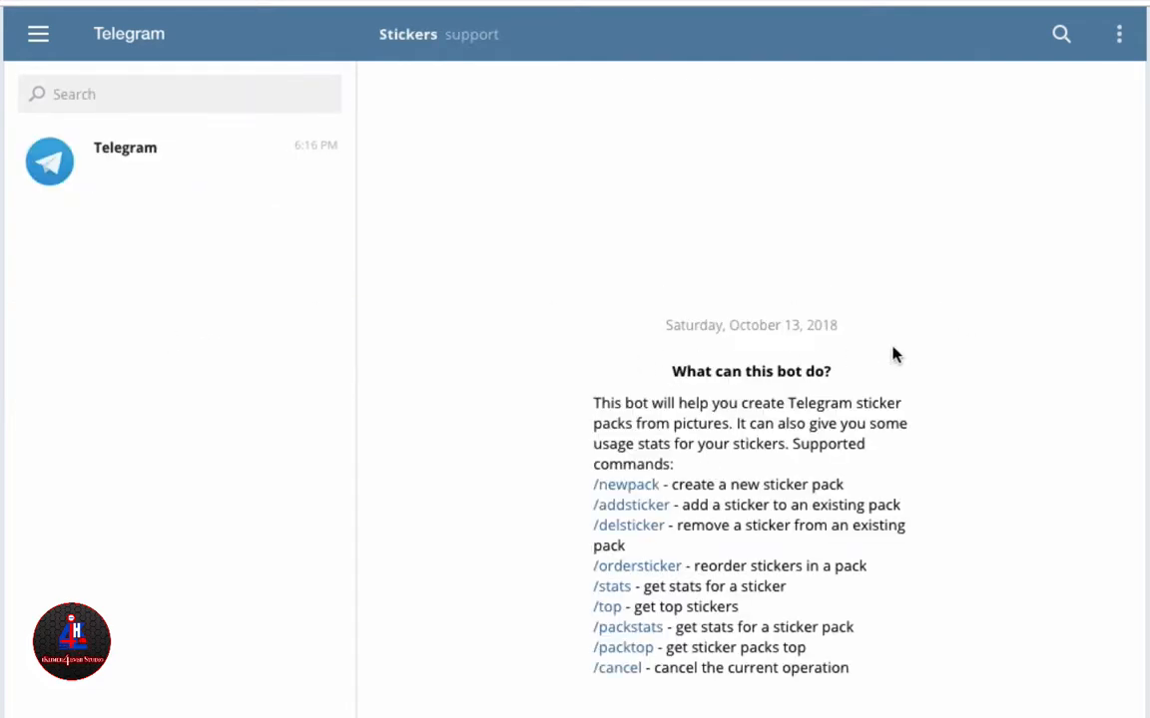
{"action": "mouse_move", "coordinate": [682, 389]}
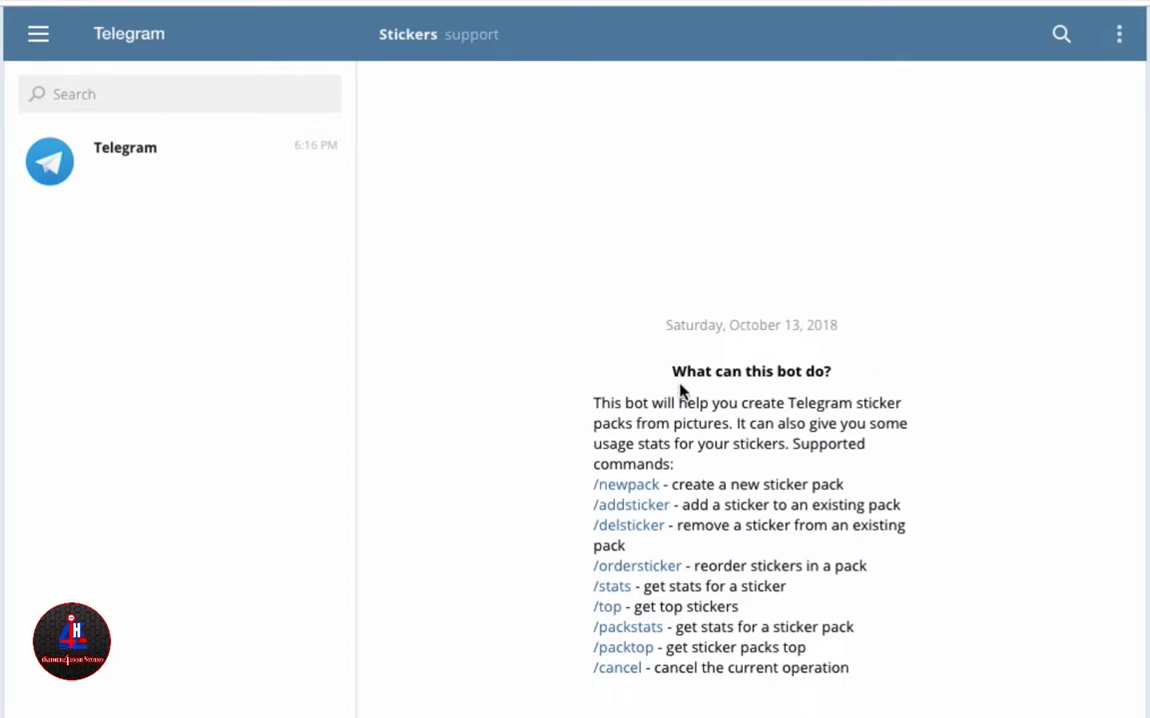
{"action": "mouse_move", "coordinate": [631, 505]}
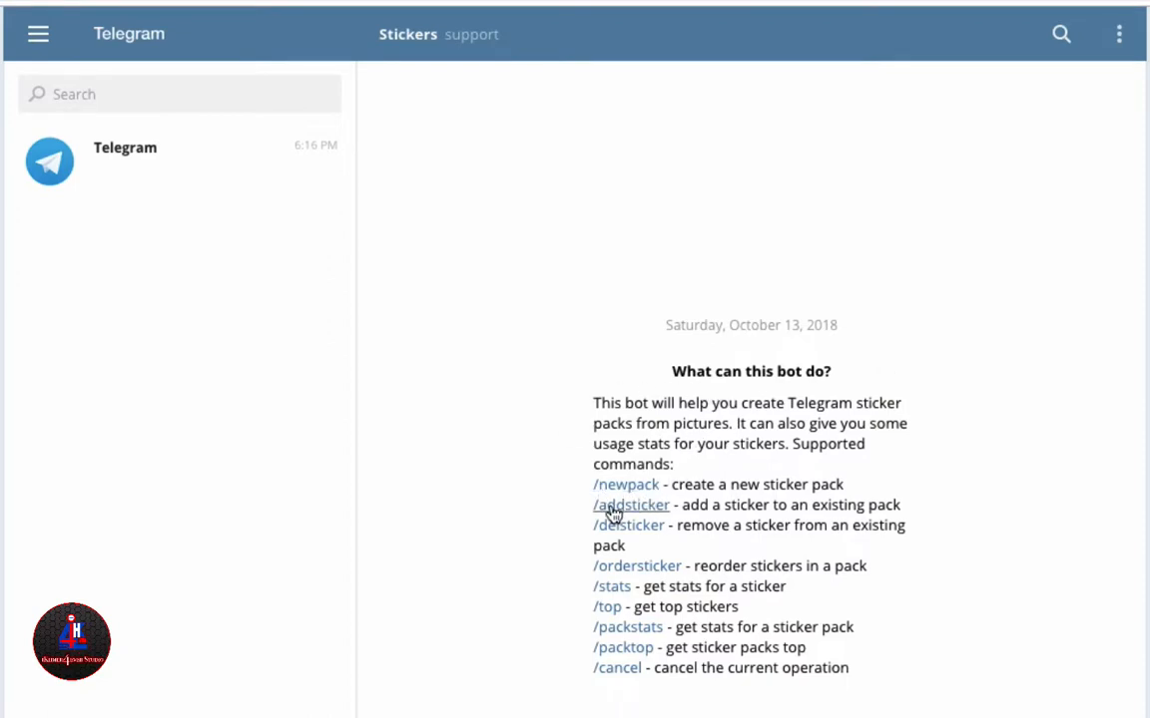
{"action": "mouse_move", "coordinate": [828, 487]}
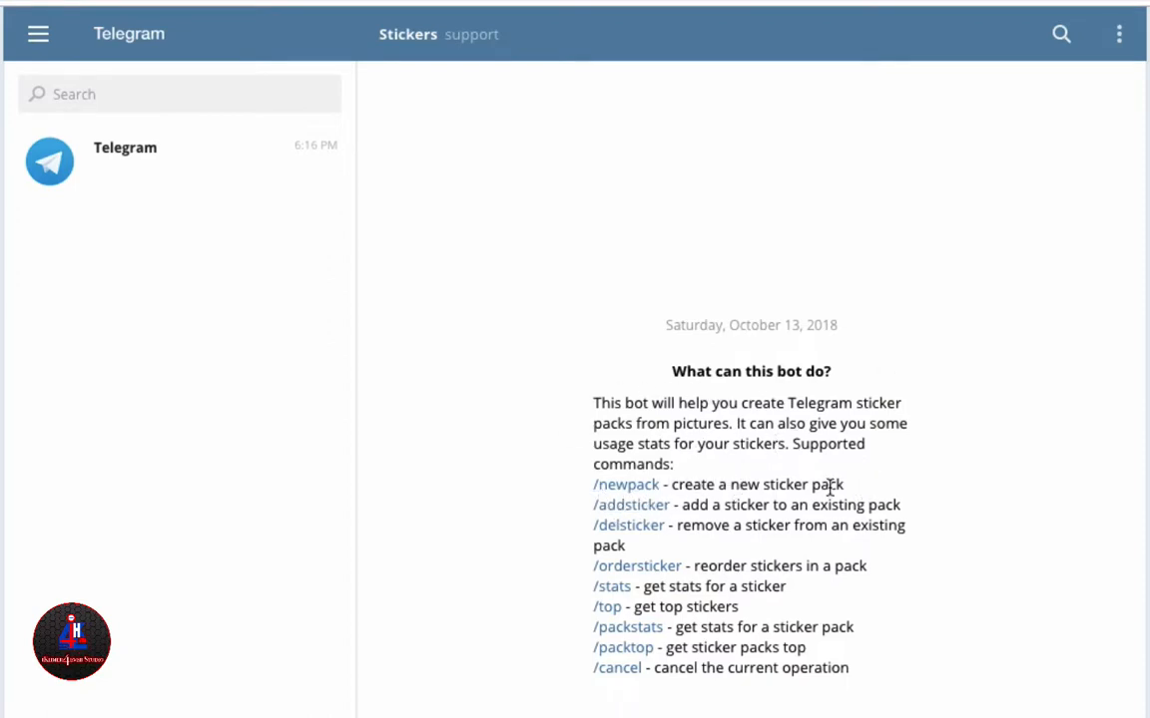
{"action": "mouse_move", "coordinate": [667, 529]}
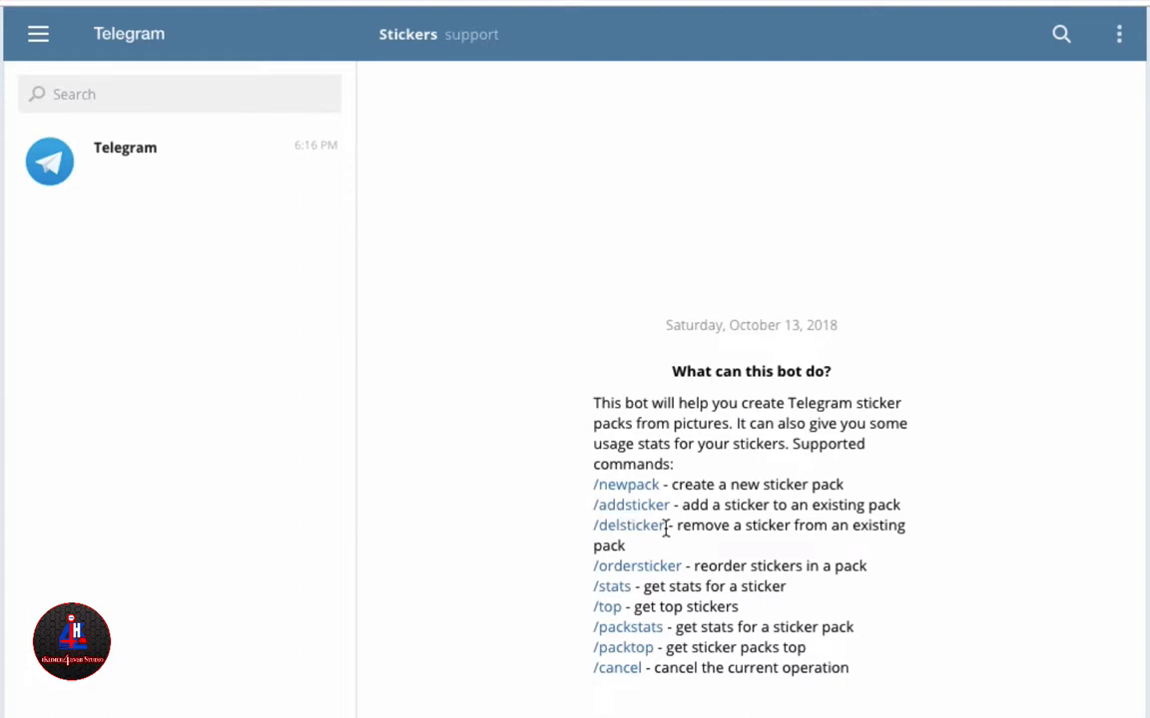
{"action": "mouse_move", "coordinate": [637, 566]}
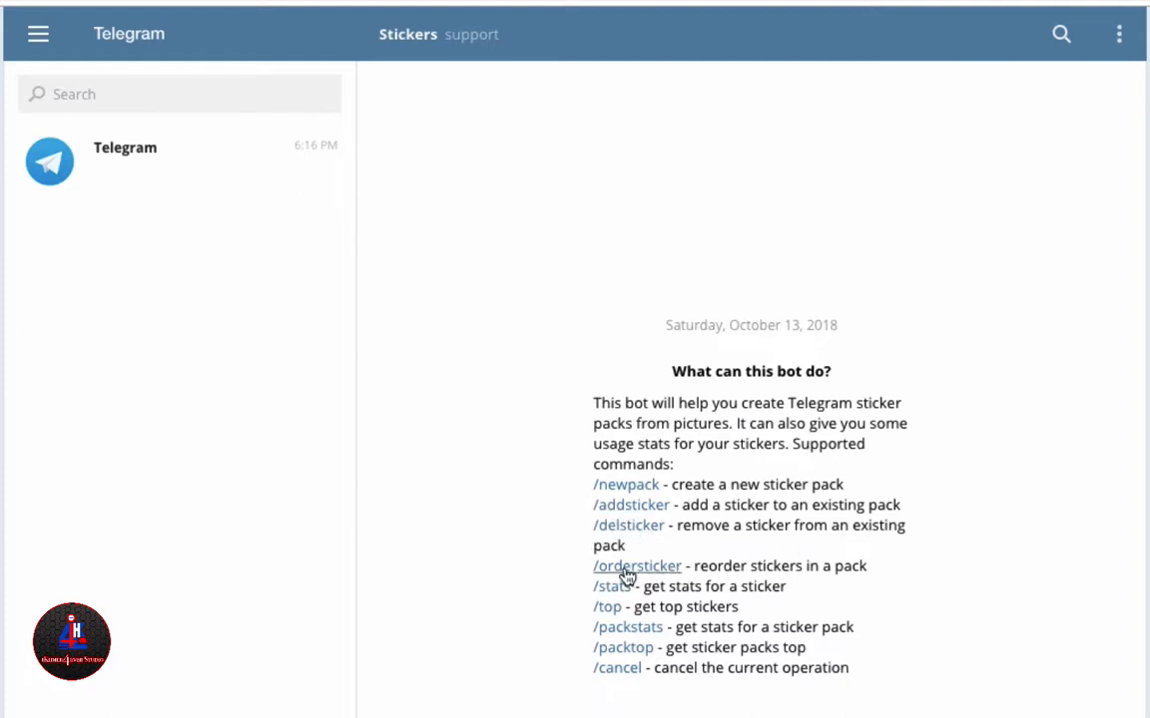
{"action": "mouse_move", "coordinate": [627, 595]}
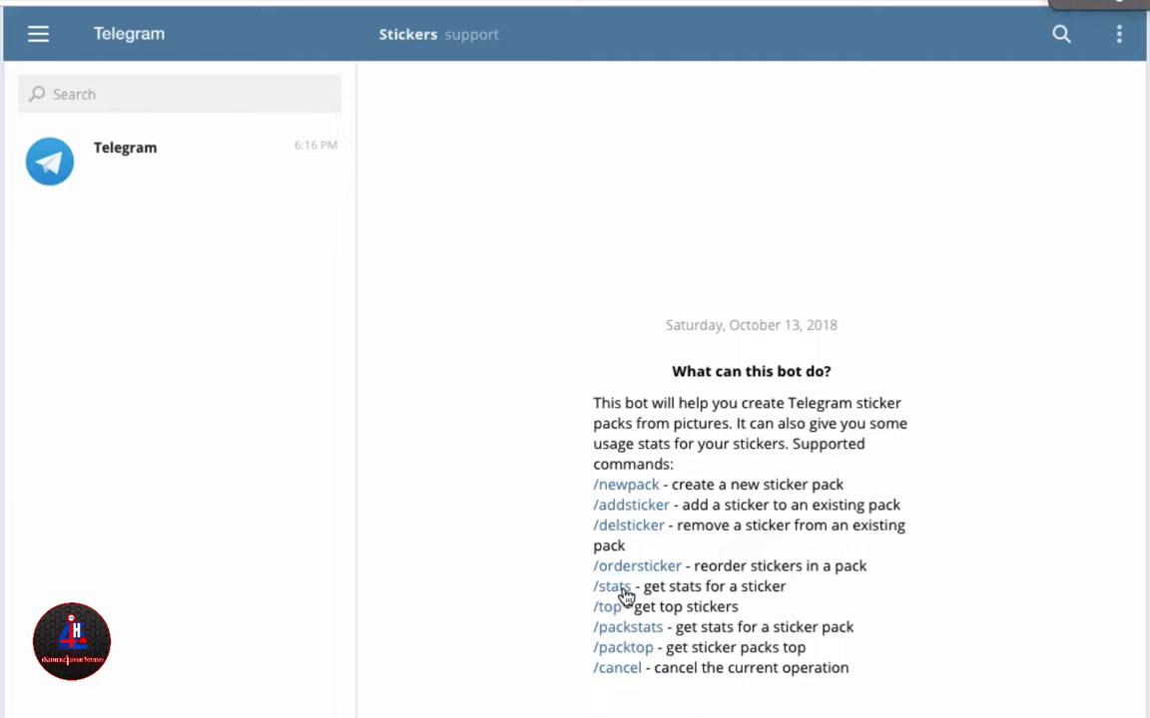
{"action": "mouse_move", "coordinate": [695, 243]}
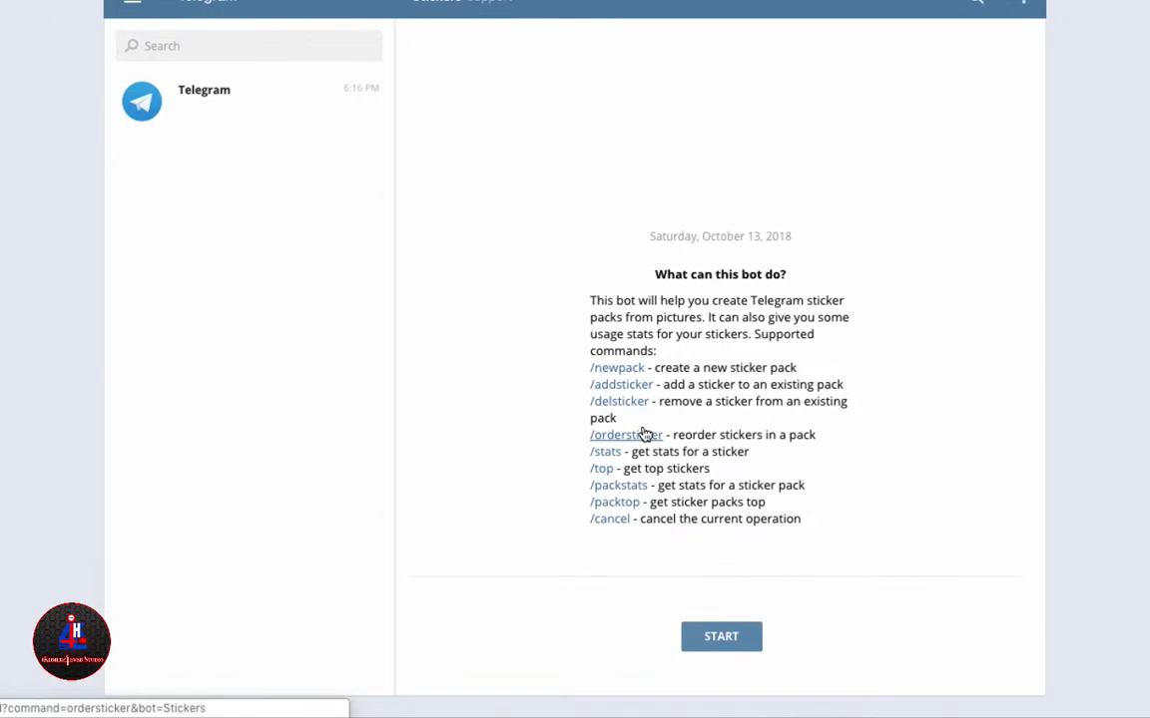
{"action": "mouse_move", "coordinate": [610, 519]}
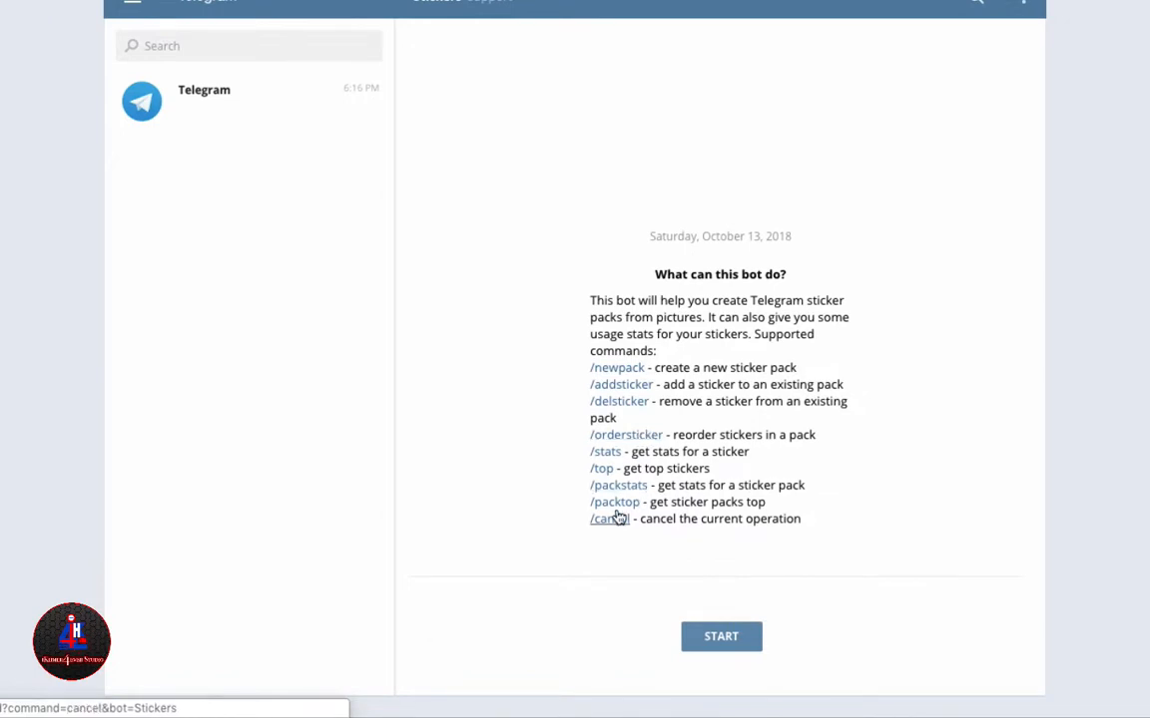
{"action": "mouse_move", "coordinate": [866, 441]}
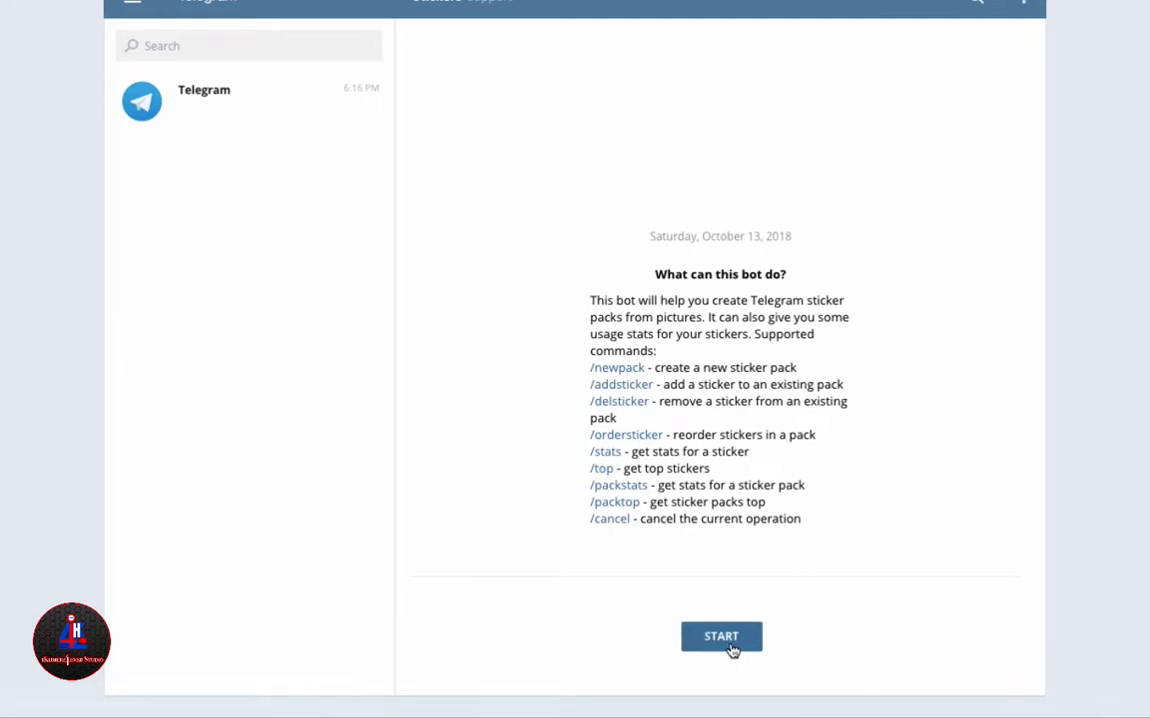
Start the Stickers bot so it replies with its greeting and command list
{"action": "left_click", "coordinate": [720, 637]}
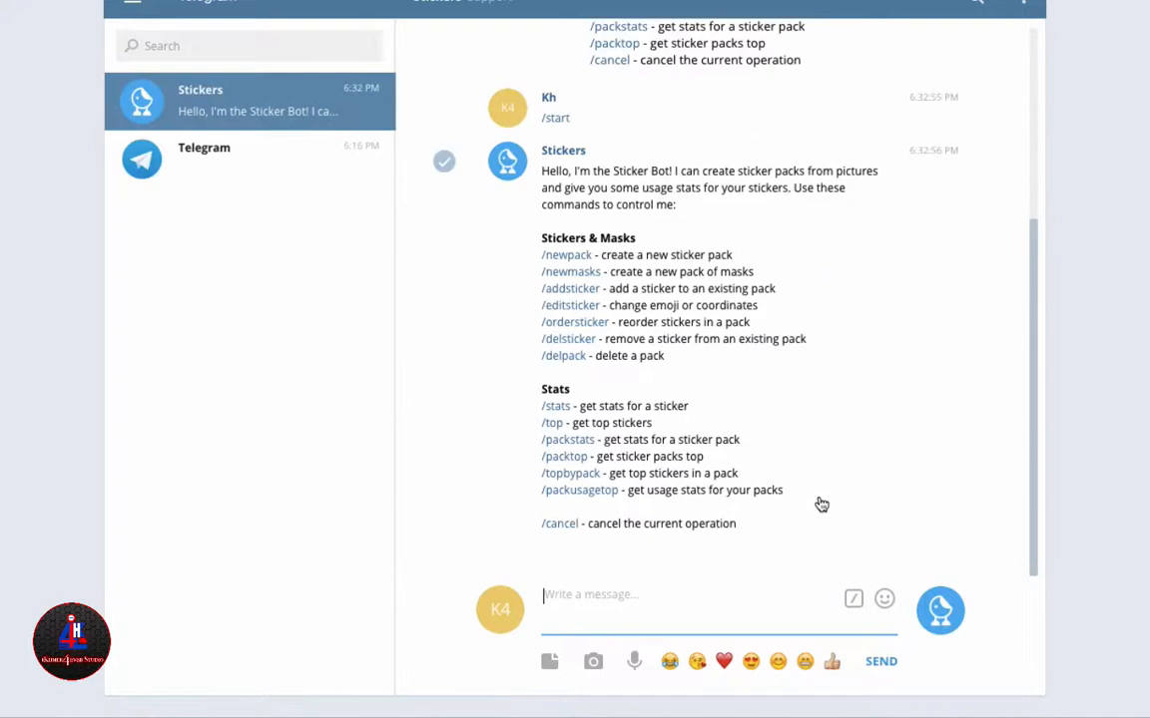
{"action": "mouse_move", "coordinate": [770, 247]}
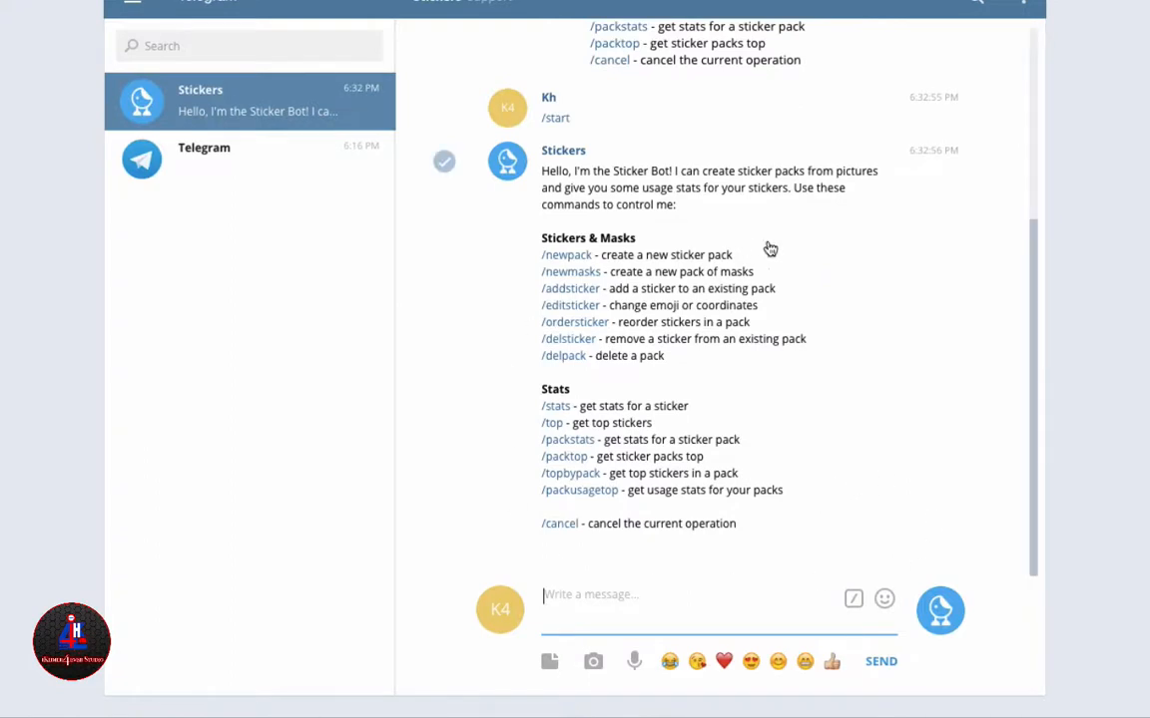
{"action": "mouse_move", "coordinate": [792, 249]}
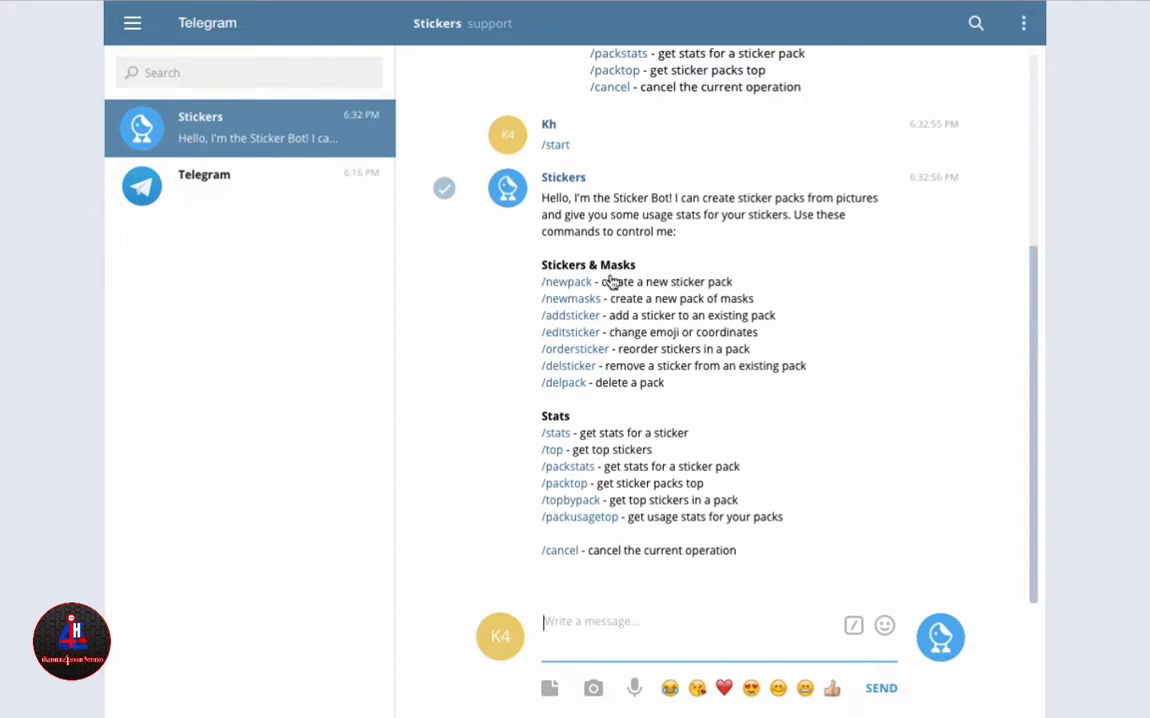
{"action": "mouse_move", "coordinate": [557, 291]}
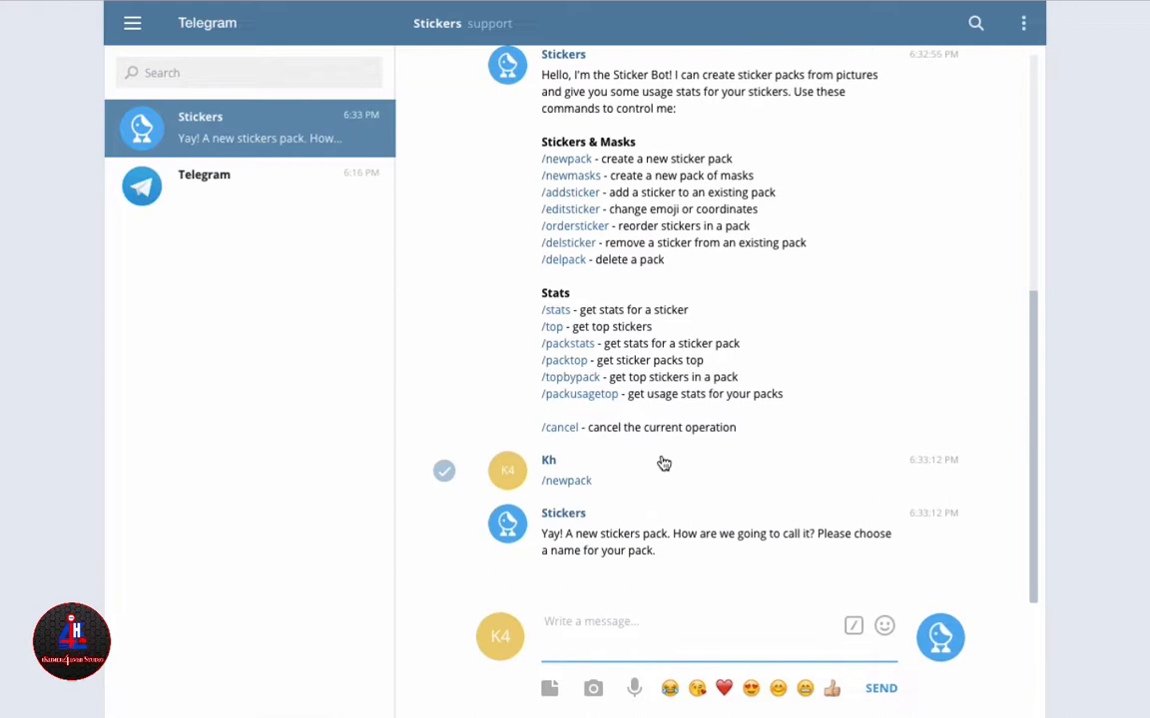
{"action": "mouse_move", "coordinate": [608, 511]}
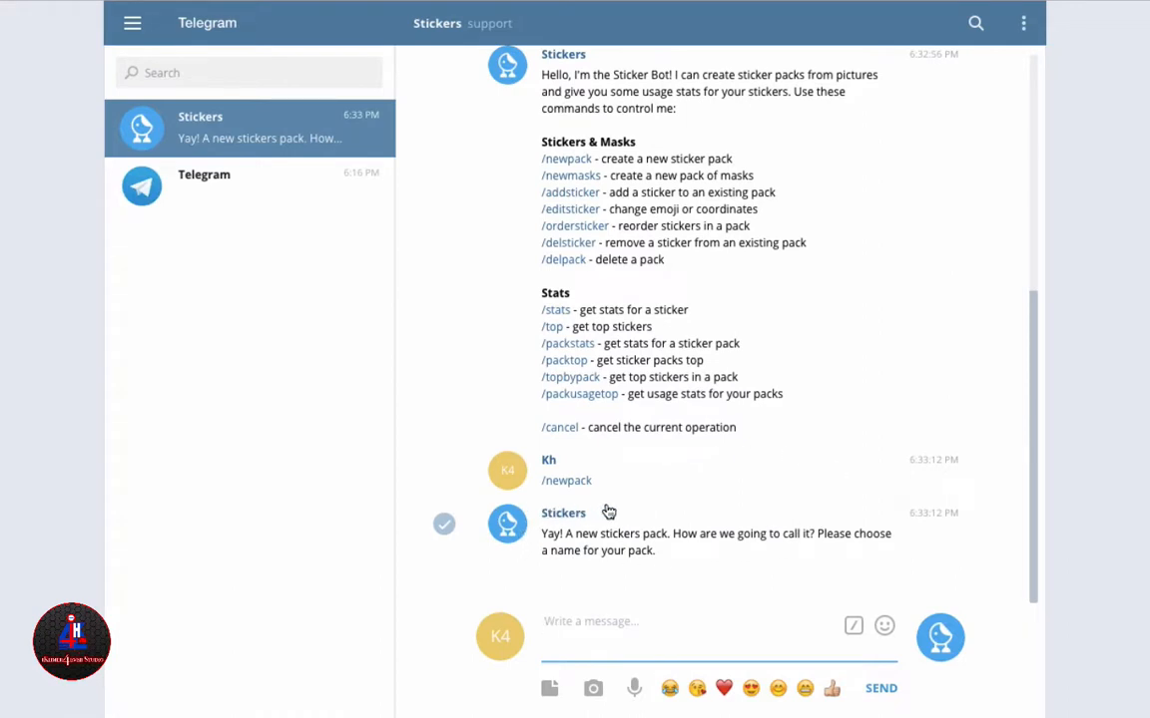
{"action": "mouse_move", "coordinate": [547, 542]}
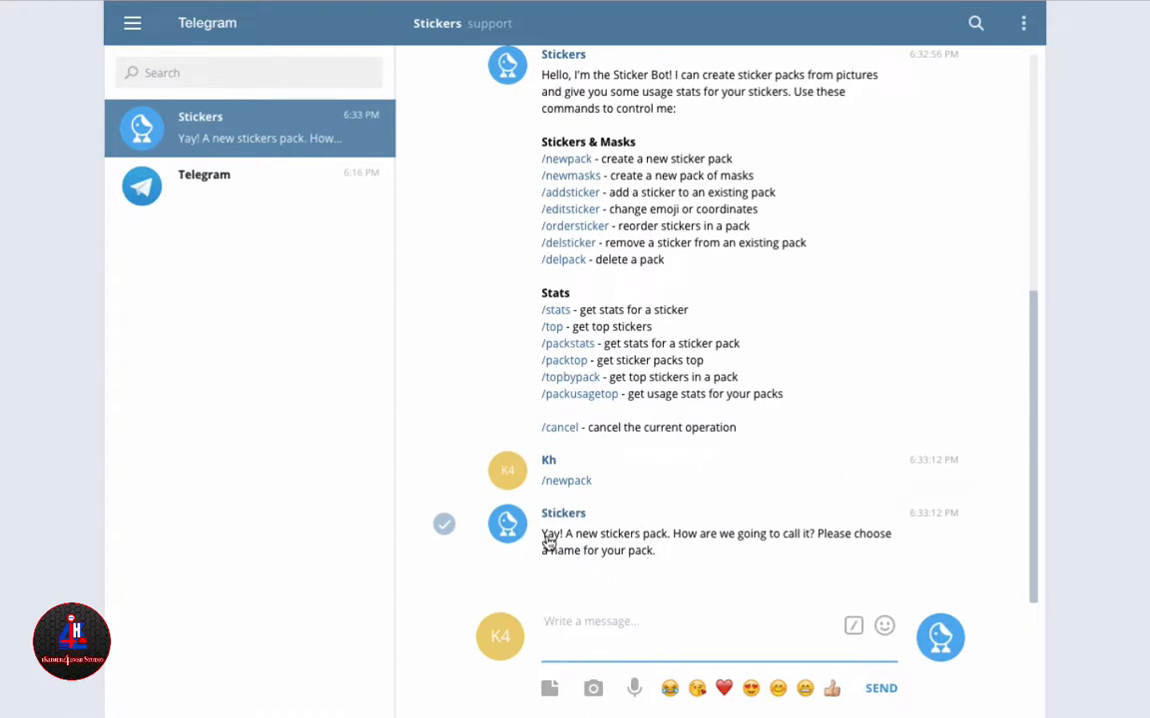
{"action": "mouse_move", "coordinate": [674, 547]}
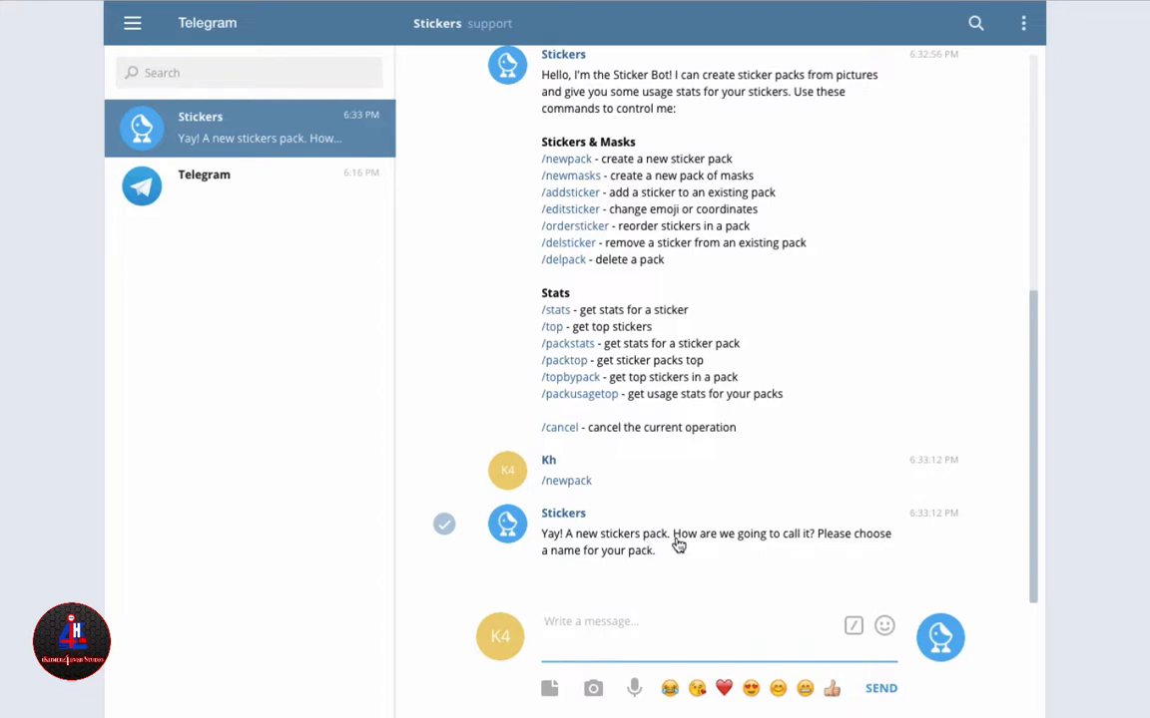
{"action": "mouse_move", "coordinate": [902, 543]}
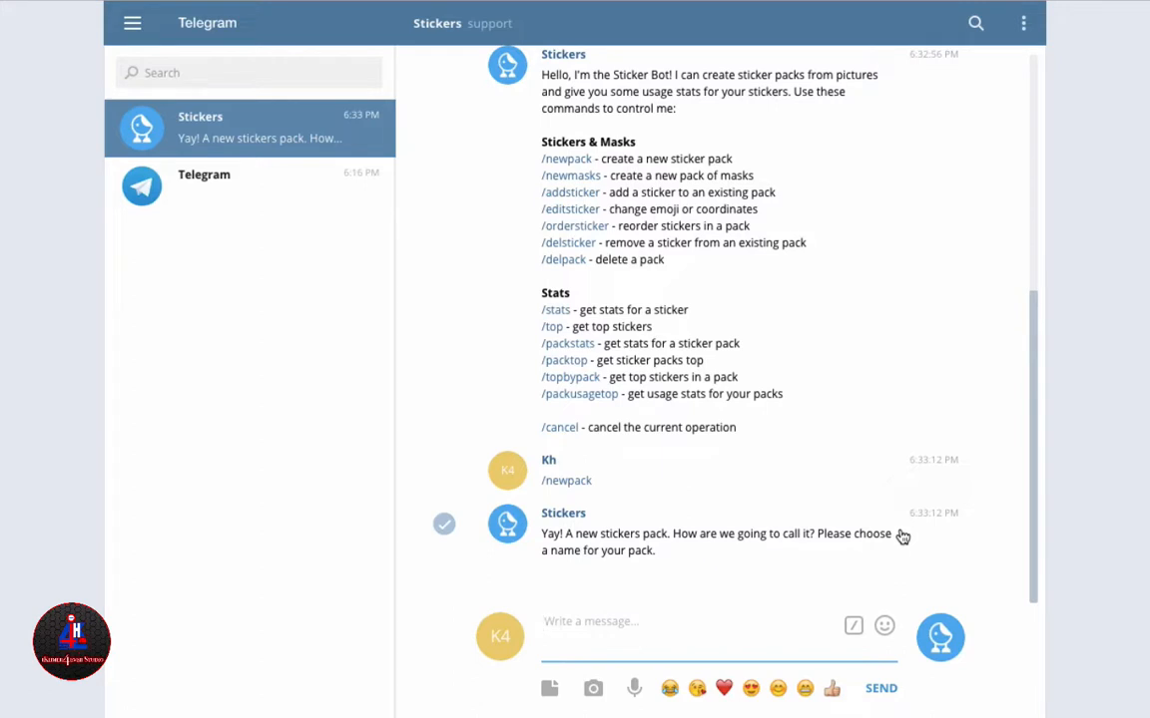
{"action": "mouse_move", "coordinate": [902, 537]}
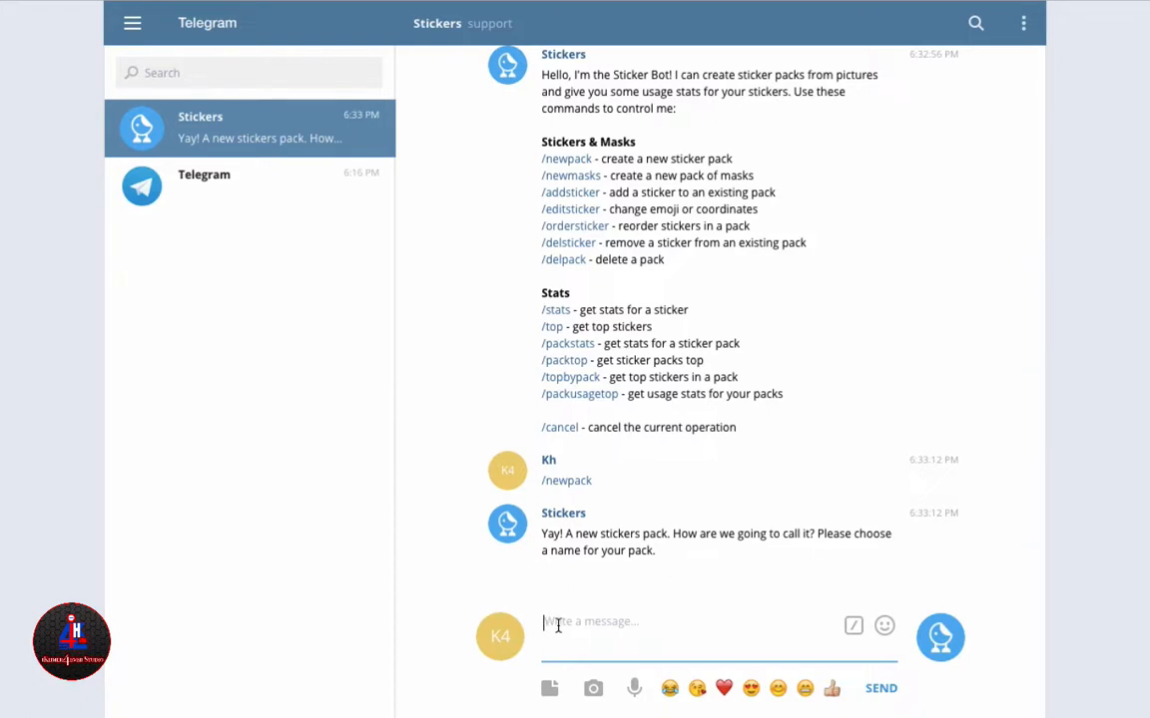
Name the pack 'ikhmer4ever Sticker' and download the StickerExample.psd template
{"action": "type", "text": "ikhm"}
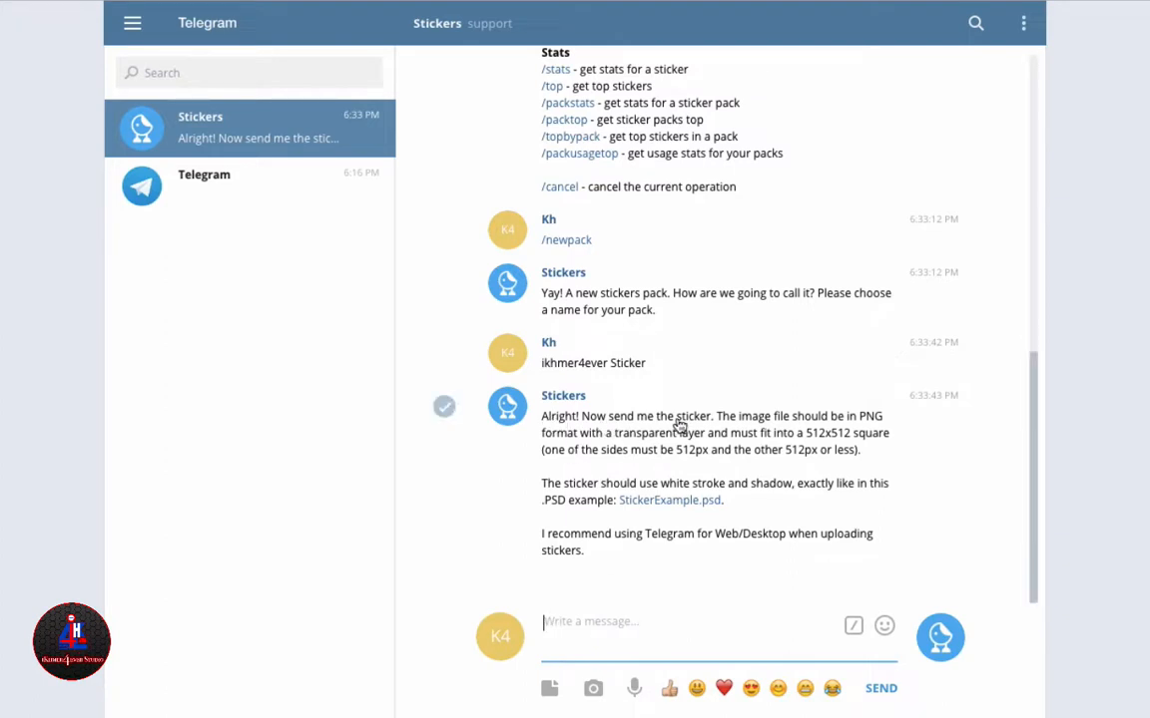
{"action": "mouse_move", "coordinate": [623, 455]}
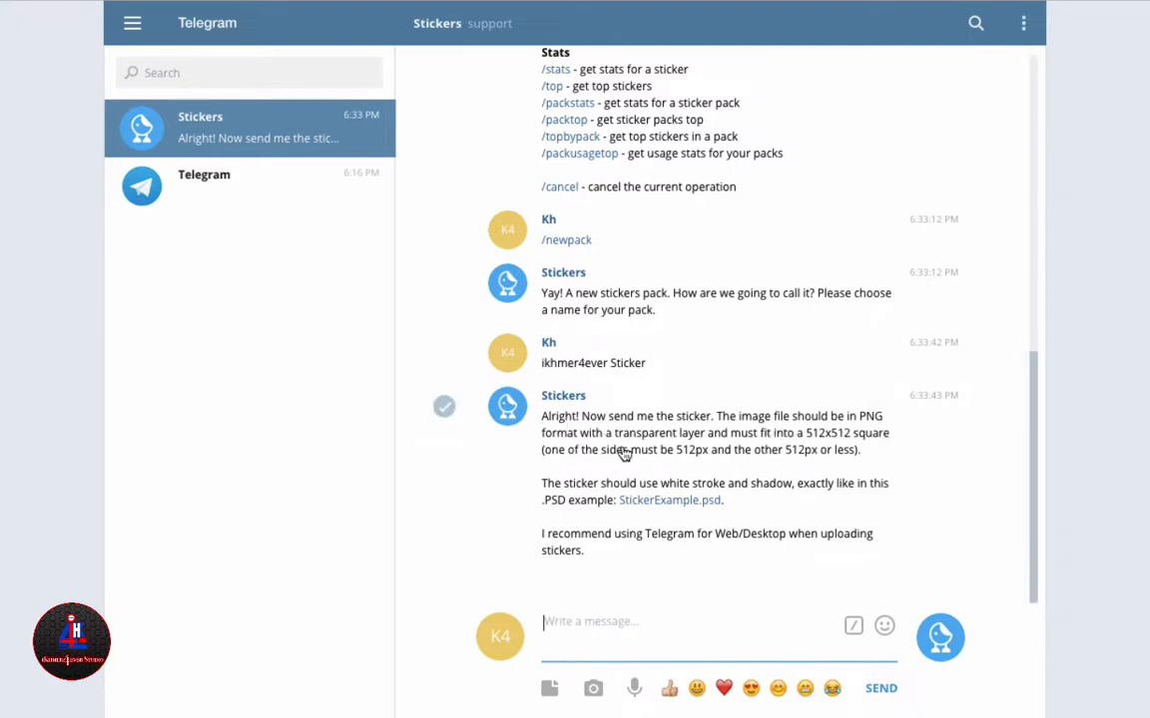
{"action": "mouse_move", "coordinate": [567, 433]}
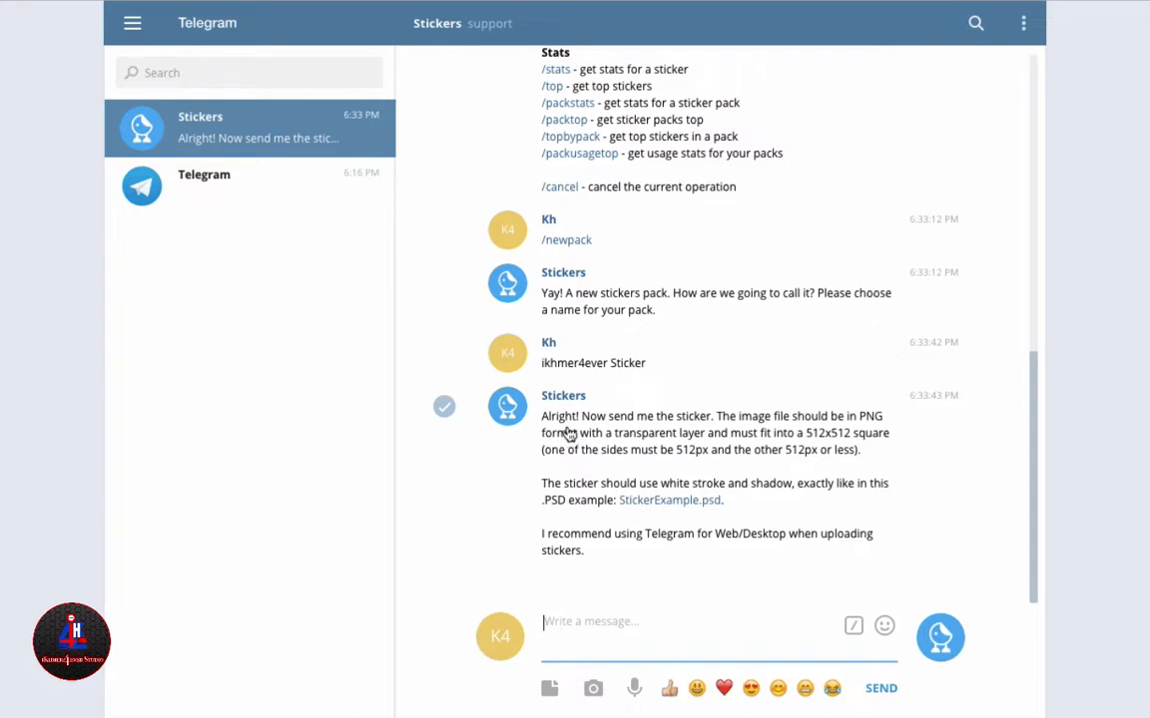
{"action": "mouse_move", "coordinate": [669, 437]}
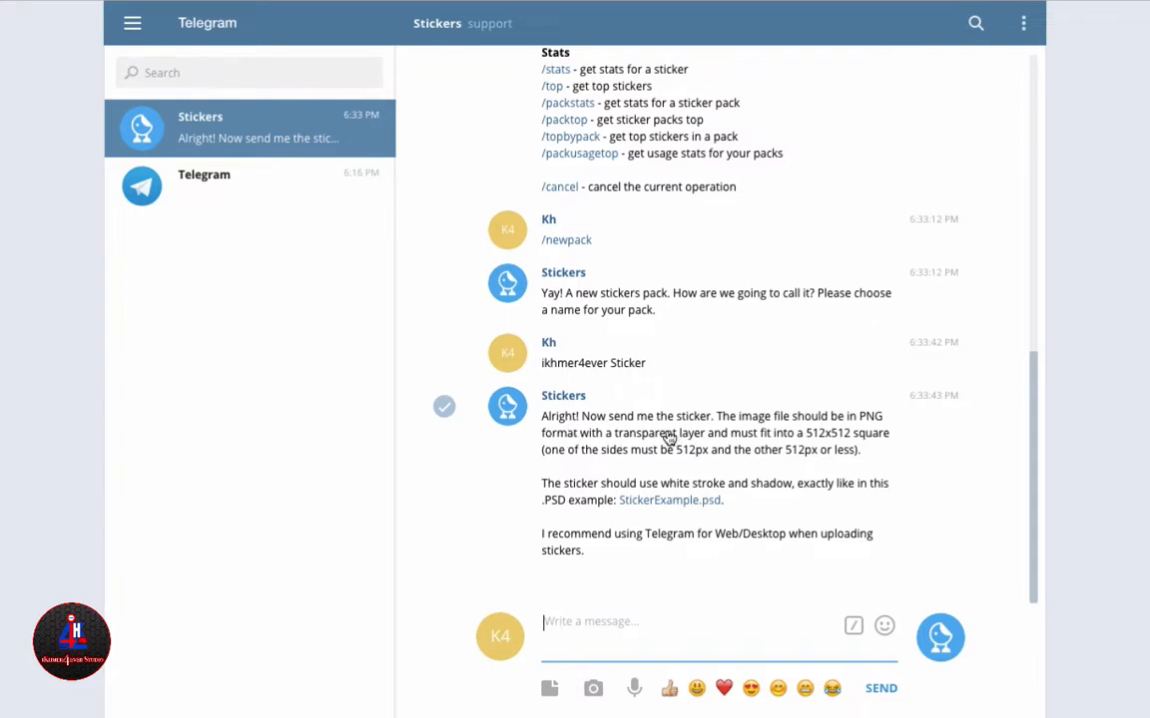
{"action": "mouse_move", "coordinate": [621, 427]}
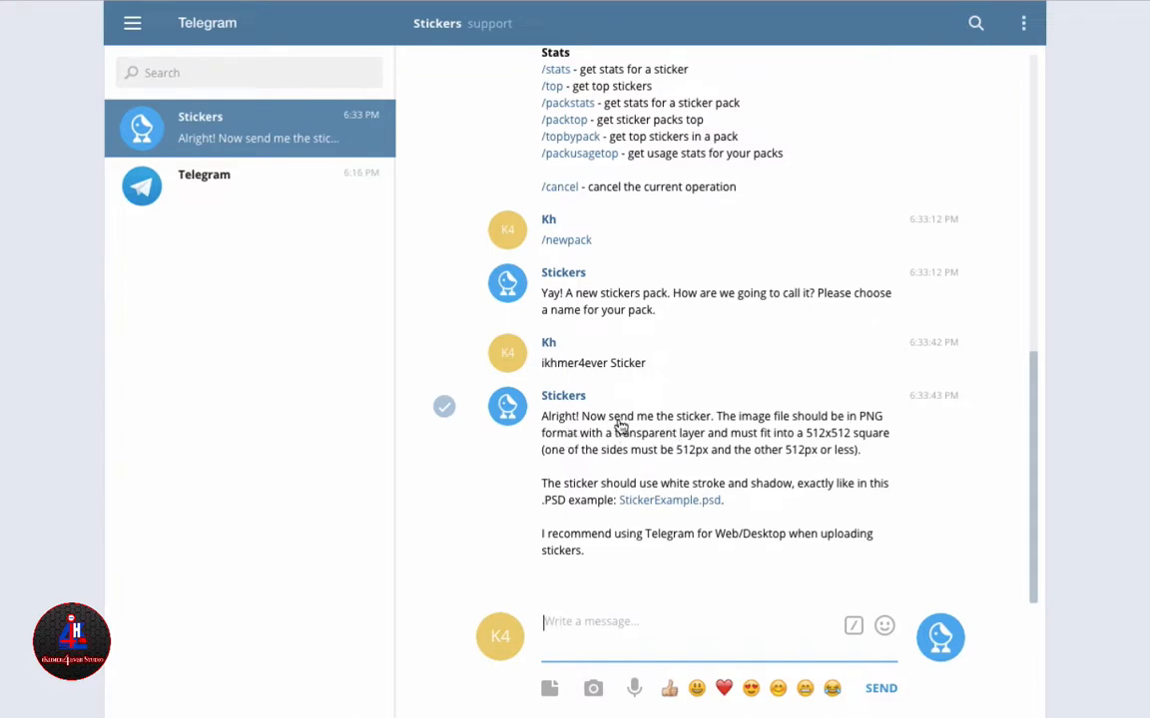
{"action": "mouse_move", "coordinate": [755, 447]}
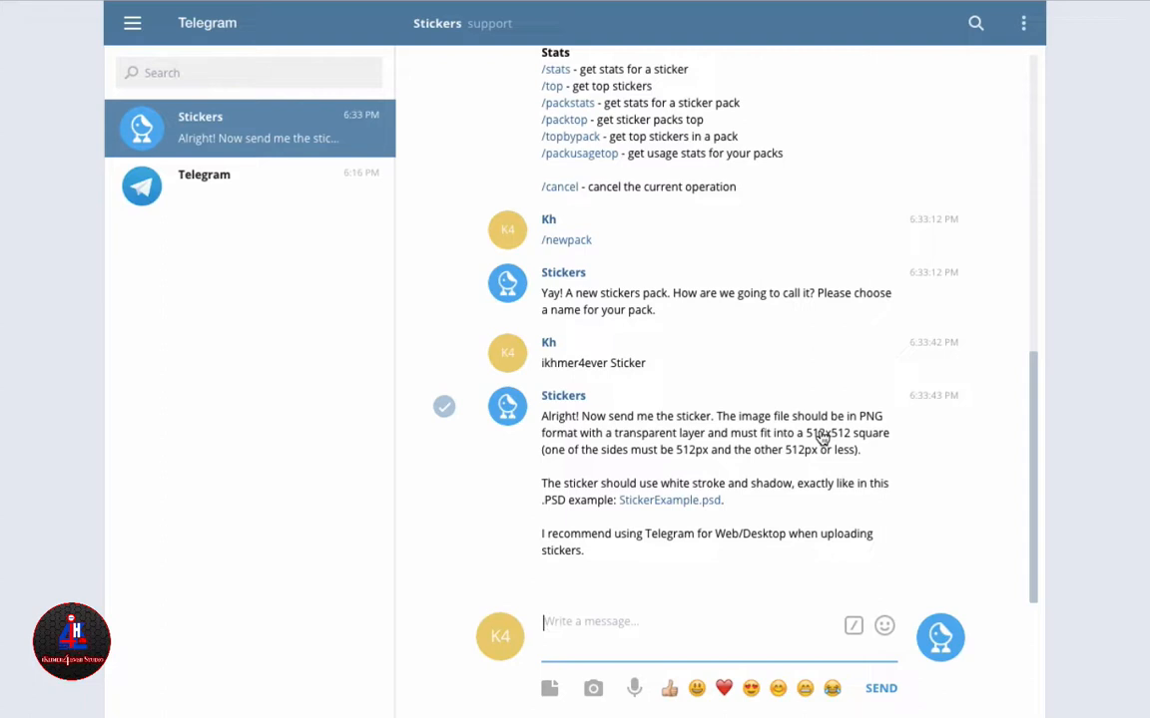
{"action": "mouse_move", "coordinate": [822, 439]}
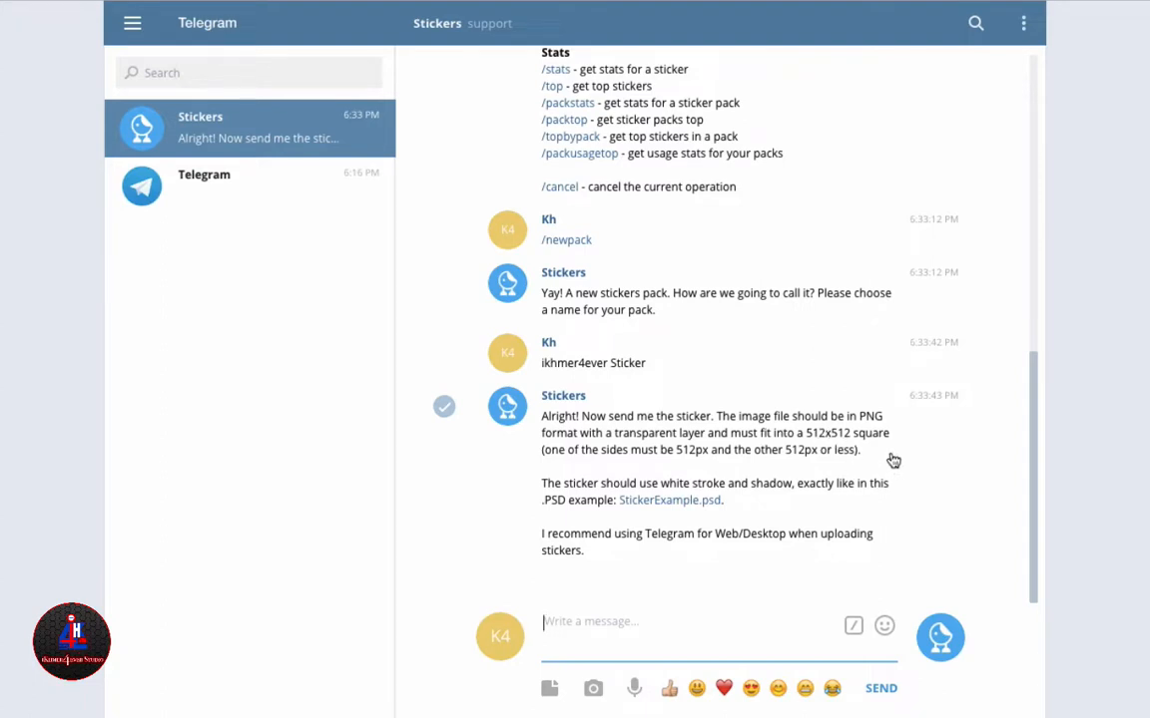
{"action": "mouse_move", "coordinate": [870, 431]}
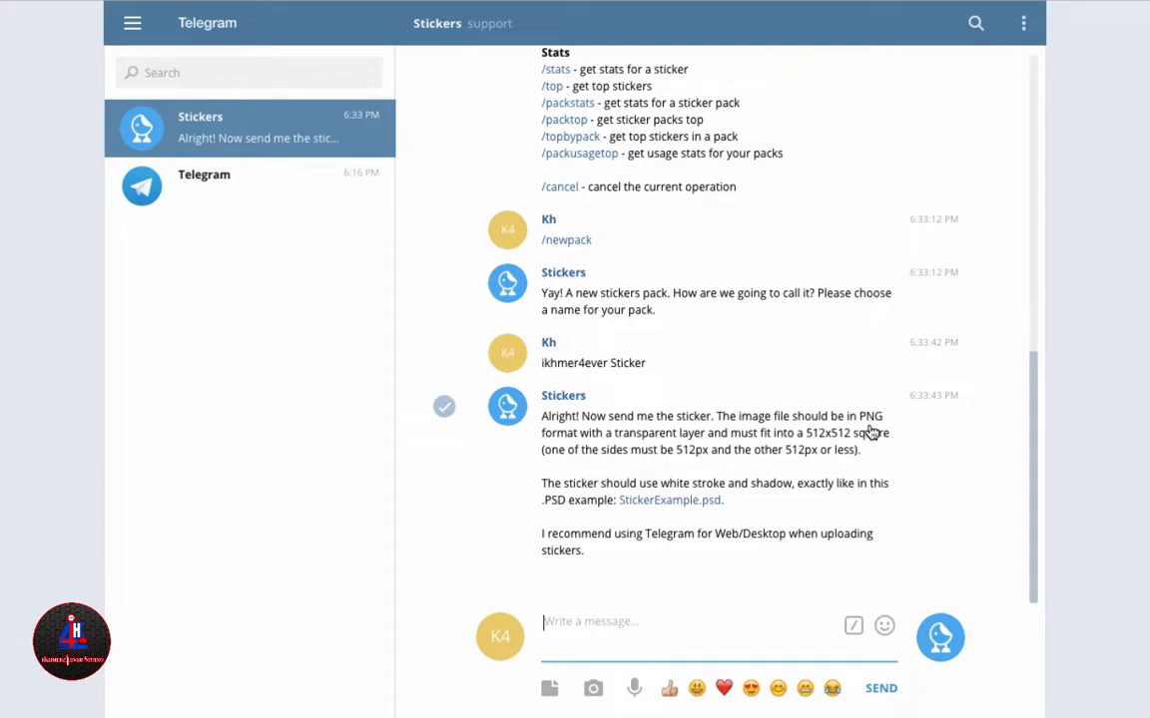
{"action": "mouse_move", "coordinate": [694, 505]}
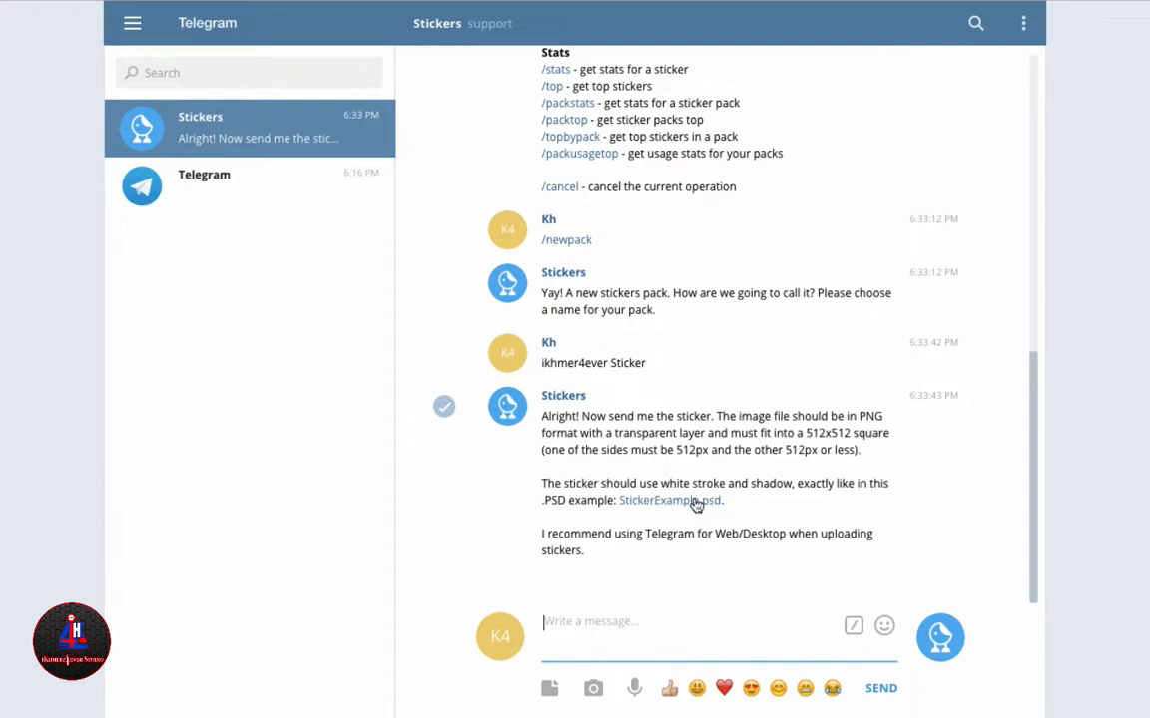
{"action": "left_click", "coordinate": [668, 499]}
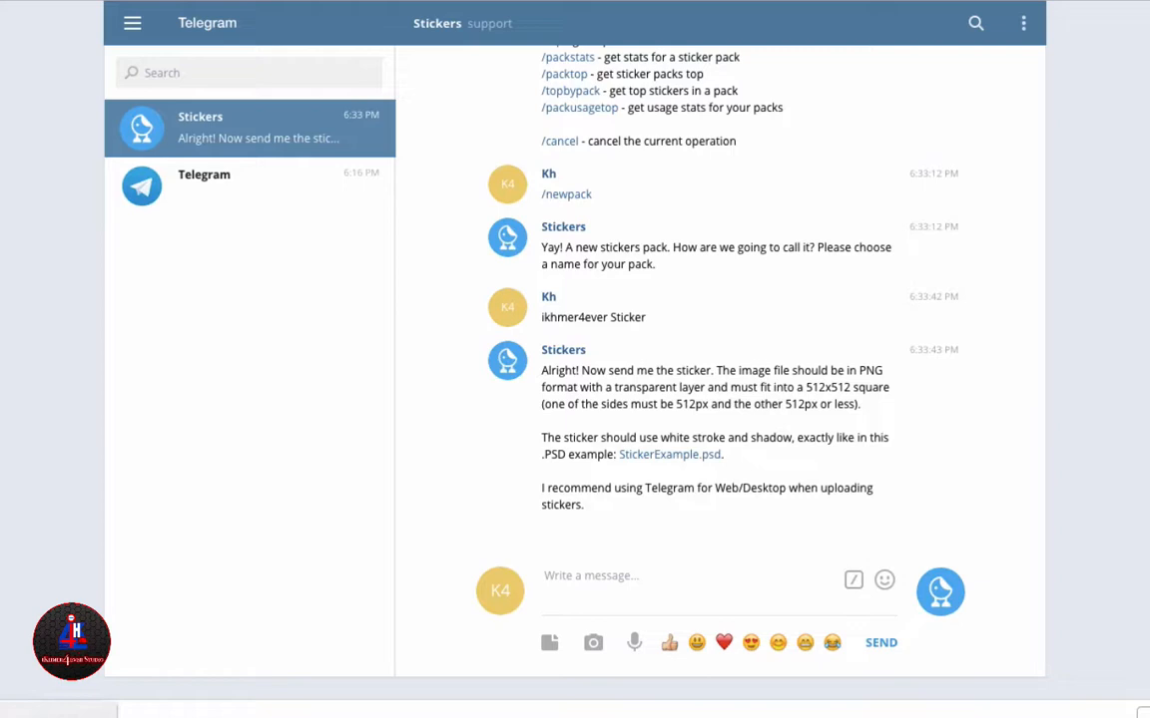
{"action": "left_click", "coordinate": [669, 455]}
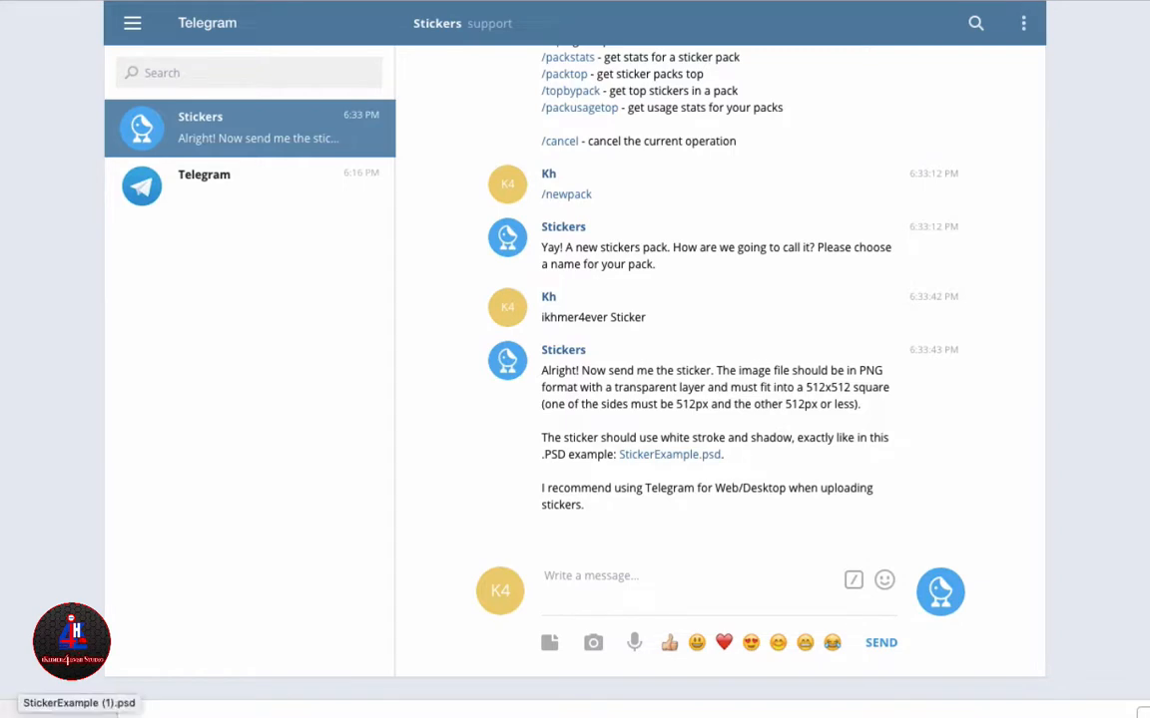
Scroll the chat while the StickerExample PSD opens in Photoshop
{"action": "scroll", "scroll_direction": "down", "scroll_amount": 3}
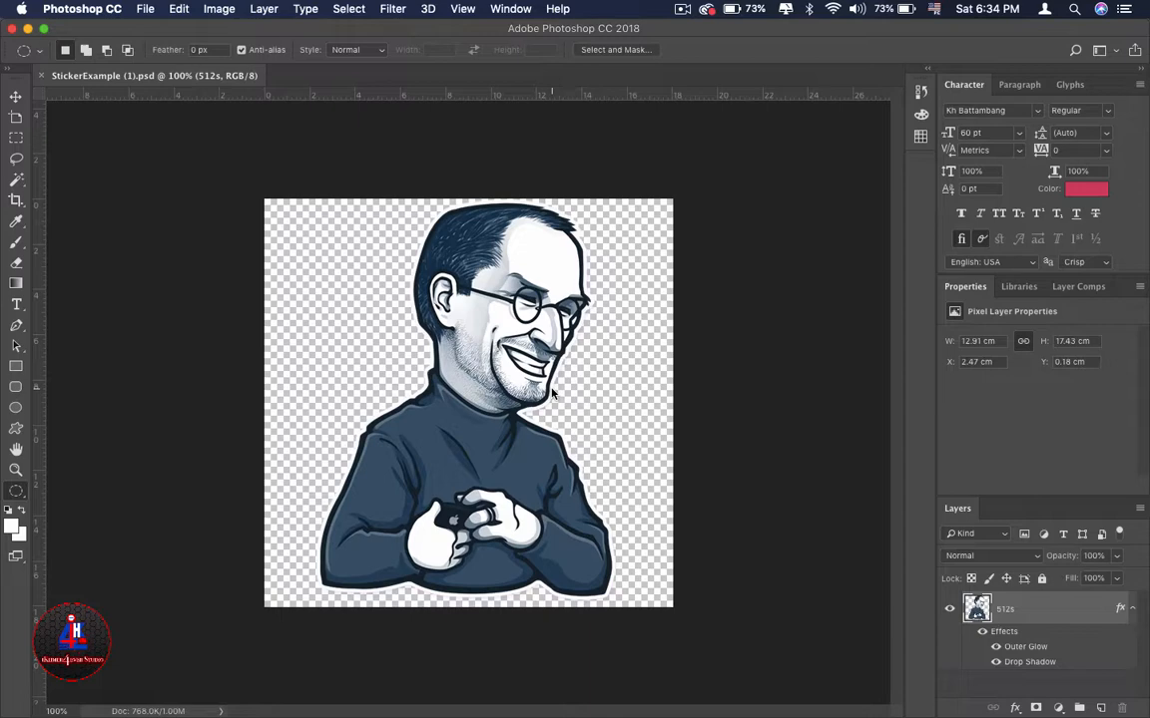
{"action": "mouse_move", "coordinate": [566, 296]}
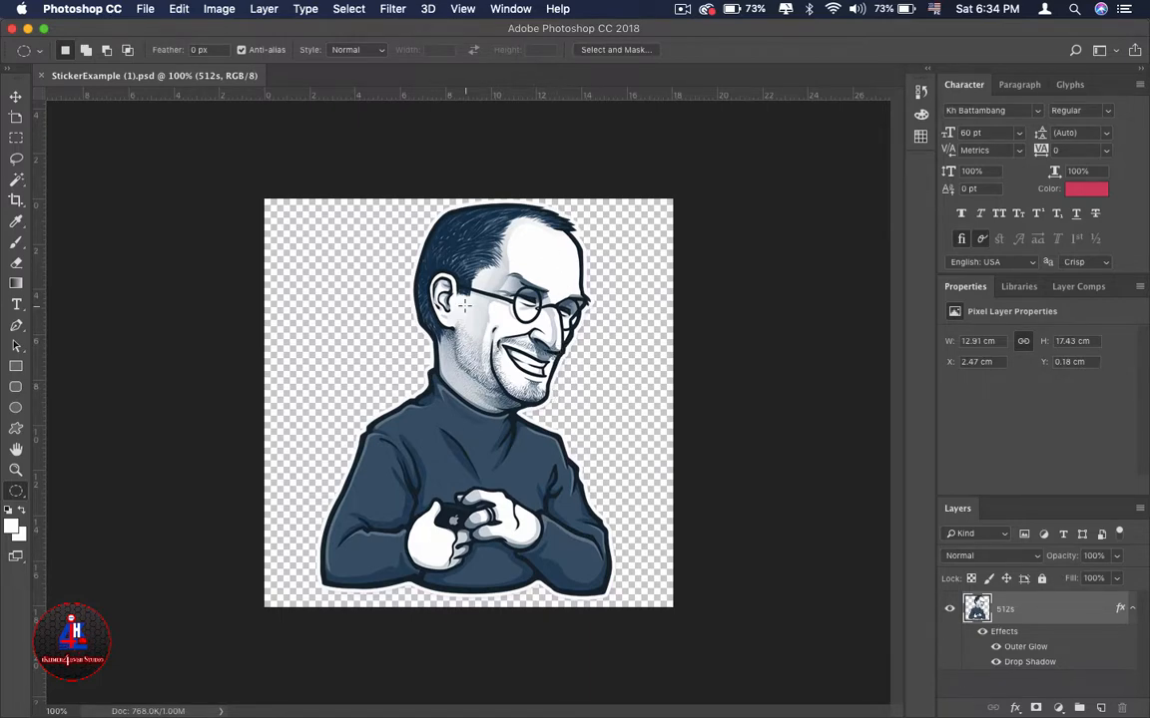
{"action": "mouse_move", "coordinate": [602, 543]}
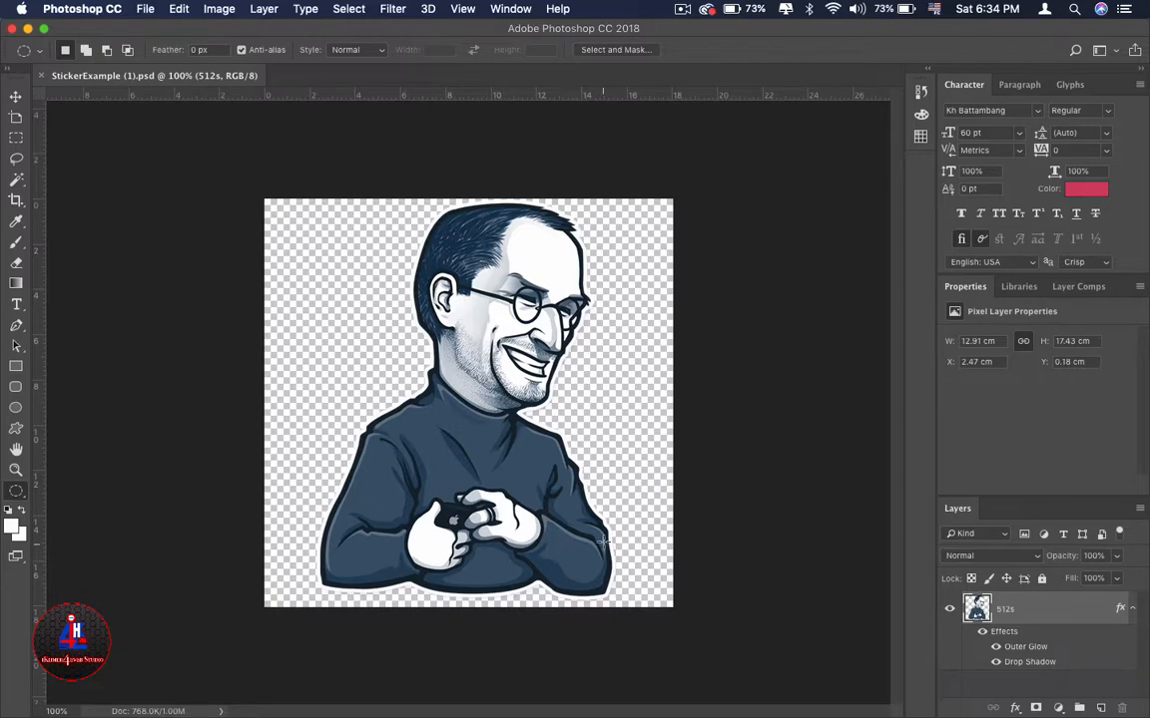
{"action": "mouse_move", "coordinate": [527, 255]}
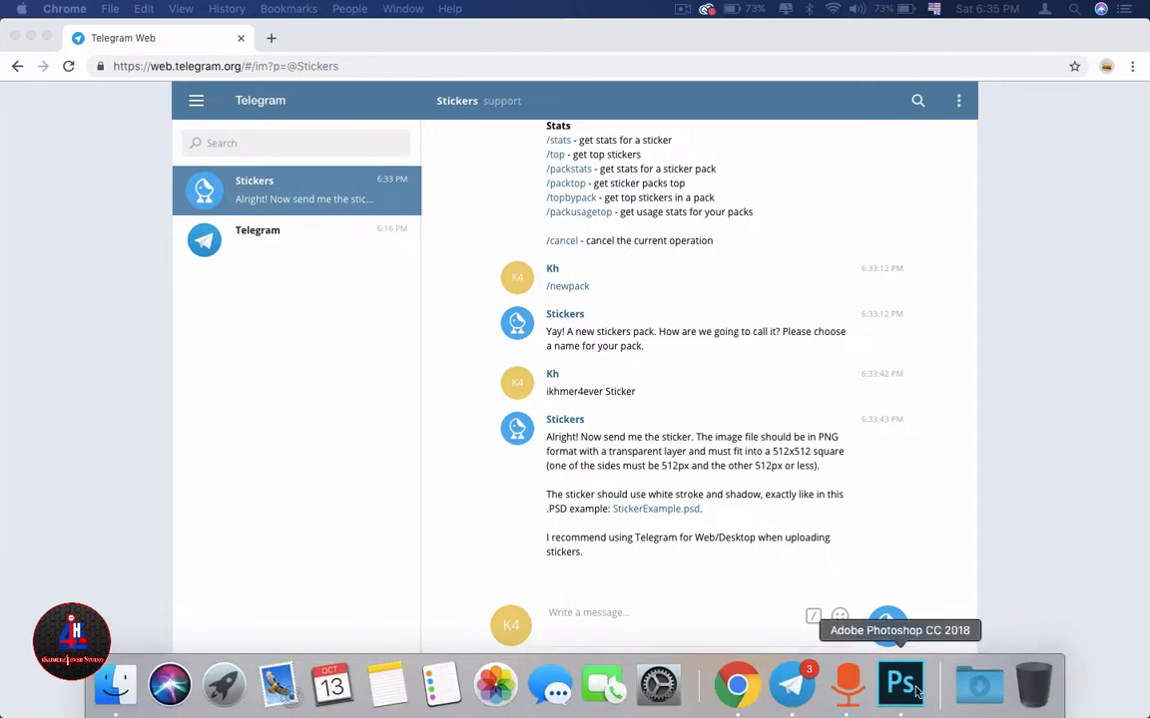
Shrink the pasted iKhmer4ever Studio logo layer to fit the 512x512 canvas and commit it
{"action": "left_click", "coordinate": [898, 683]}
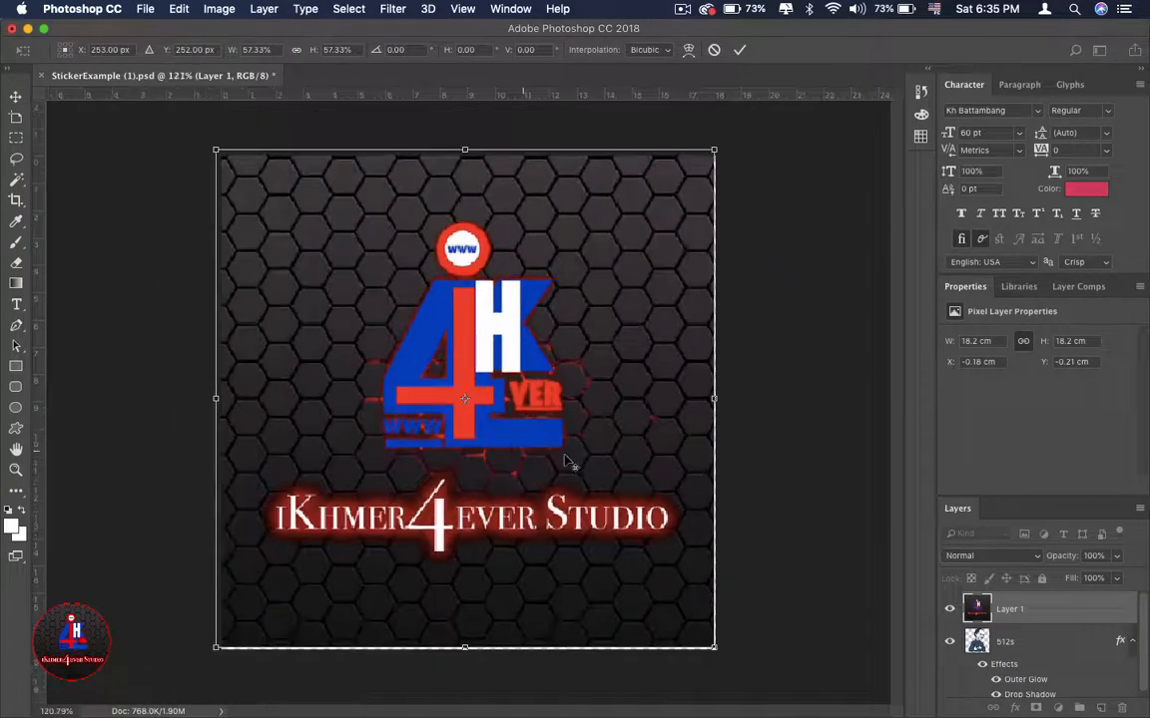
{"action": "left_click_drag", "start_coordinate": [715, 649], "coordinate": [615, 547]}
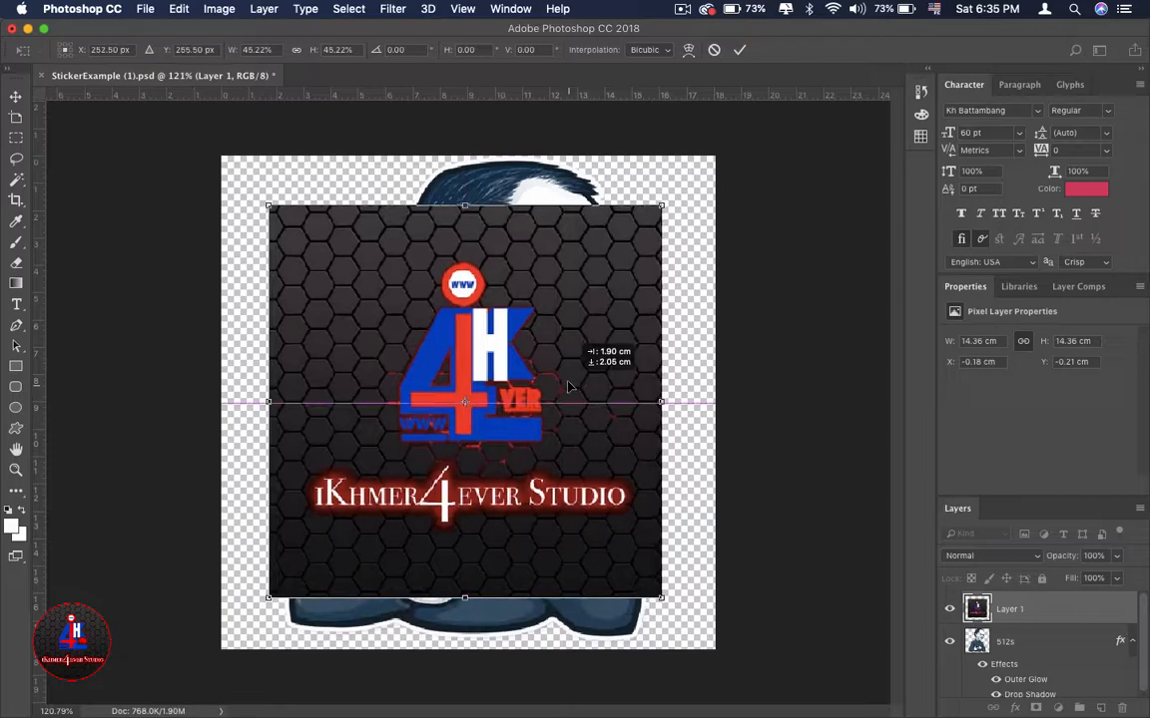
{"action": "left_click", "coordinate": [738, 50]}
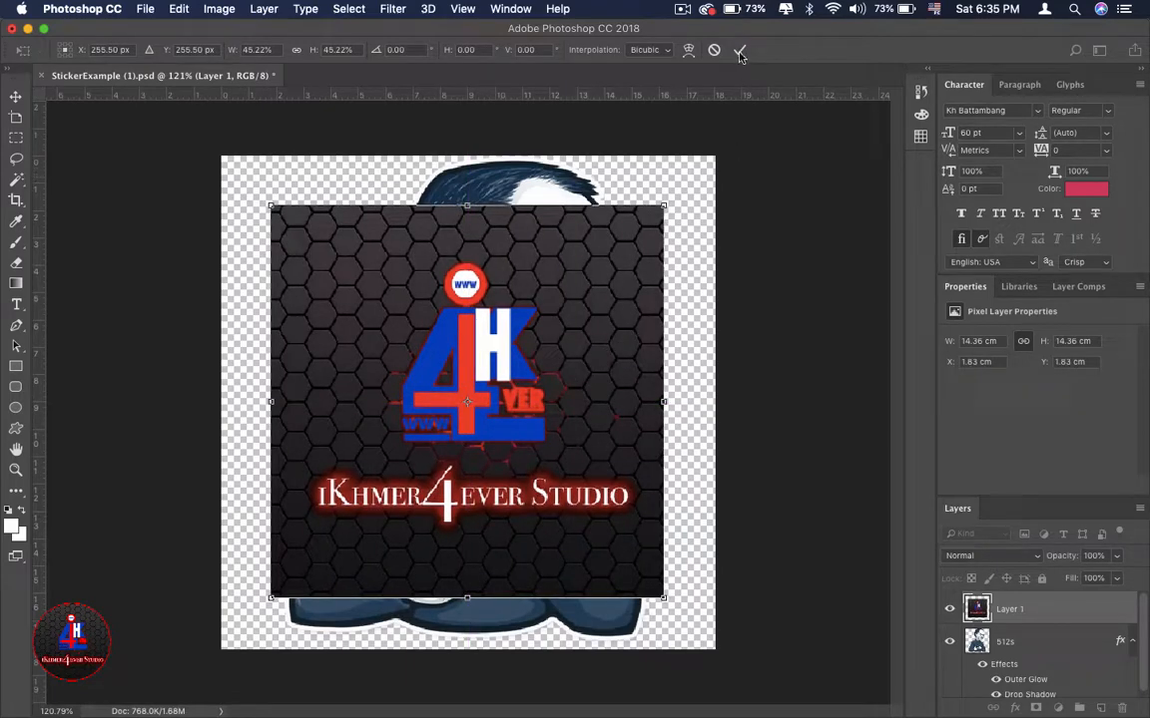
{"action": "left_click", "coordinate": [738, 50]}
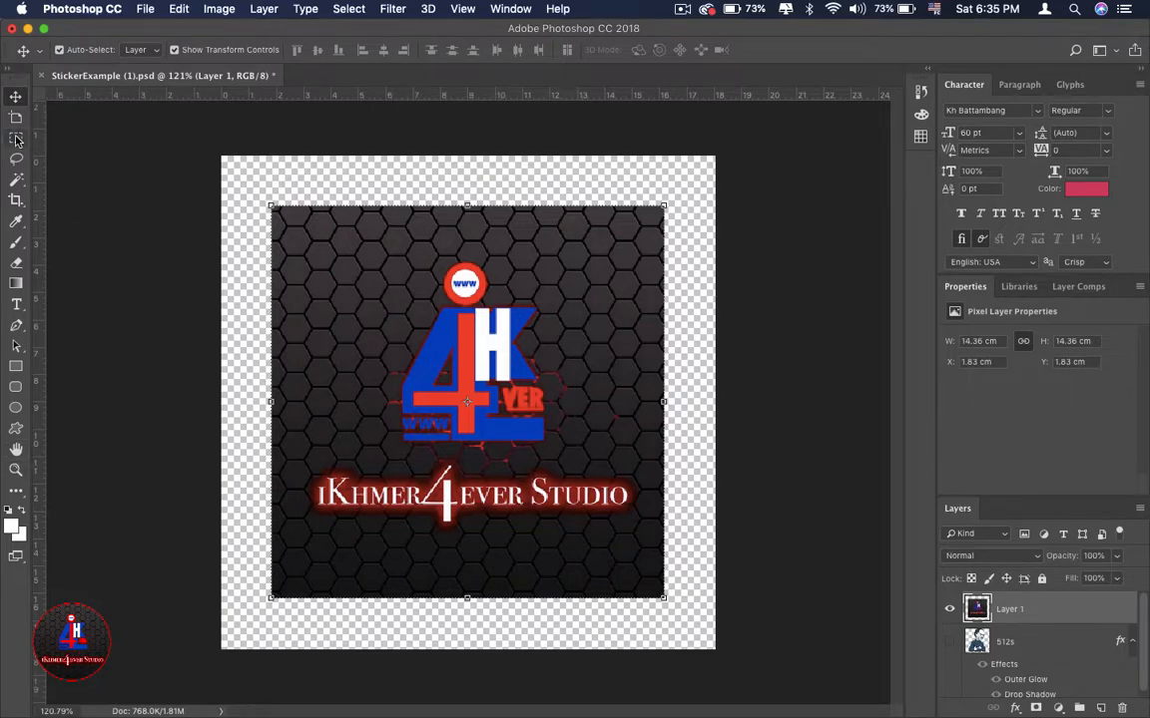
{"action": "left_click", "coordinate": [16, 136]}
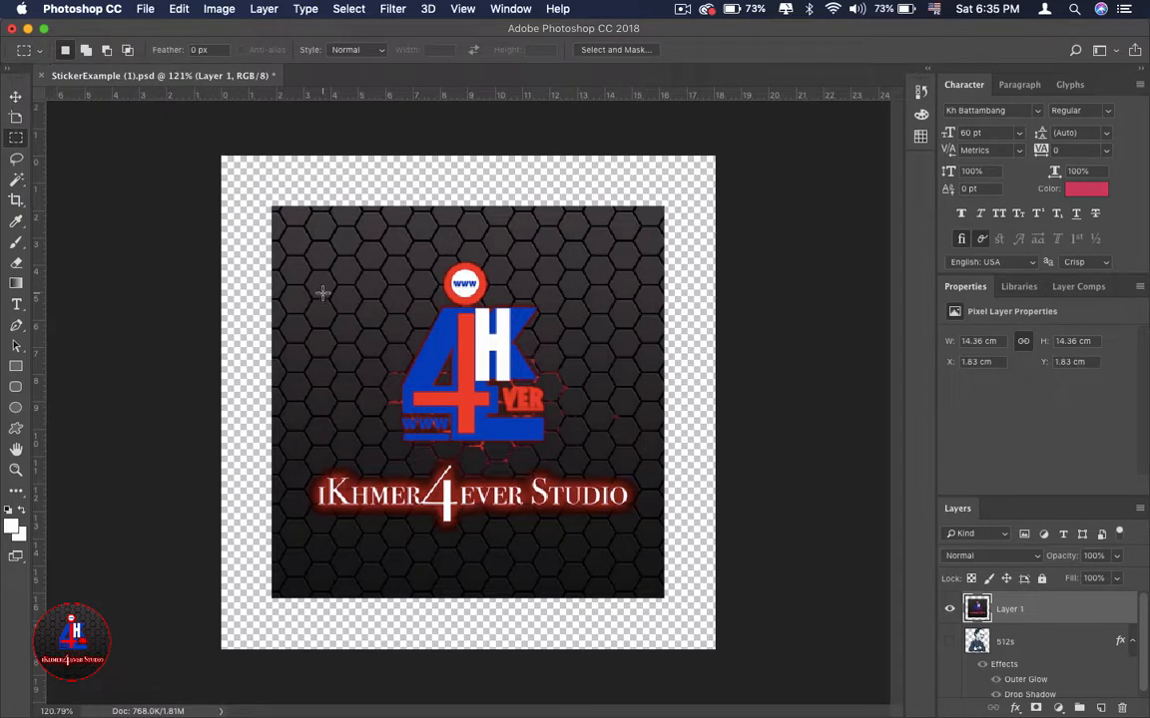
Select a circle over the logo with the Elliptical Marquee and mask the layer to it
{"action": "left_click", "coordinate": [240, 50]}
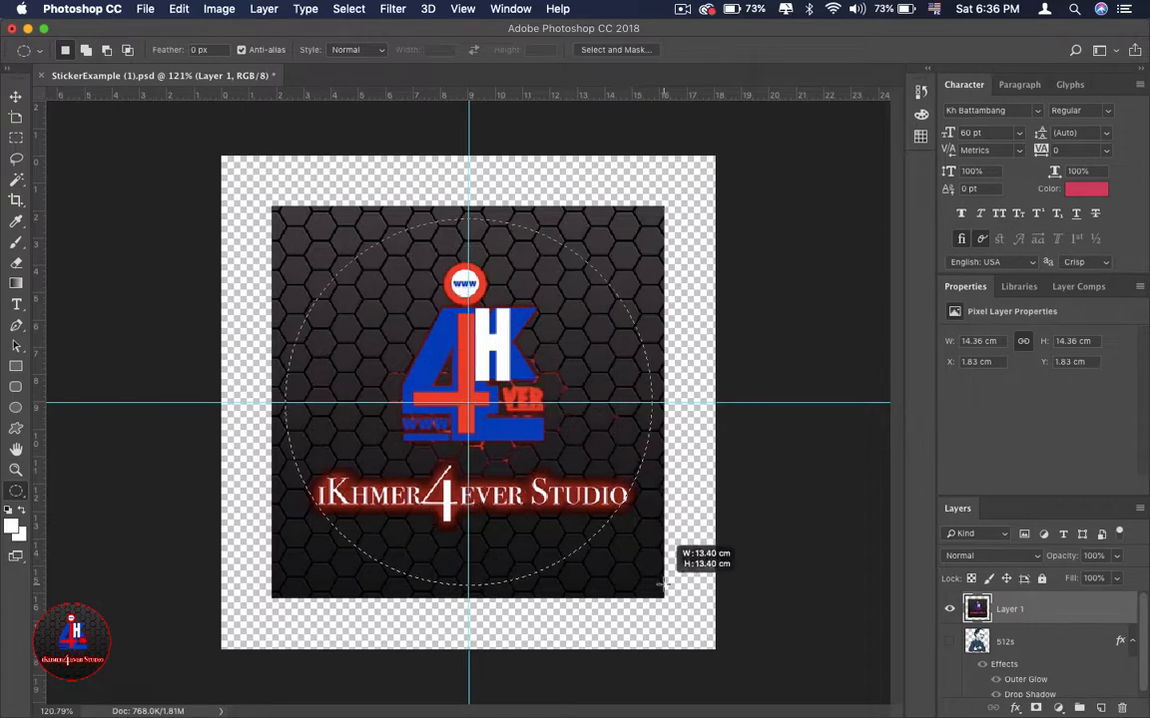
{"action": "left_click_drag", "start_coordinate": [659, 589], "coordinate": [669, 595]}
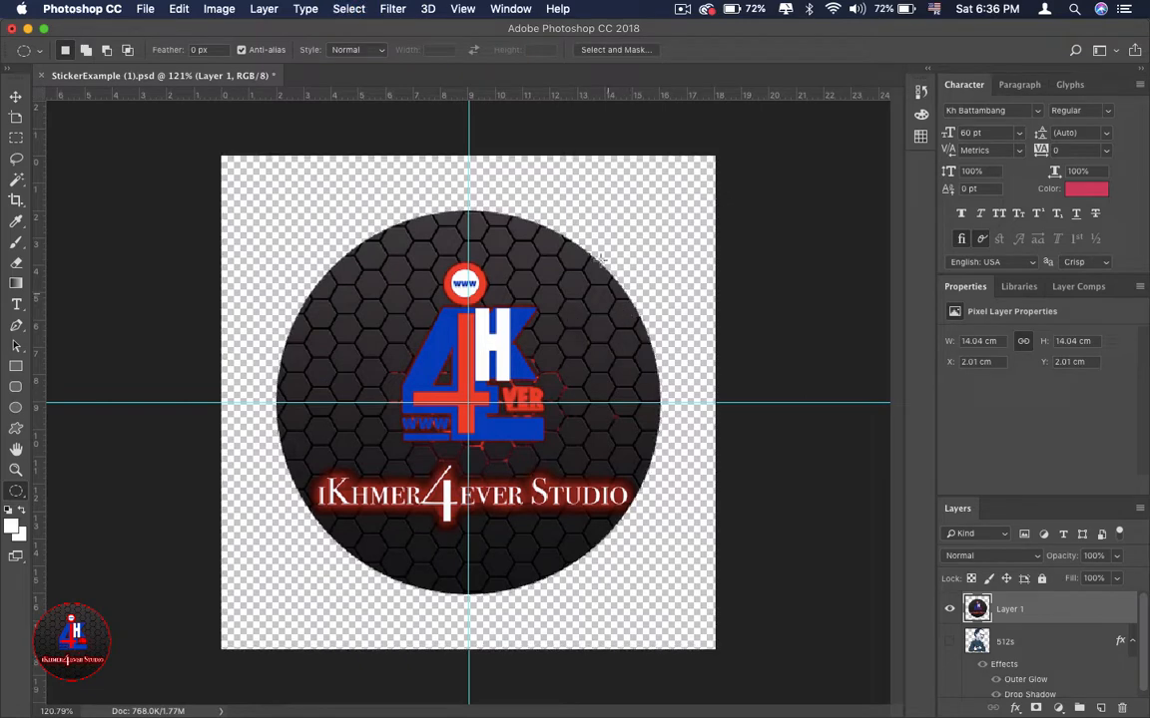
{"action": "right_click", "coordinate": [1010, 609]}
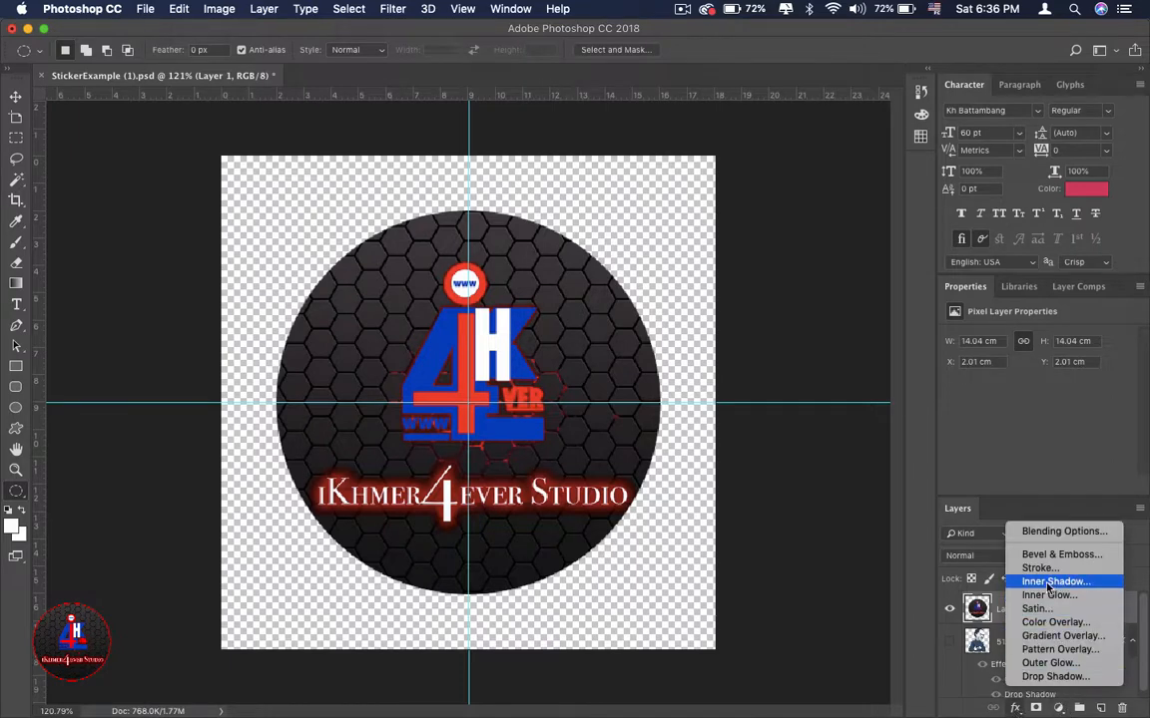
{"action": "mouse_move", "coordinate": [1050, 663]}
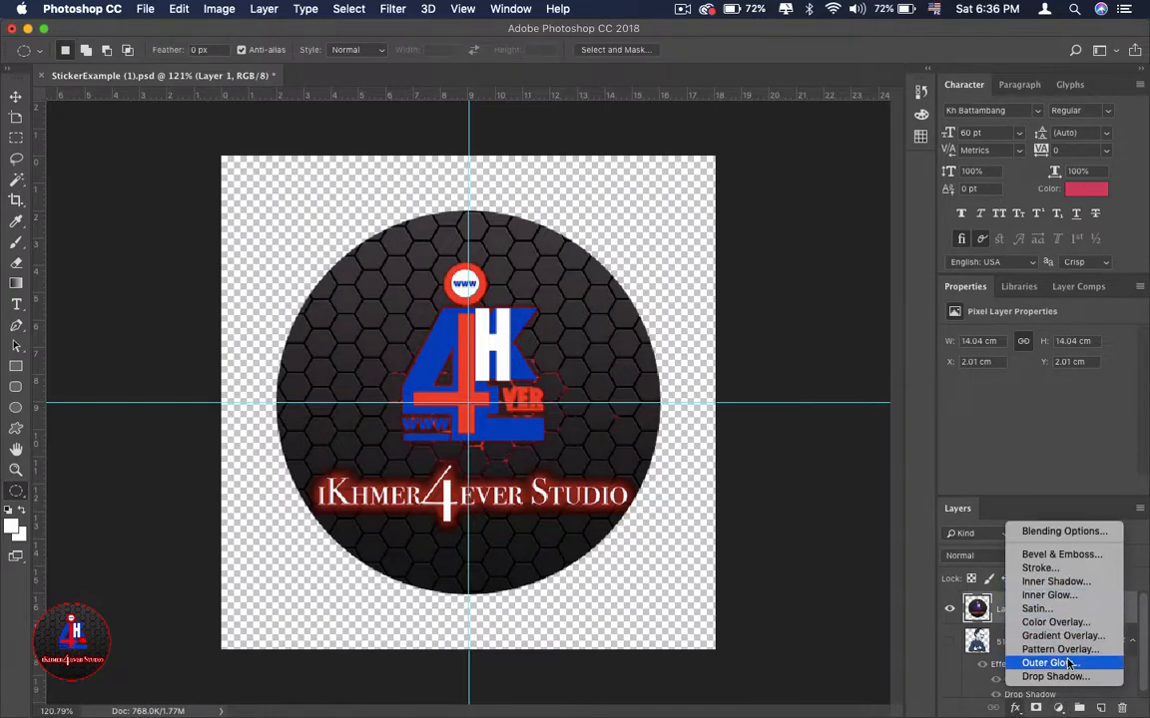
Add a thin red Outer Glow layer style around the circular logo
{"action": "left_click", "coordinate": [1048, 662]}
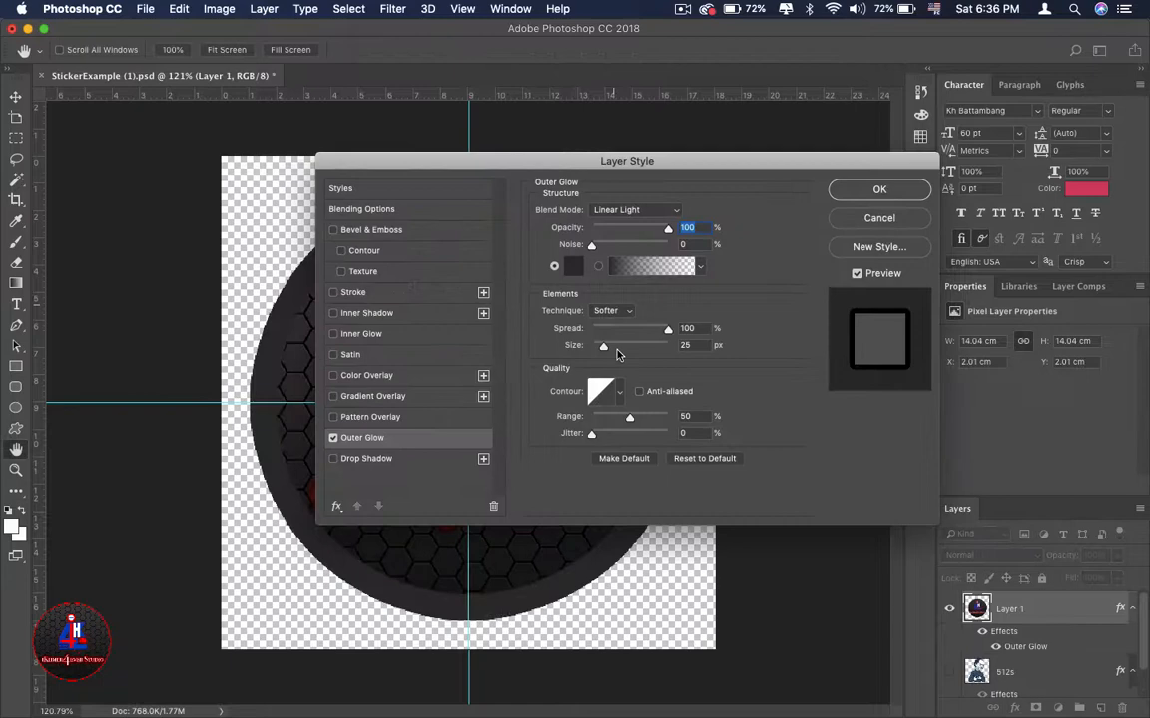
{"action": "left_click", "coordinate": [573, 265]}
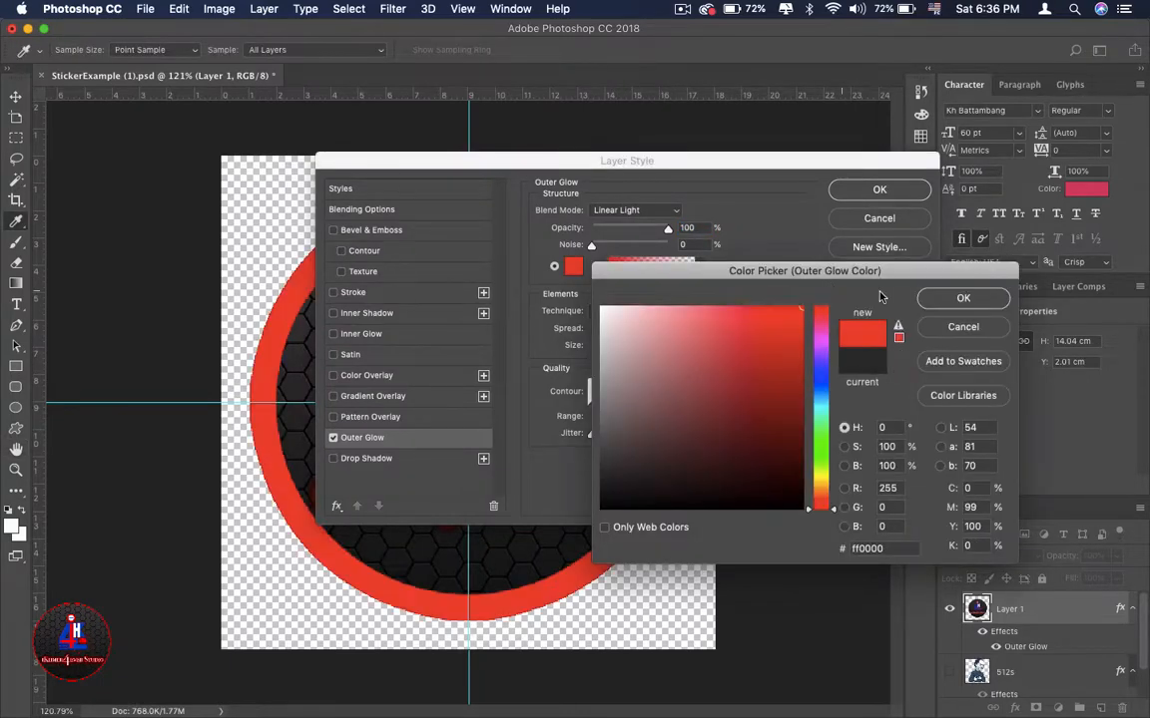
{"action": "left_click", "coordinate": [962, 300]}
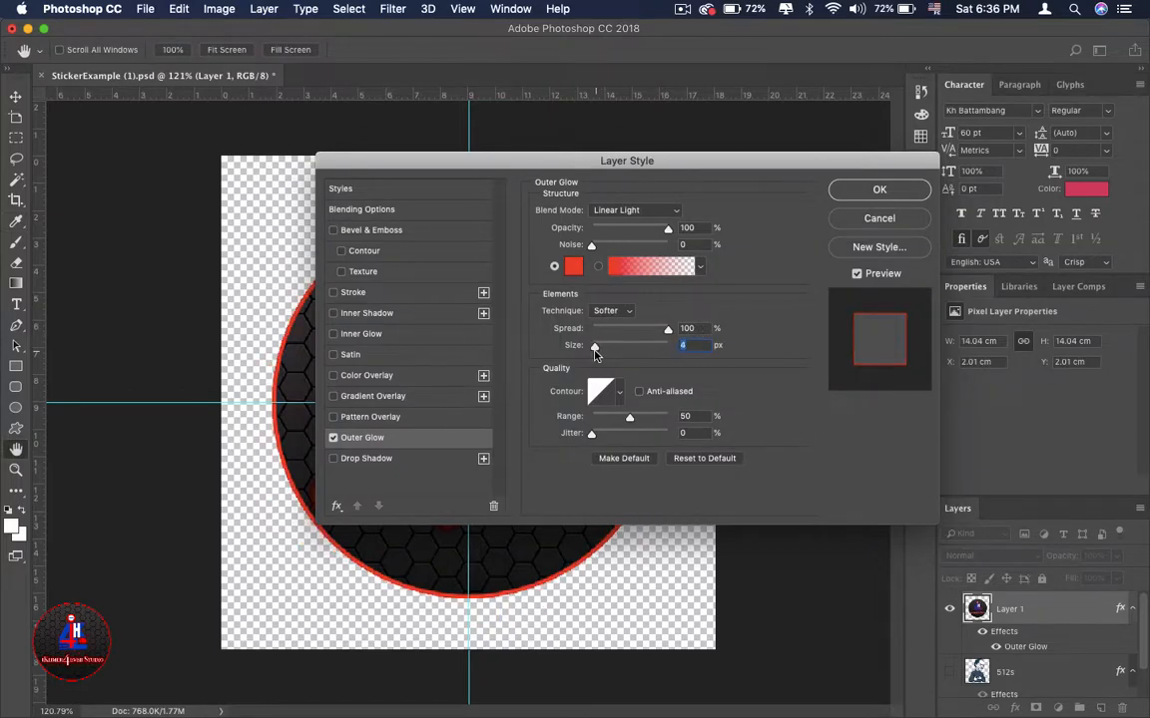
{"action": "left_click", "coordinate": [878, 190]}
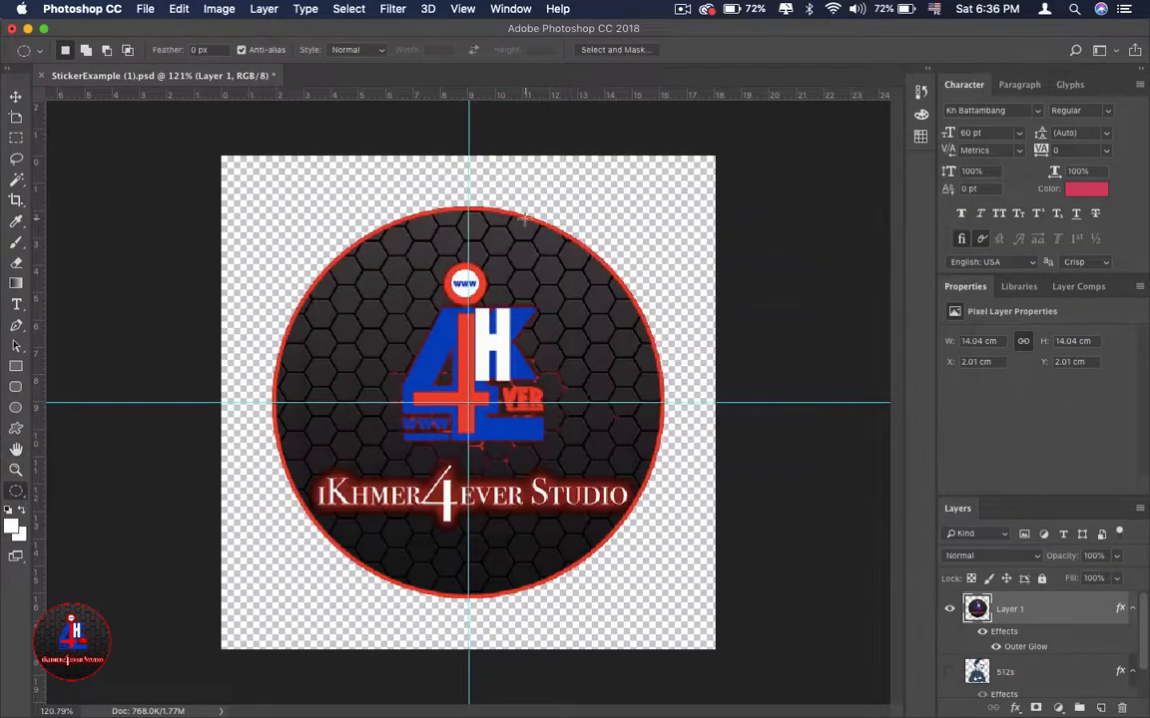
{"action": "mouse_move", "coordinate": [586, 179]}
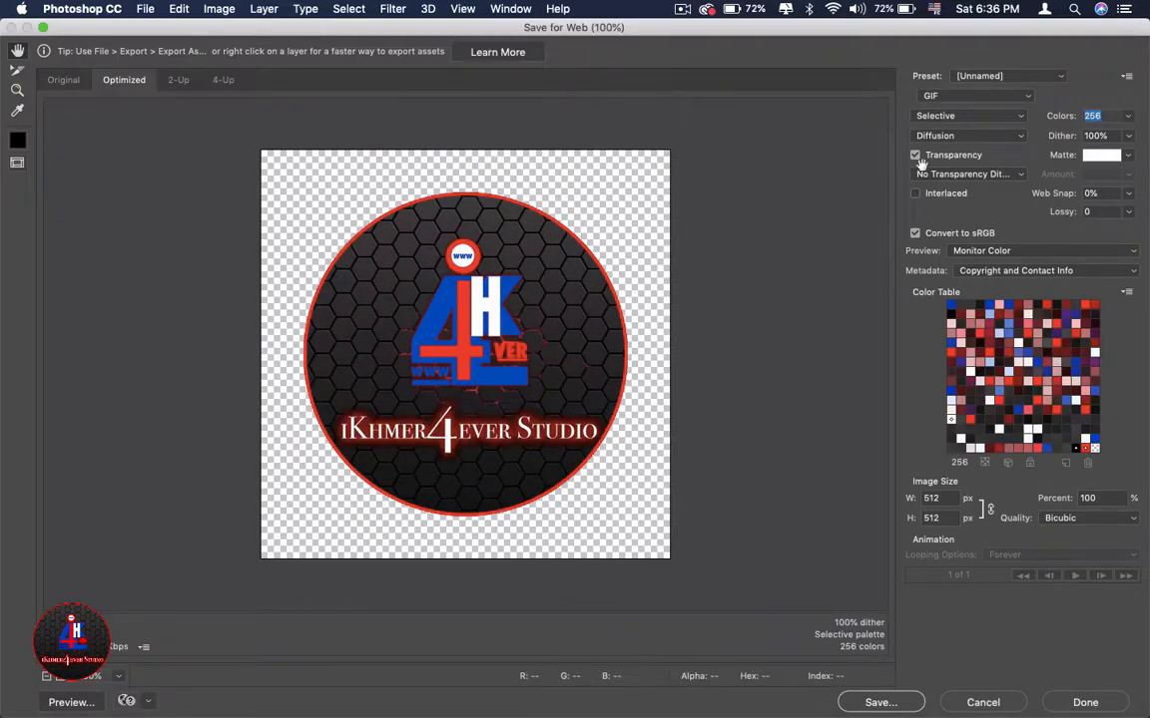
Export the sticker via Save for Web as transparent PNG-24, then close without saving
{"action": "left_click", "coordinate": [976, 96]}
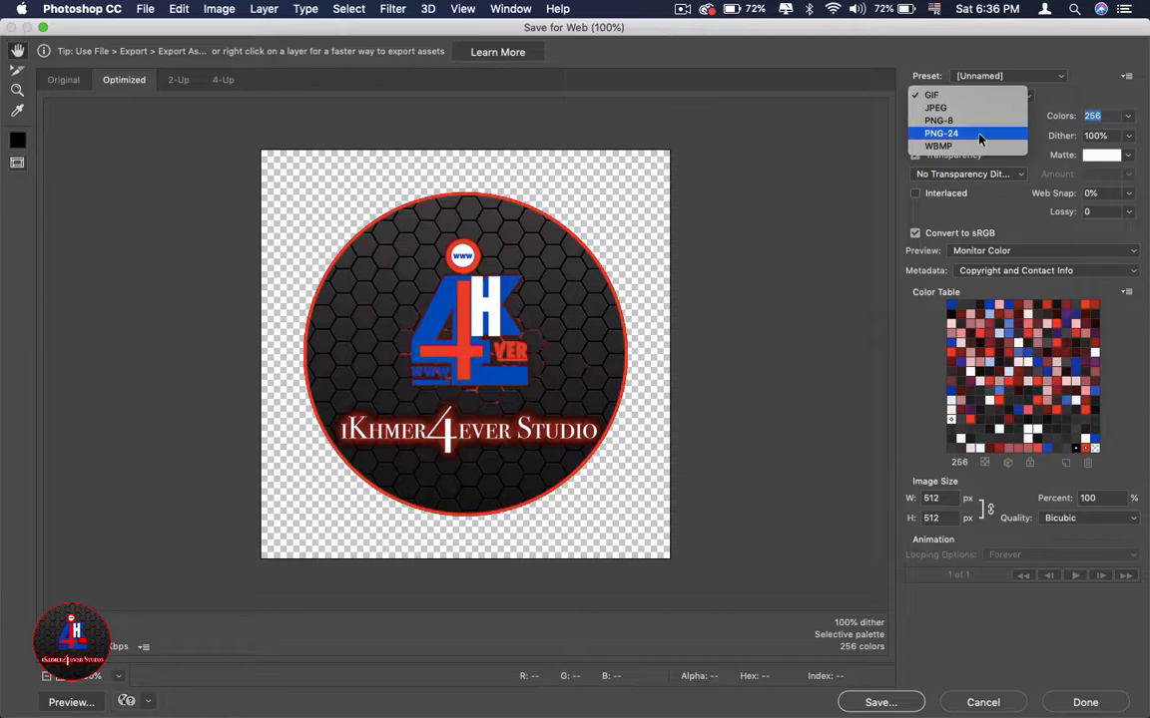
{"action": "left_click", "coordinate": [942, 132]}
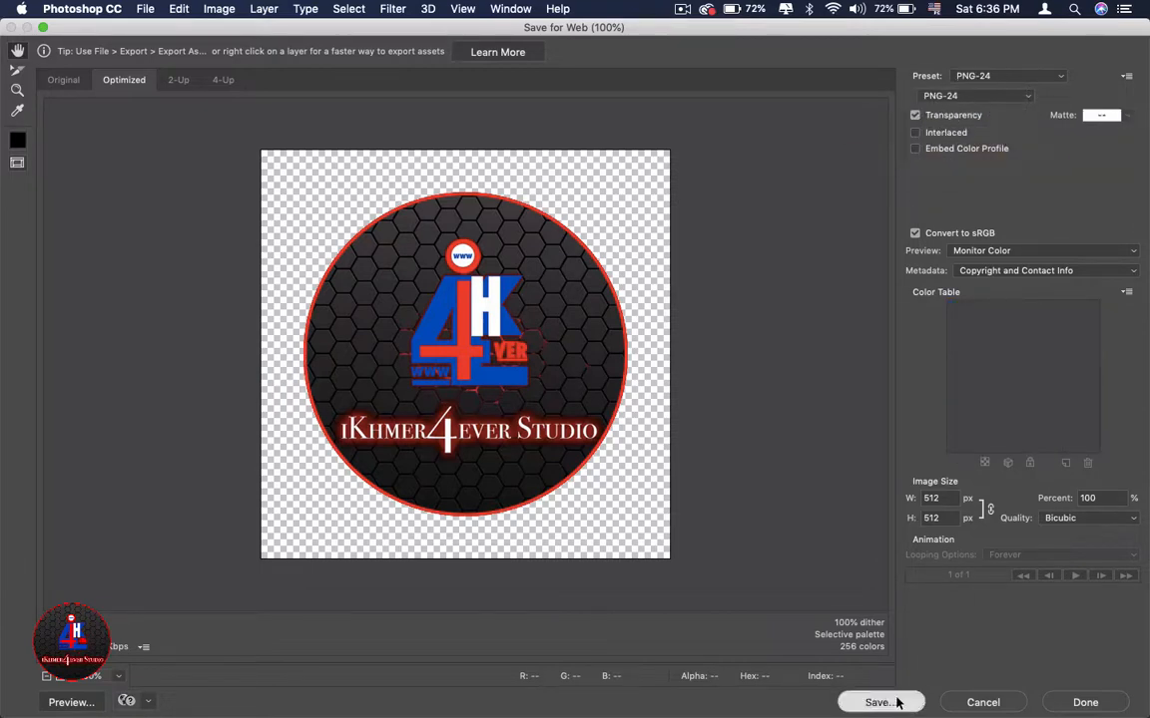
{"action": "left_click", "coordinate": [883, 702]}
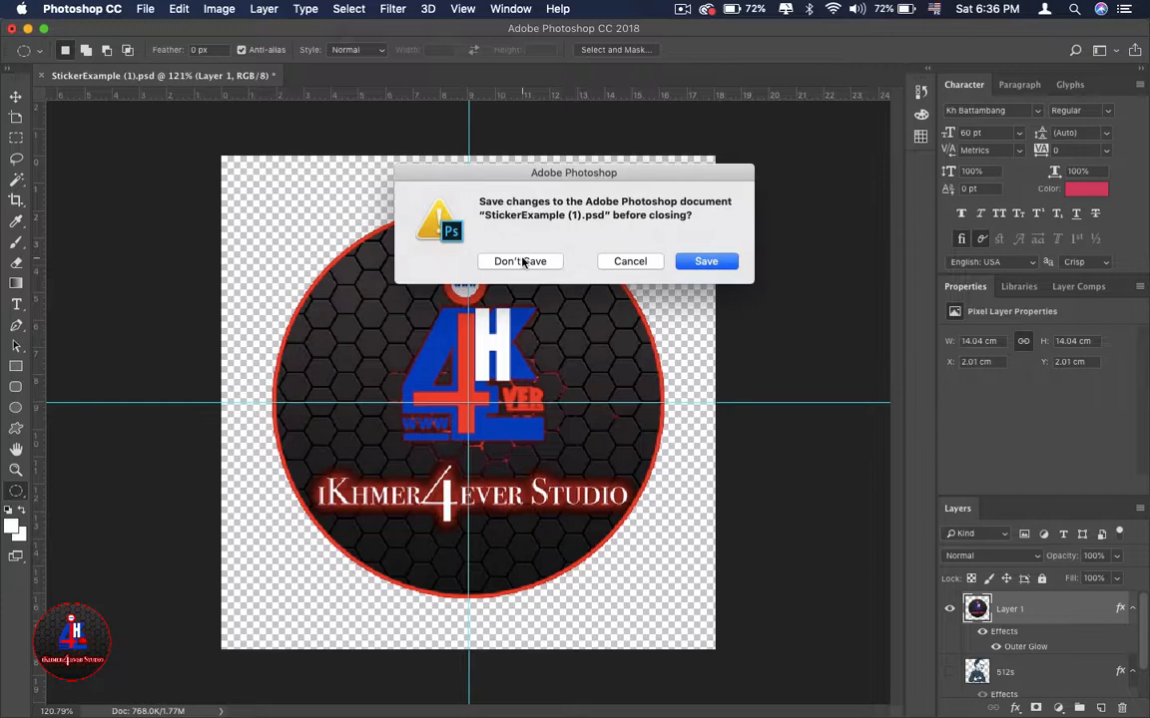
{"action": "left_click", "coordinate": [519, 260]}
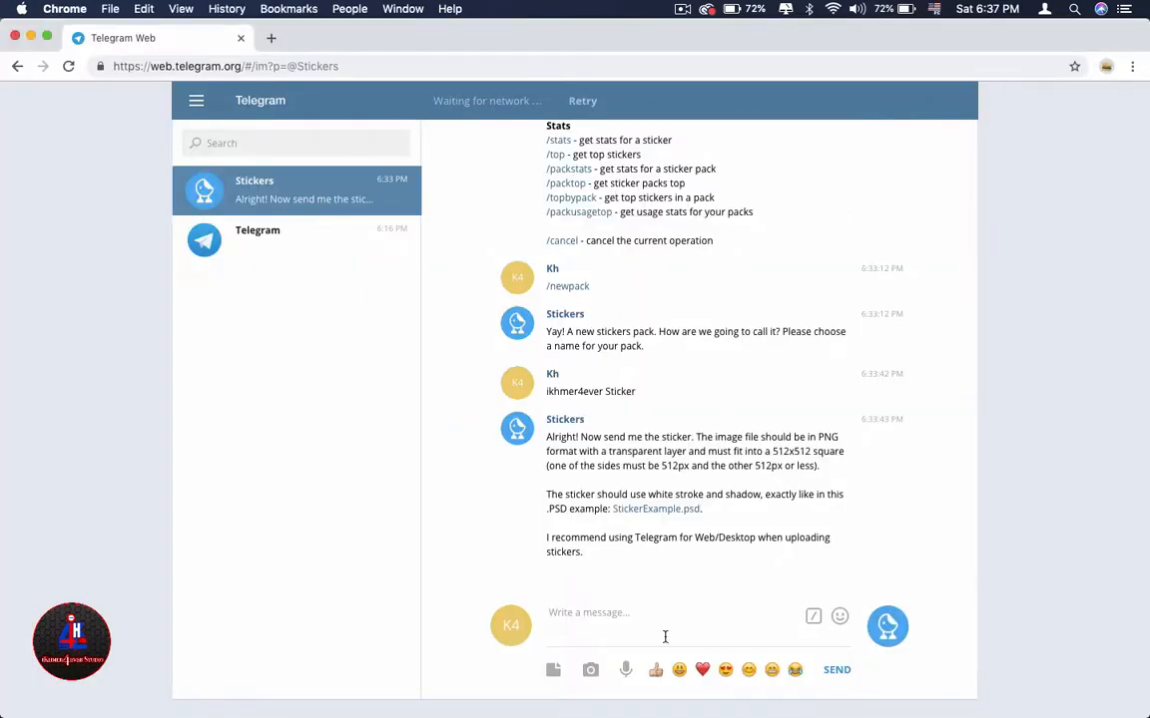
Drop ikhmer4ever.png into the Stickers bot chat as a photo
{"action": "left_click", "coordinate": [838, 615]}
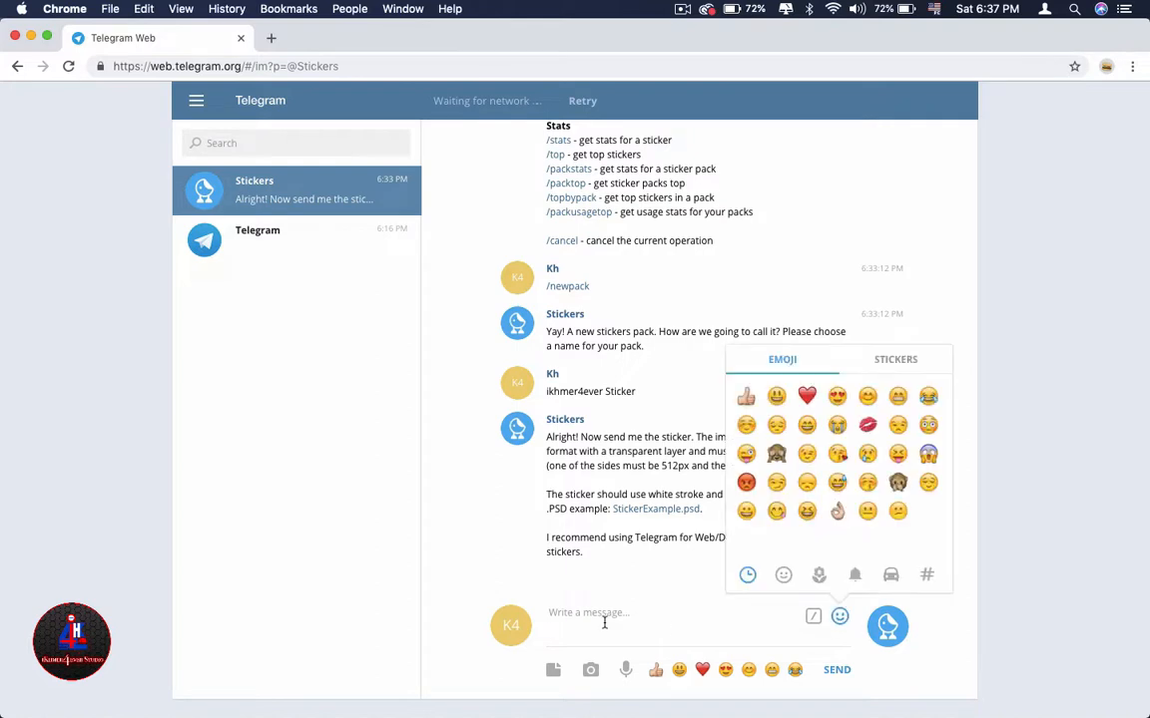
{"action": "left_click", "coordinate": [838, 615]}
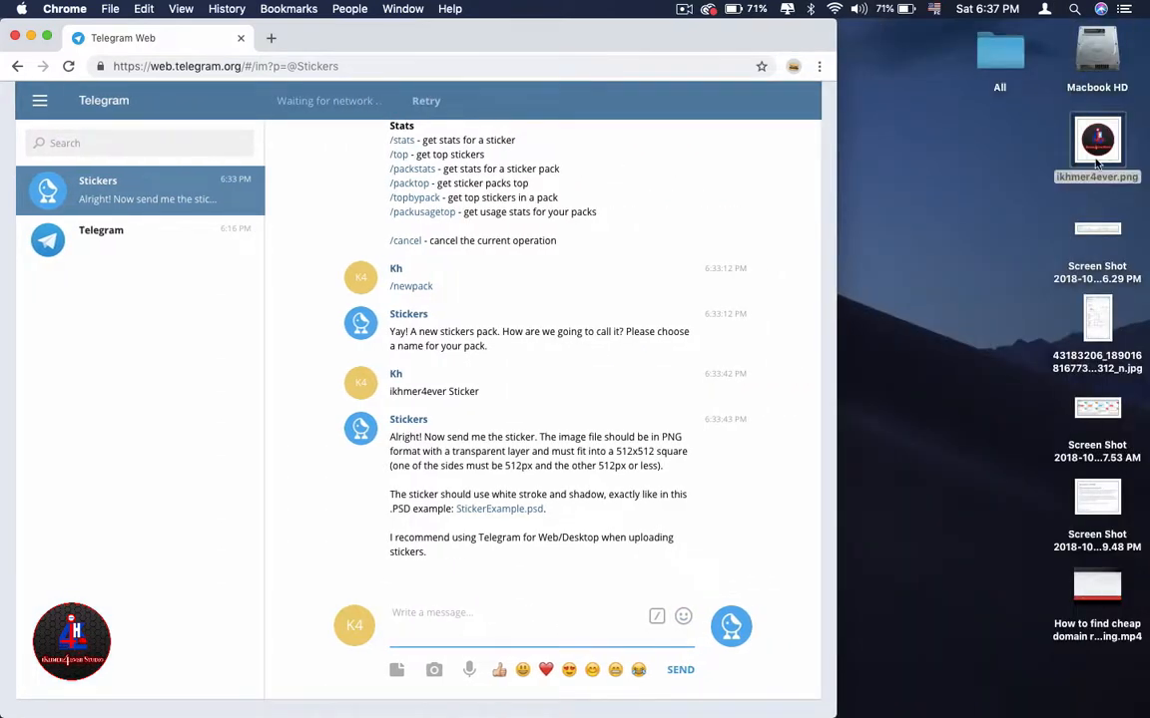
{"action": "left_click_drag", "start_coordinate": [1097, 139], "coordinate": [499, 611]}
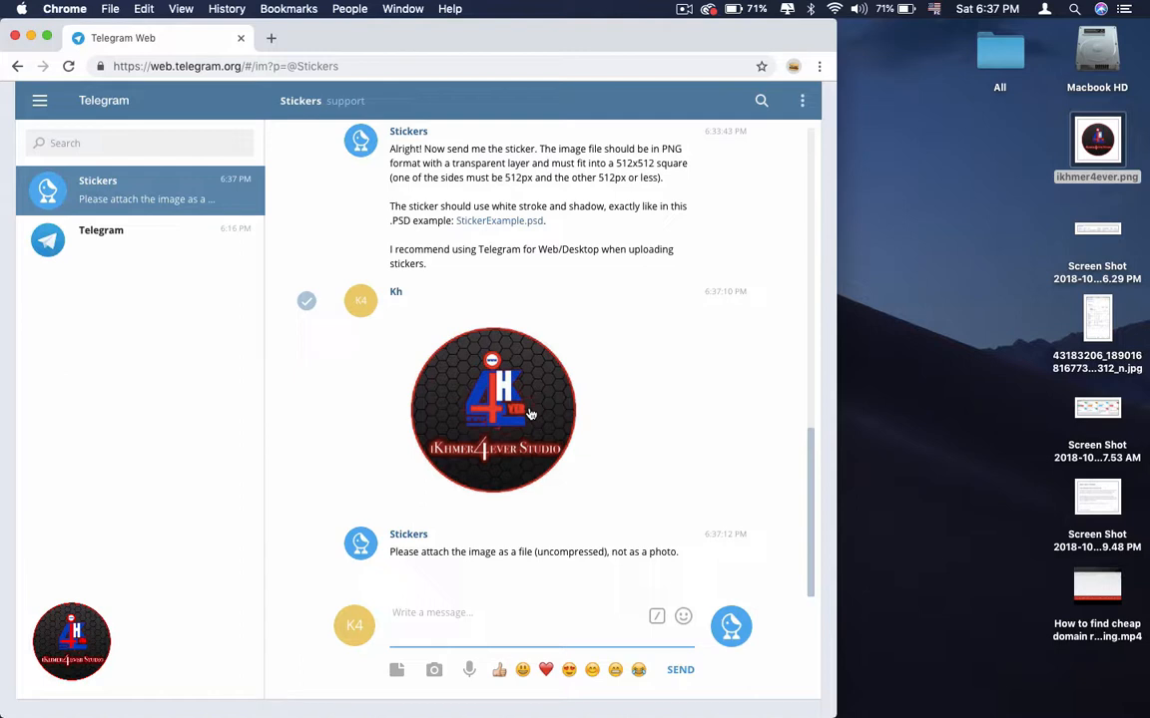
{"action": "mouse_move", "coordinate": [471, 411]}
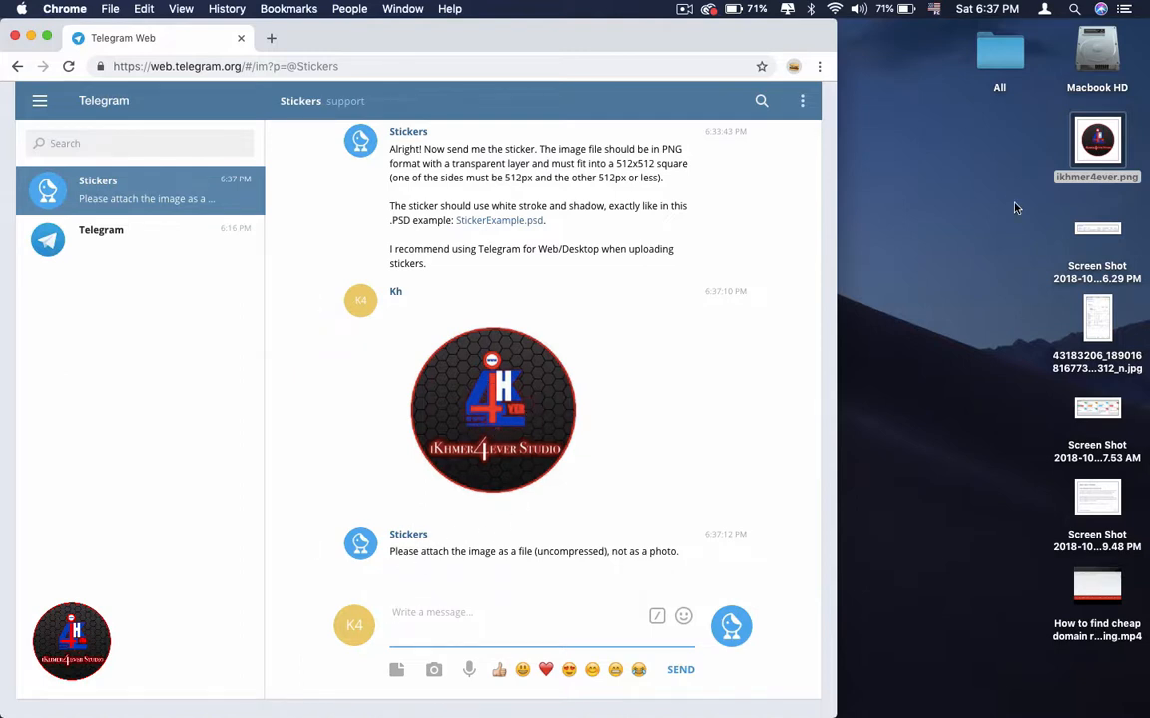
{"action": "mouse_move", "coordinate": [1046, 343]}
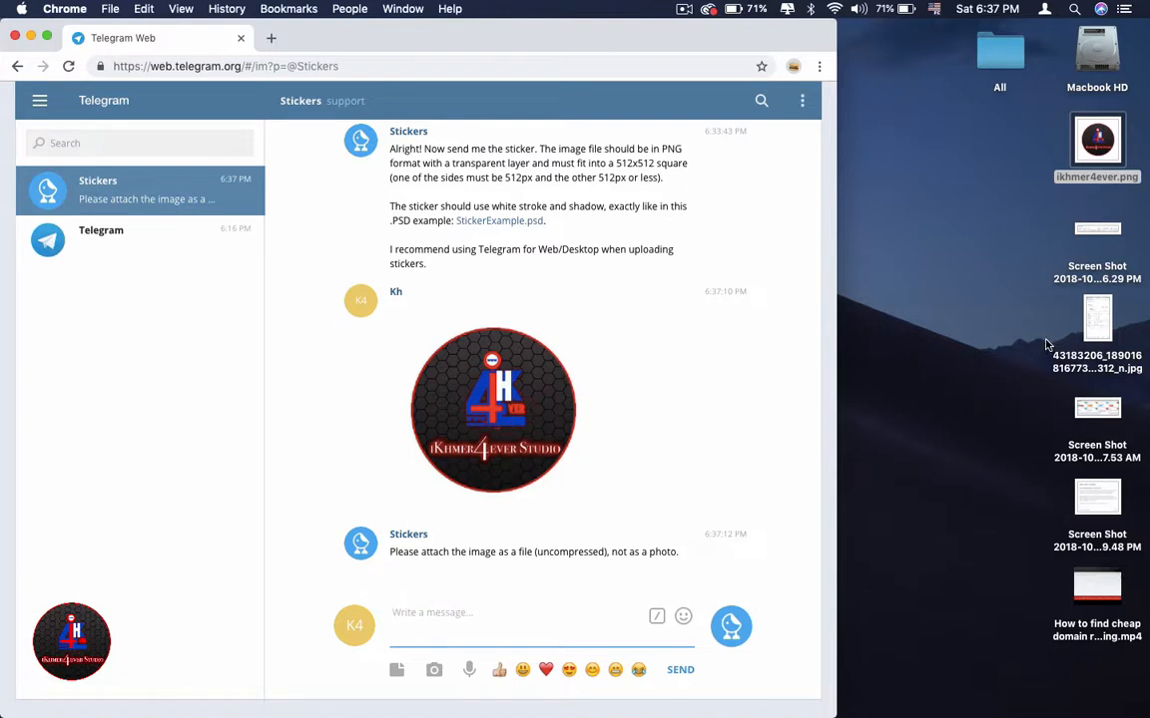
{"action": "mouse_move", "coordinate": [1102, 313]}
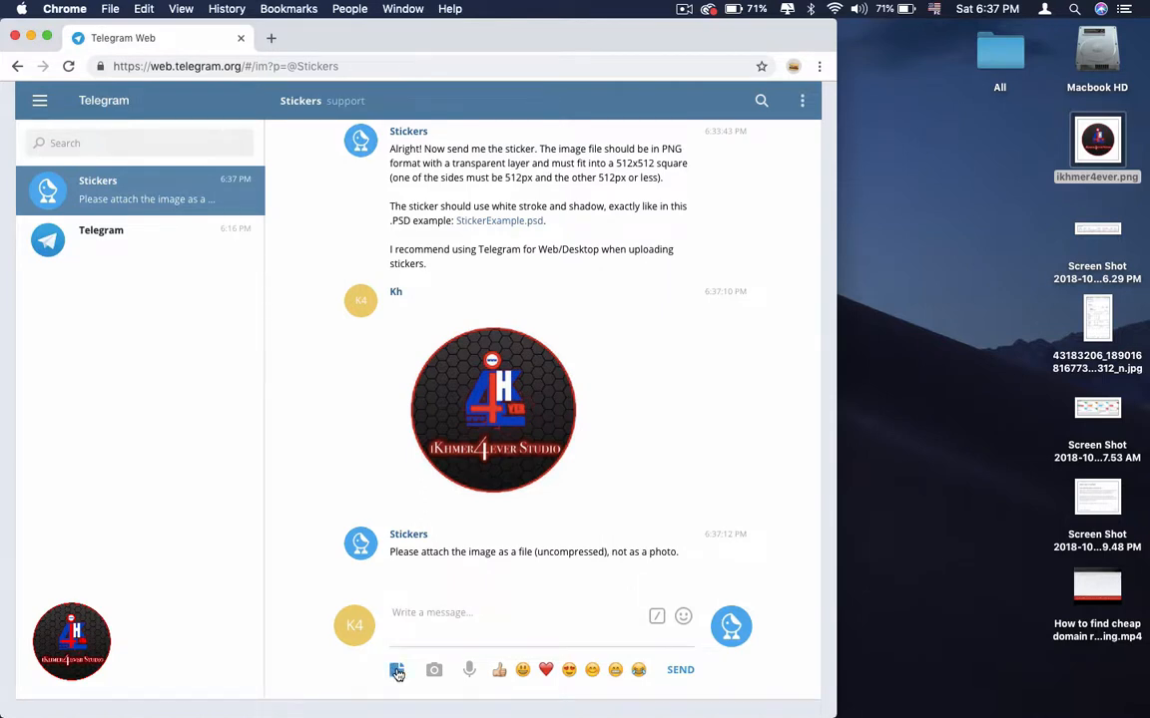
Send ikhmer4ever.png from Desktop as an uncompressed file attachment
{"action": "left_click", "coordinate": [397, 670]}
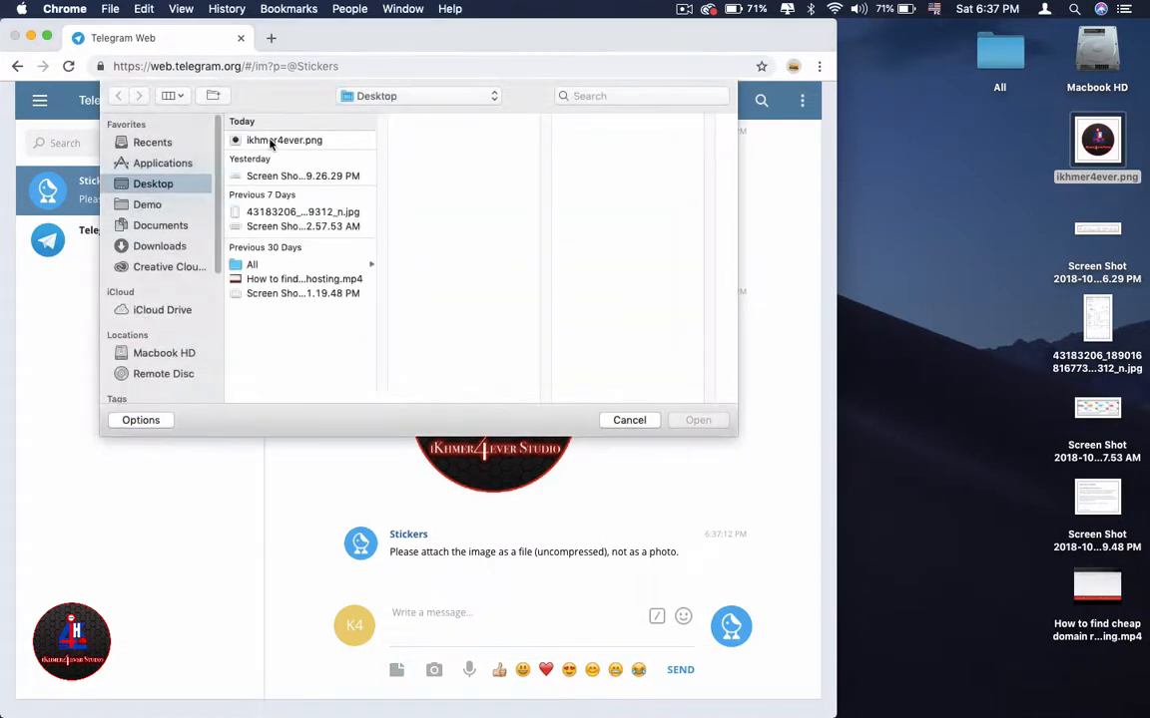
{"action": "left_click", "coordinate": [698, 419]}
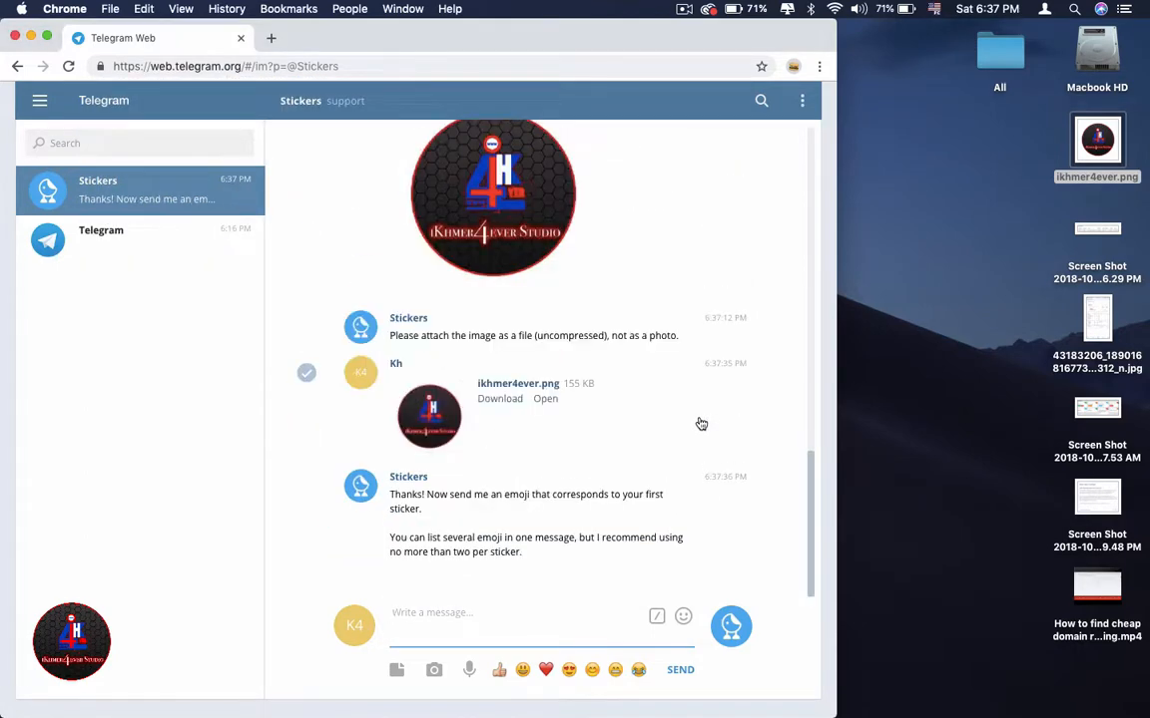
{"action": "mouse_move", "coordinate": [413, 336]}
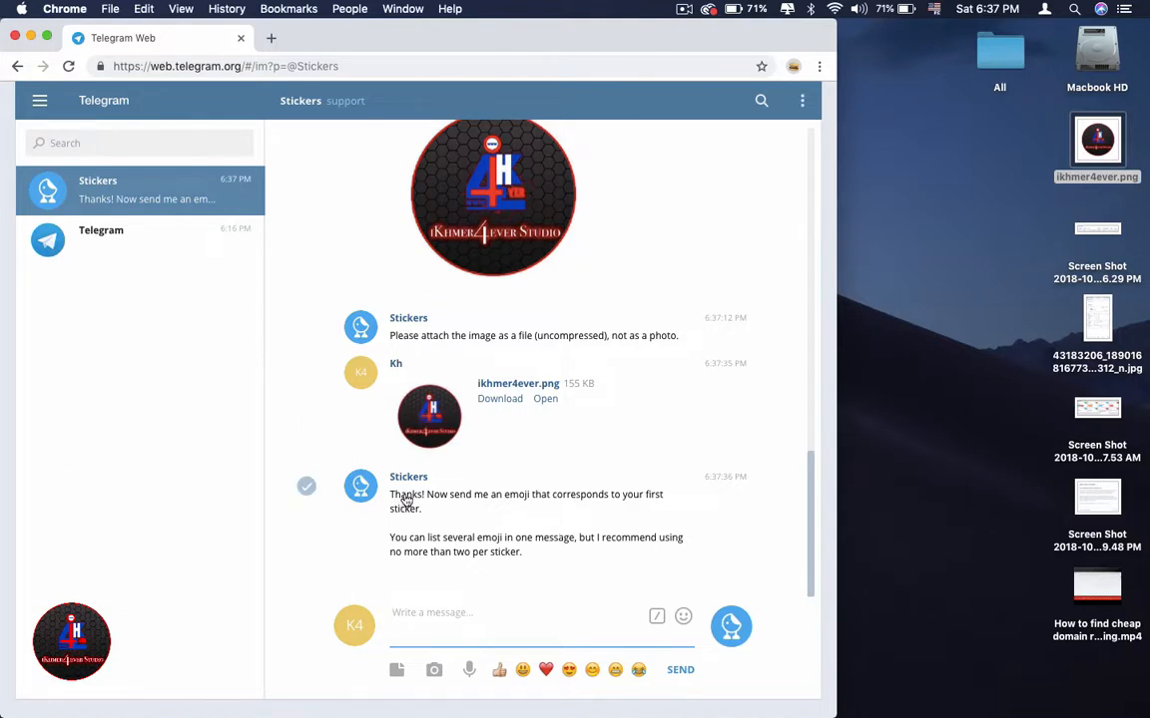
{"action": "mouse_move", "coordinate": [695, 515]}
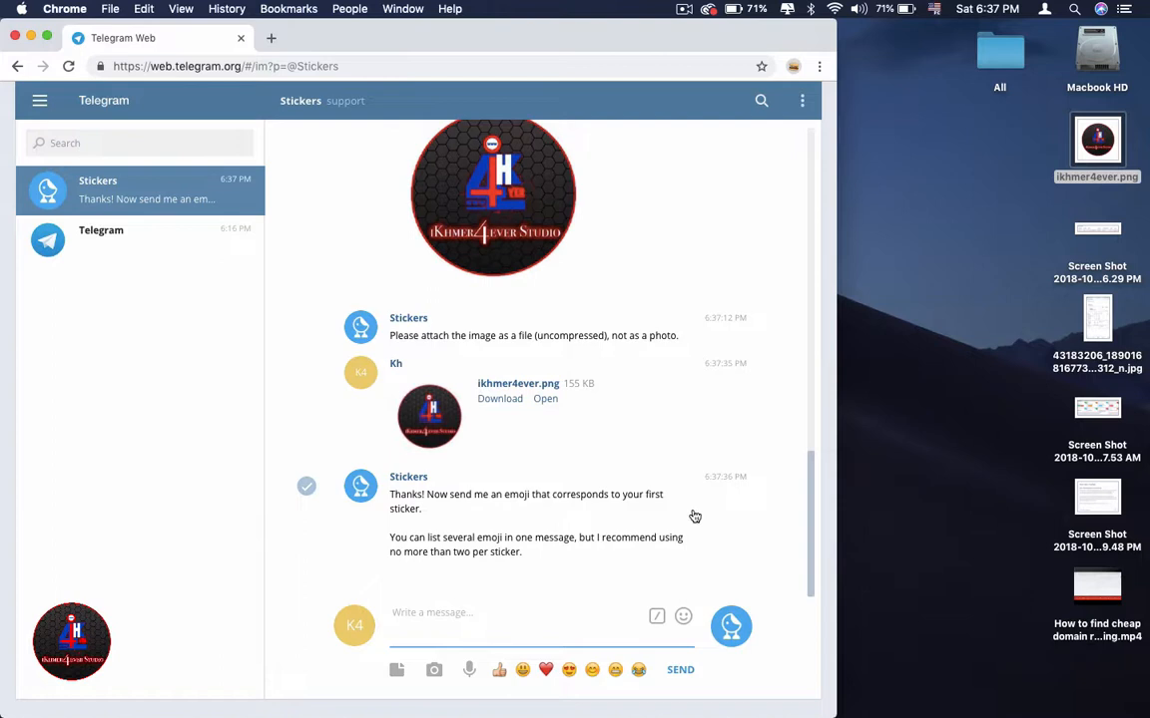
{"action": "mouse_move", "coordinate": [670, 511]}
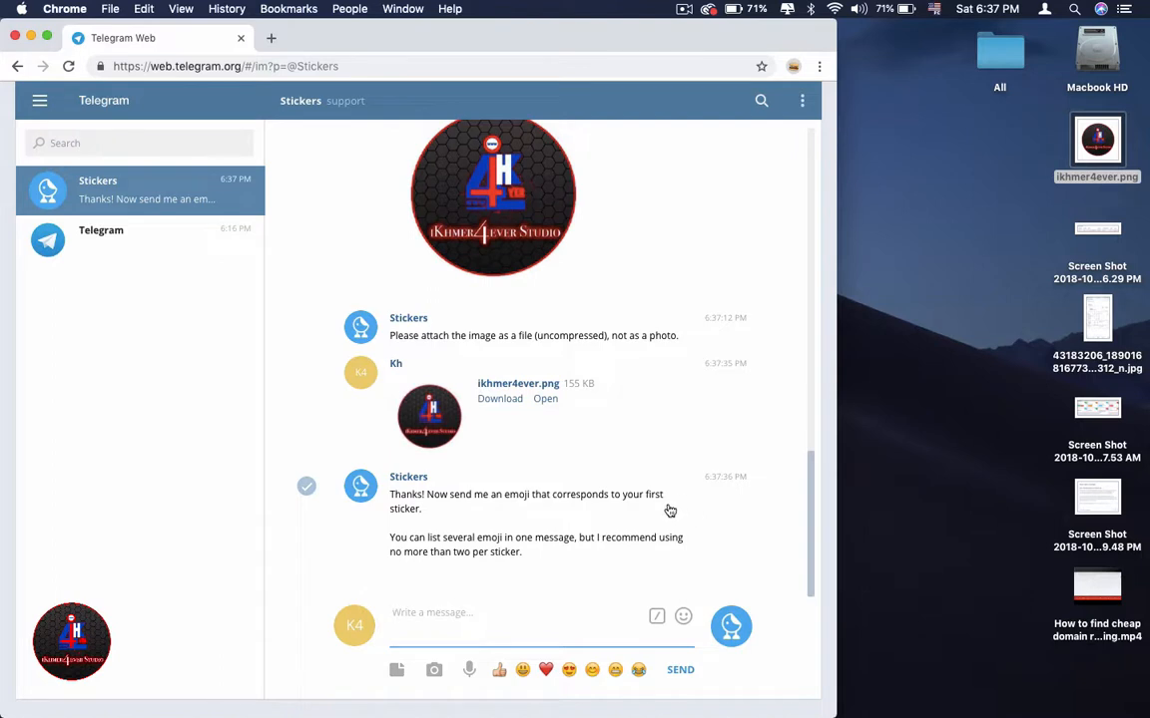
{"action": "mouse_move", "coordinate": [588, 499]}
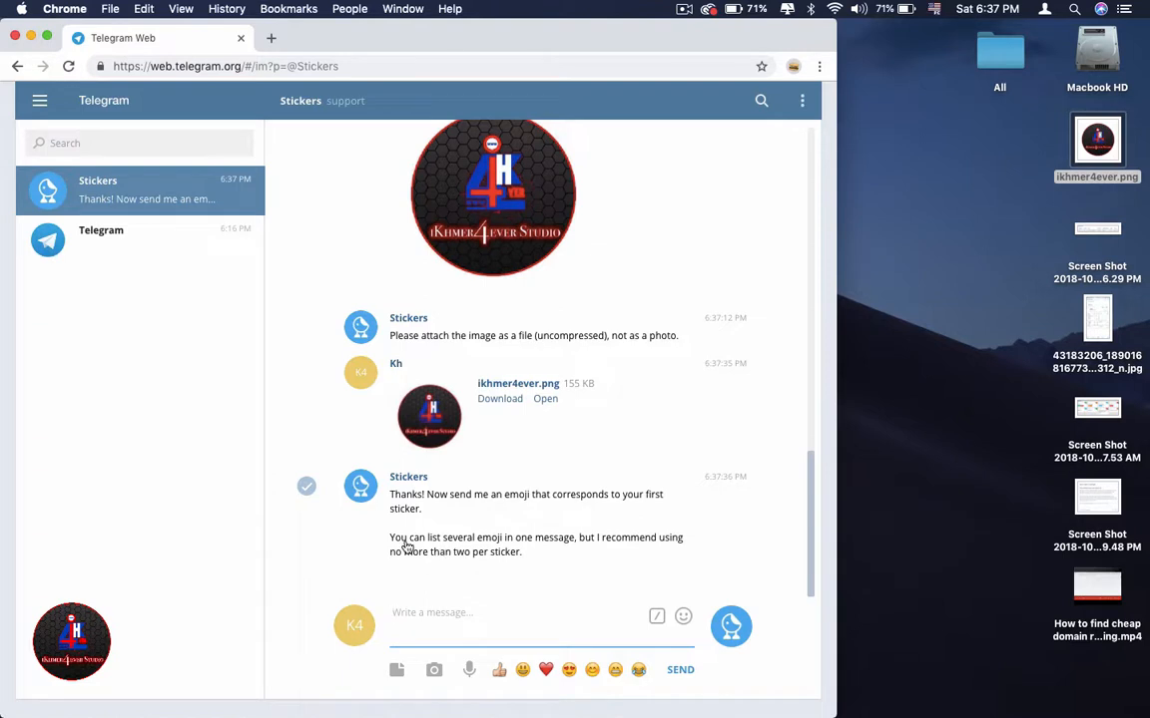
{"action": "mouse_move", "coordinate": [503, 549]}
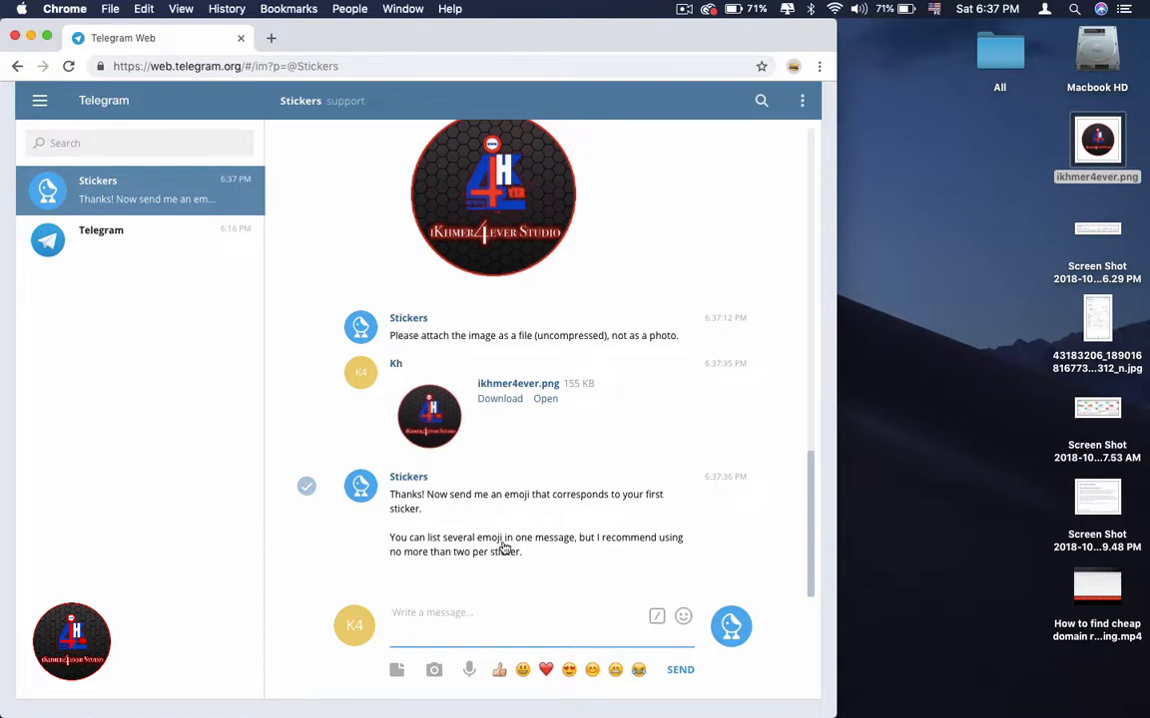
{"action": "mouse_move", "coordinate": [595, 547]}
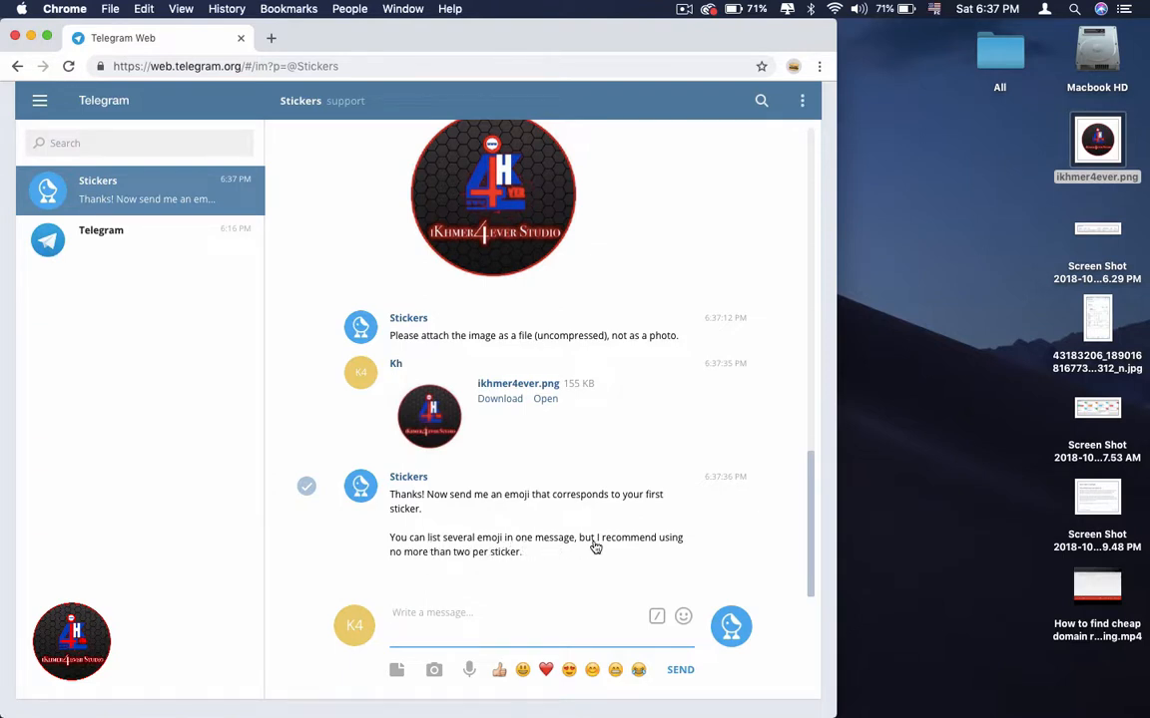
{"action": "mouse_move", "coordinate": [682, 547]}
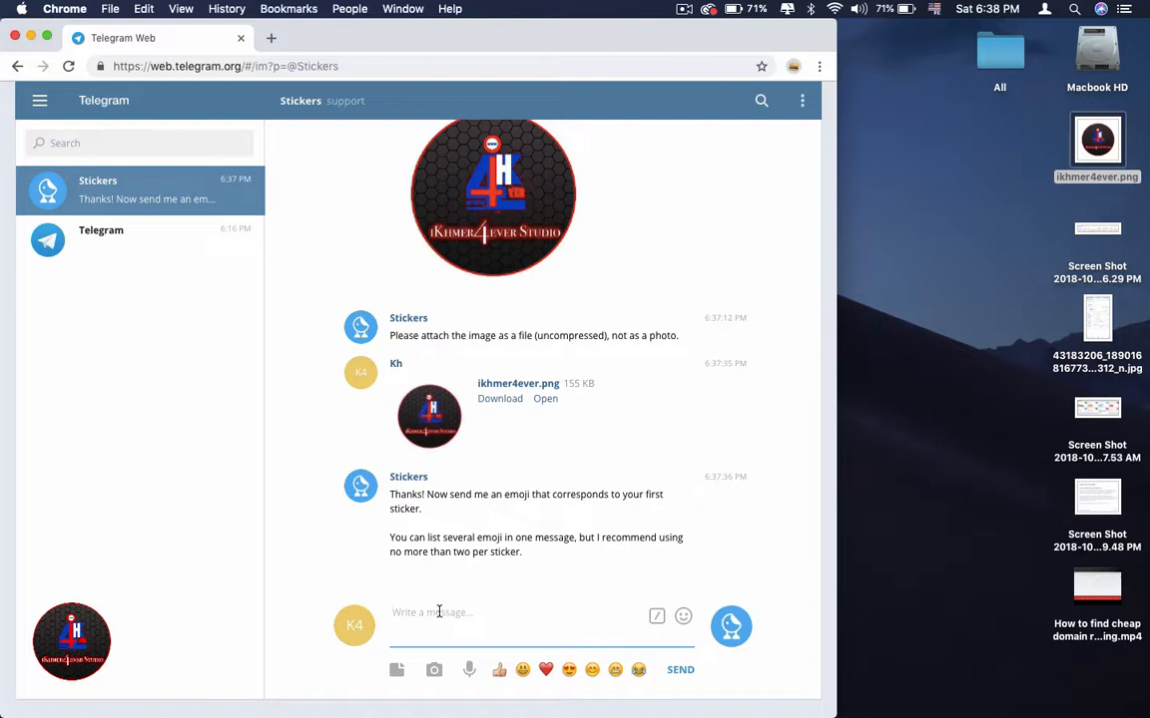
{"action": "mouse_move", "coordinate": [519, 670]}
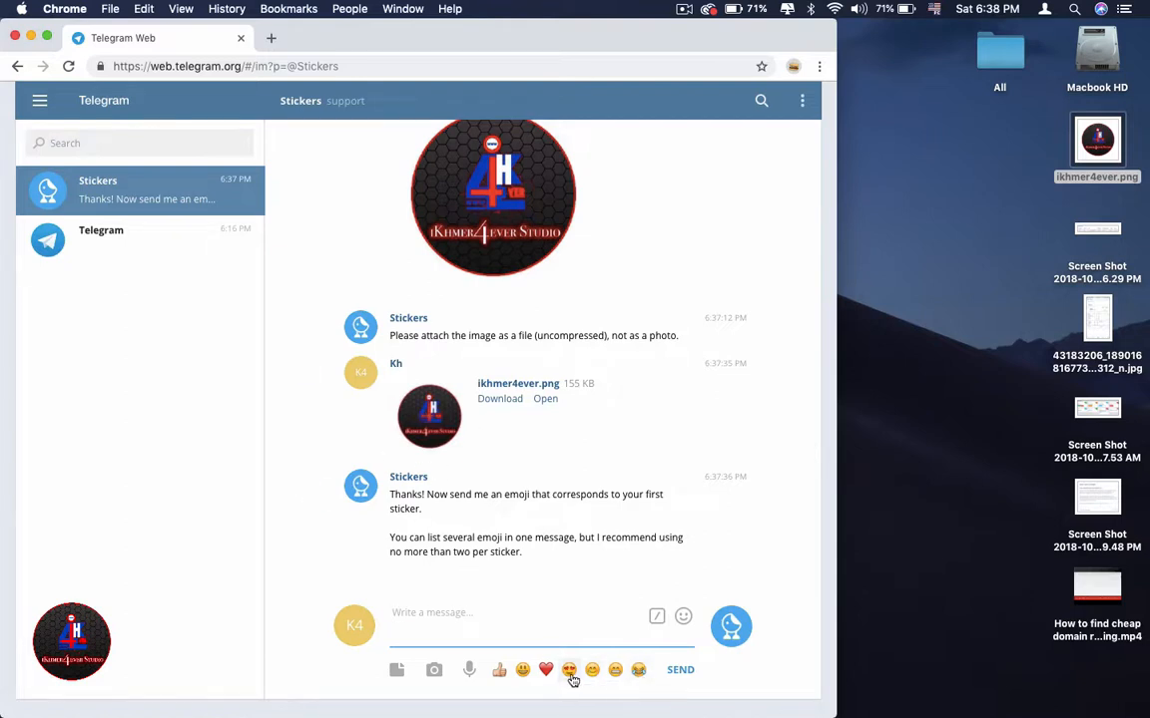
Send the 😍 heart-eyes emoji so the bot links it to the first sticker
{"action": "left_click", "coordinate": [569, 670]}
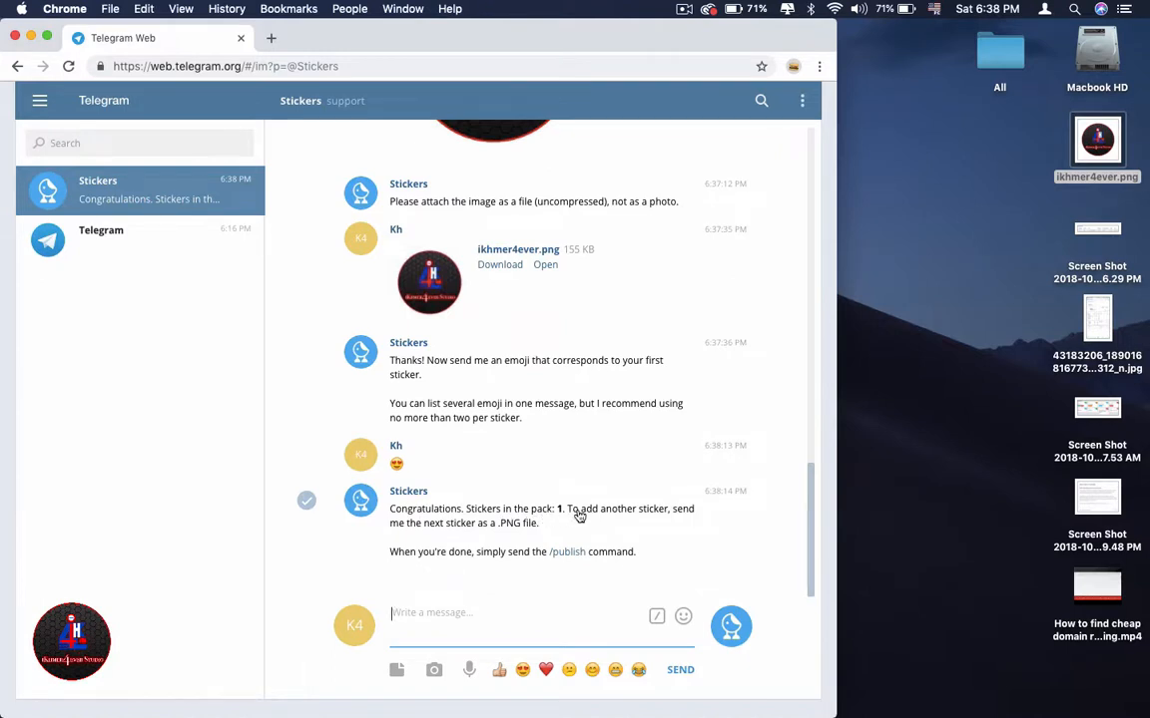
{"action": "mouse_move", "coordinate": [652, 523]}
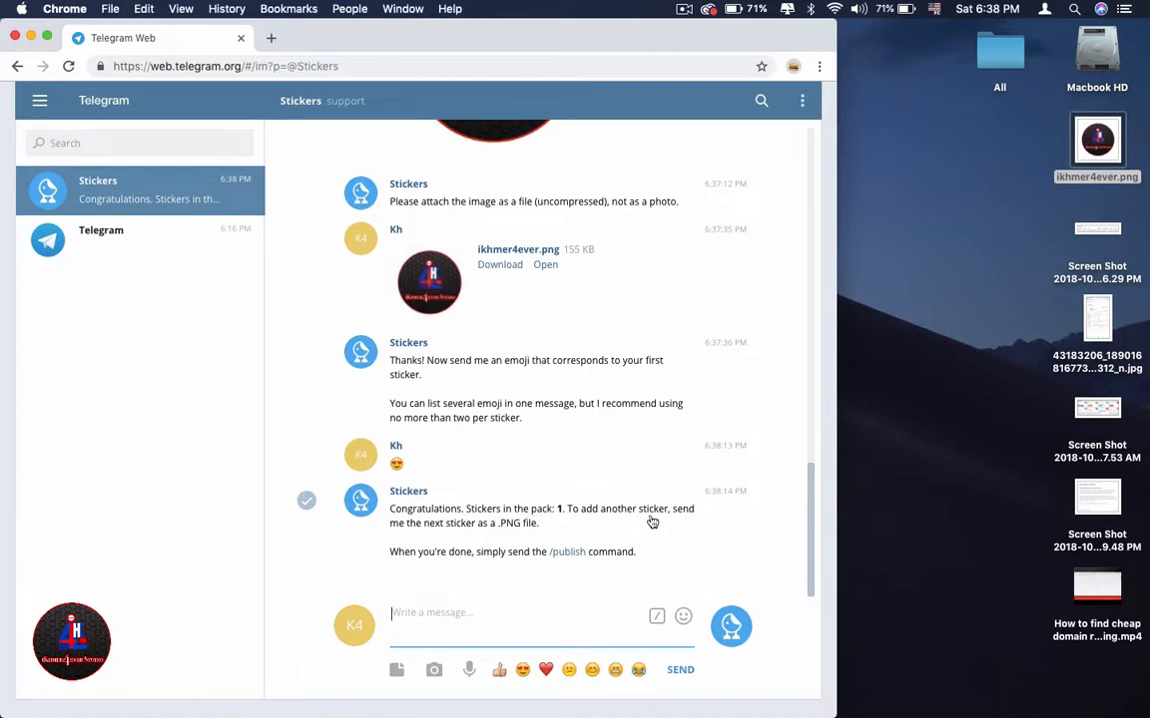
{"action": "mouse_move", "coordinate": [615, 545]}
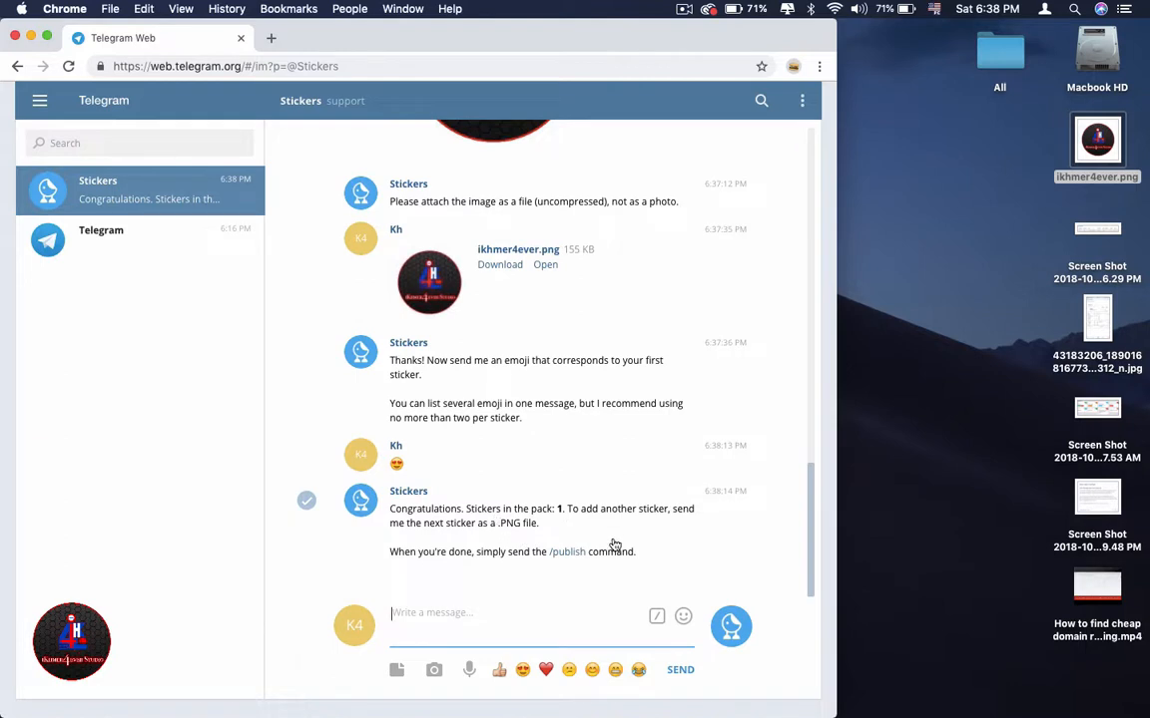
{"action": "mouse_move", "coordinate": [567, 550]}
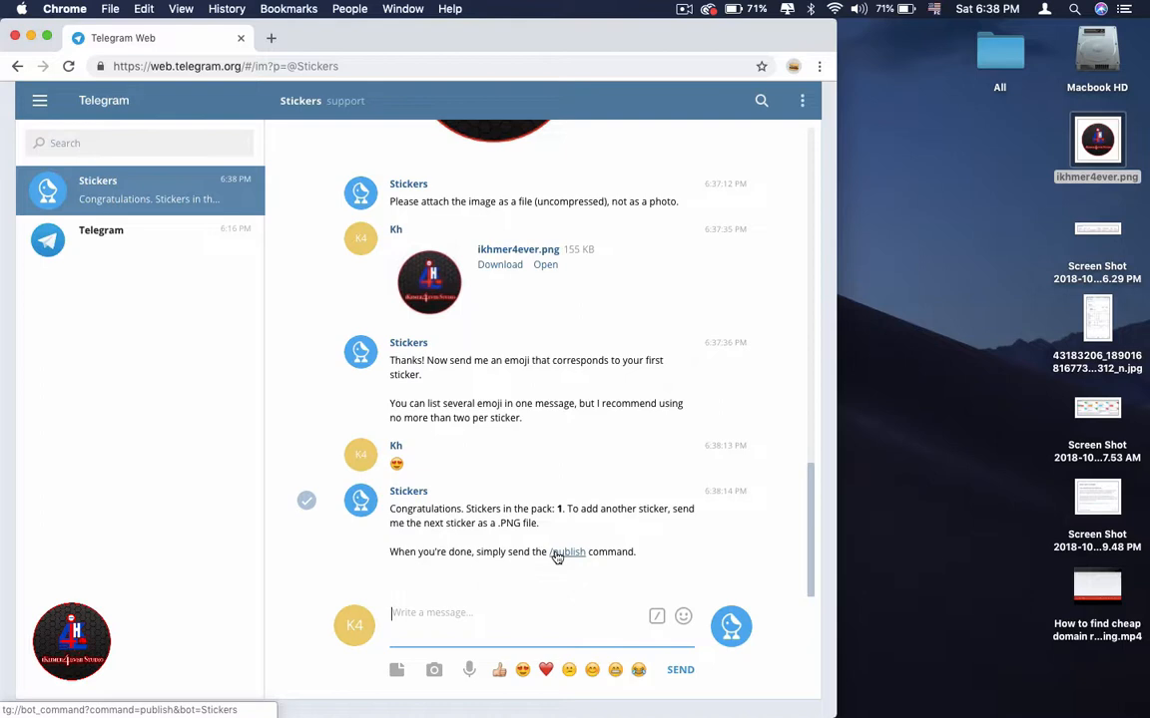
{"action": "mouse_move", "coordinate": [563, 558]}
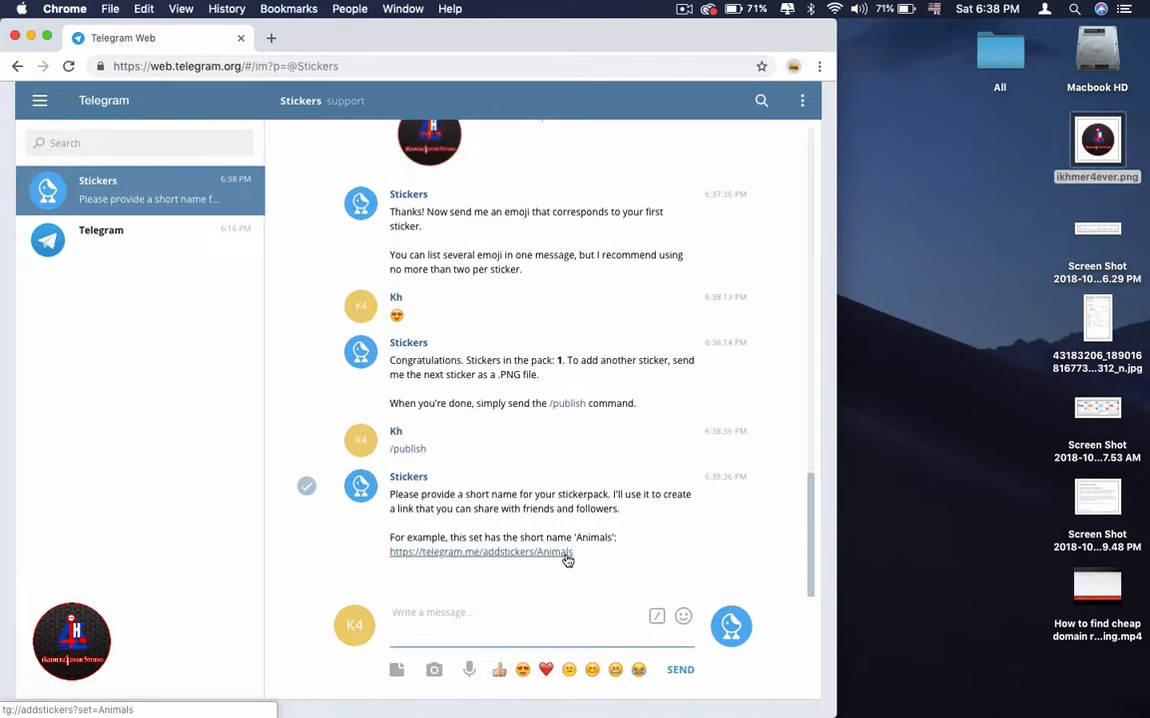
{"action": "mouse_move", "coordinate": [695, 568]}
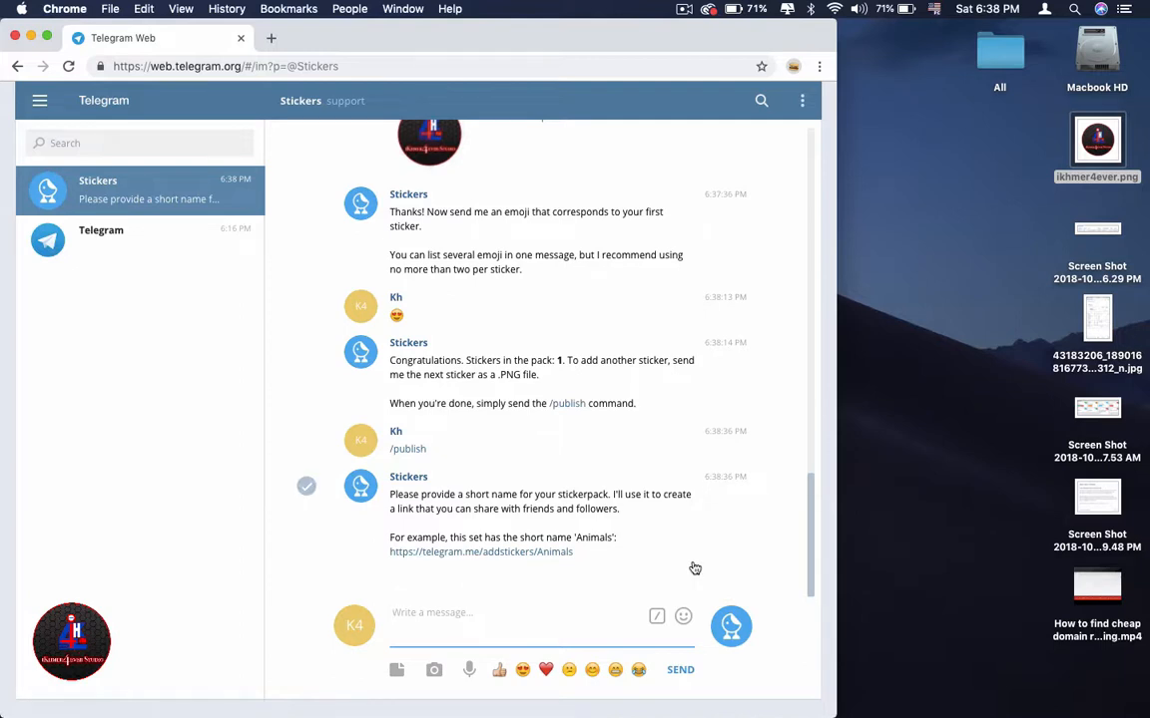
{"action": "mouse_move", "coordinate": [694, 569]}
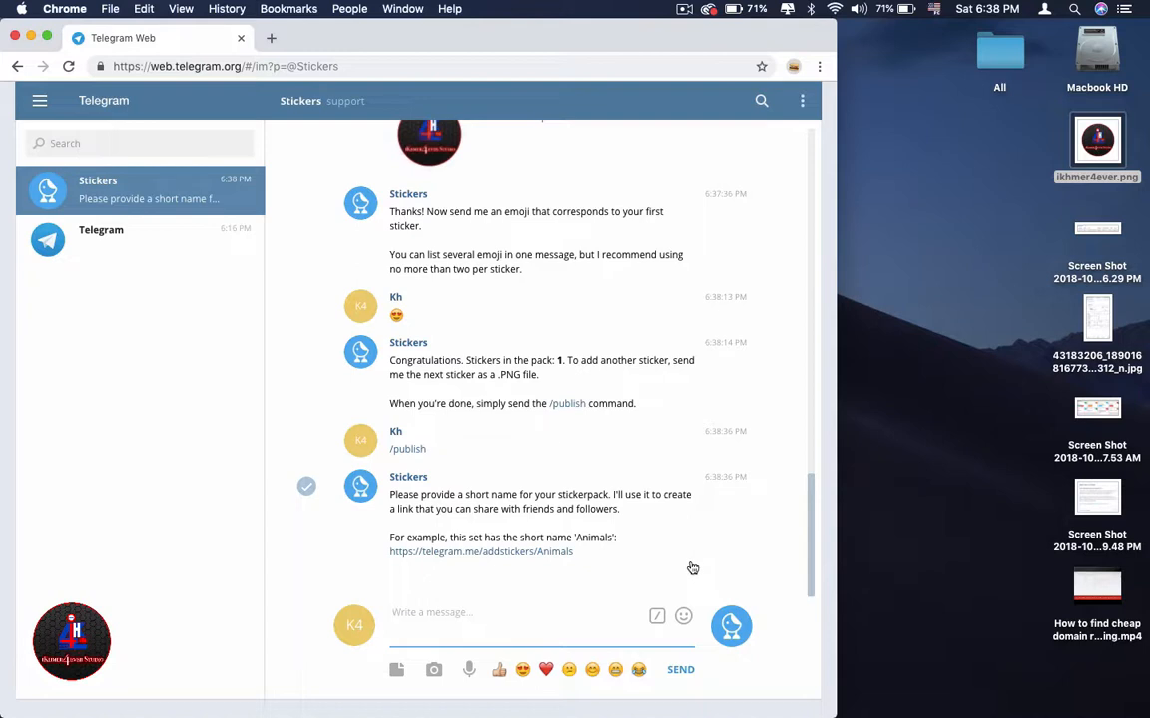
{"action": "mouse_move", "coordinate": [738, 509]}
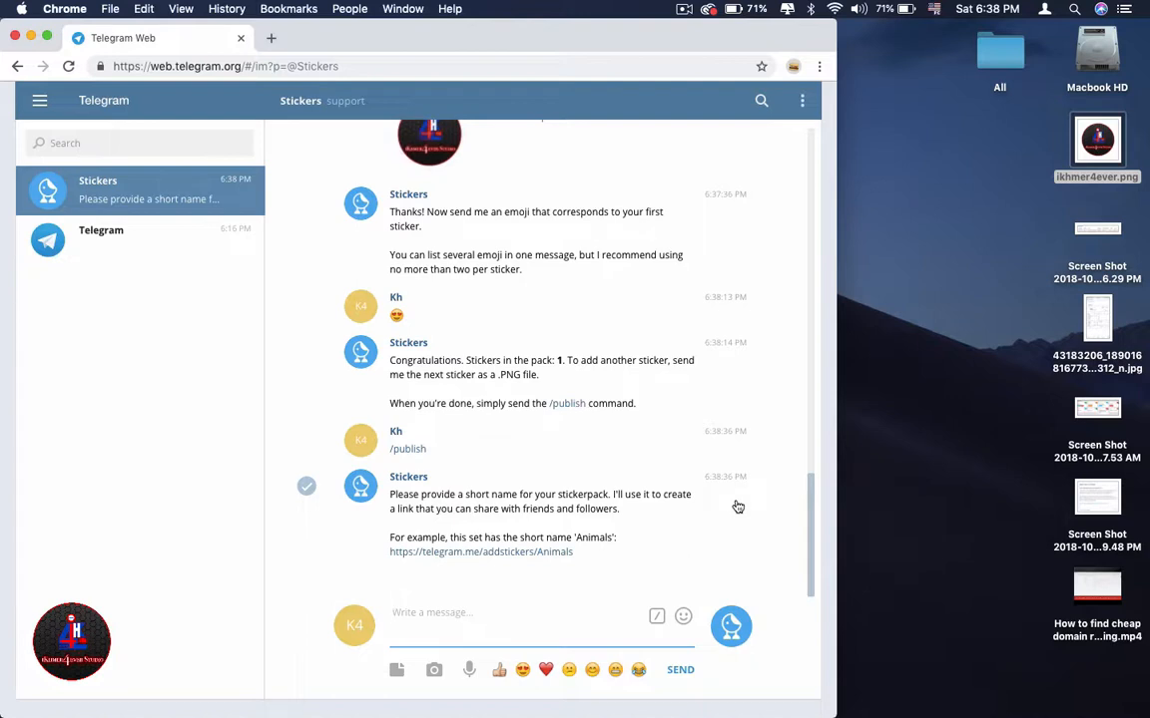
{"action": "mouse_move", "coordinate": [738, 507]}
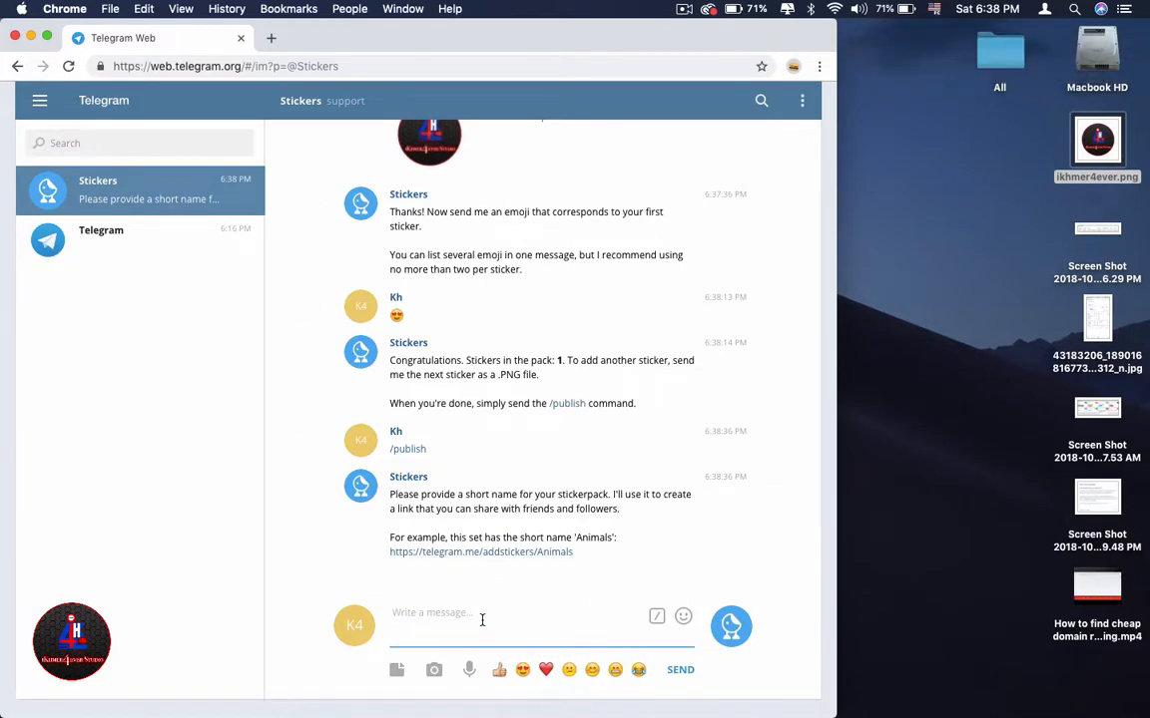
Send the short name 'ikhmer4ever' so the bot publishes the pack with its t.me/addstickers link
{"action": "type", "text": "ikhmer"}
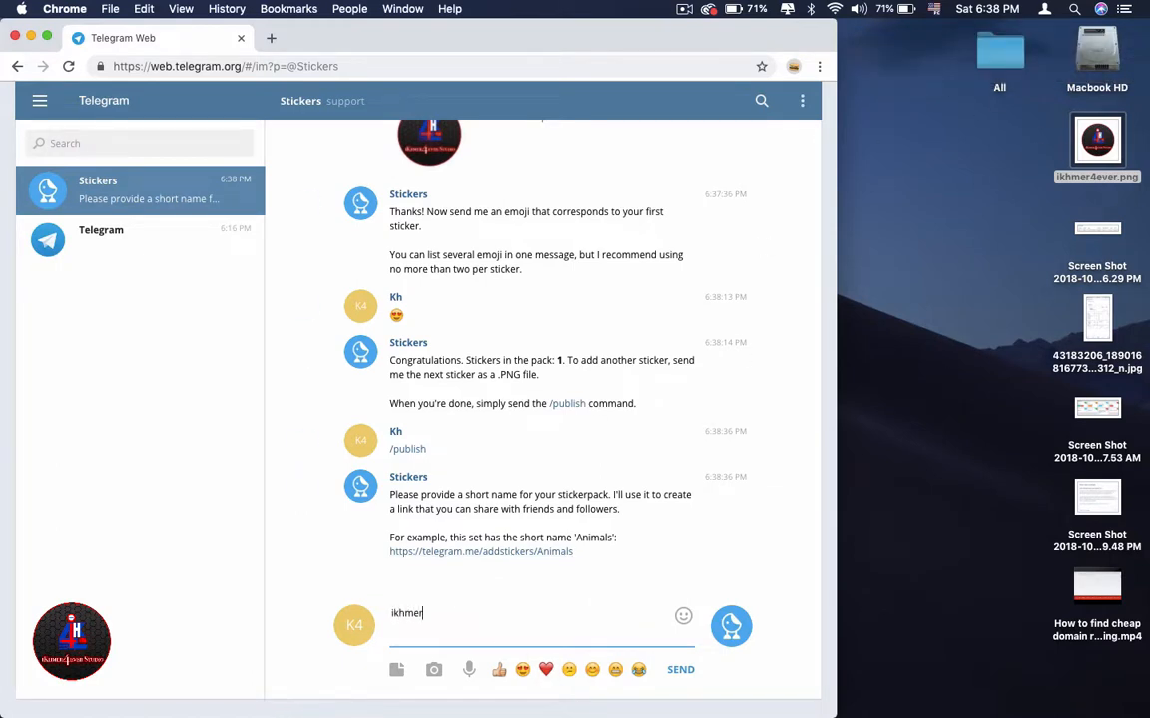
{"action": "type", "text": "4ever"}
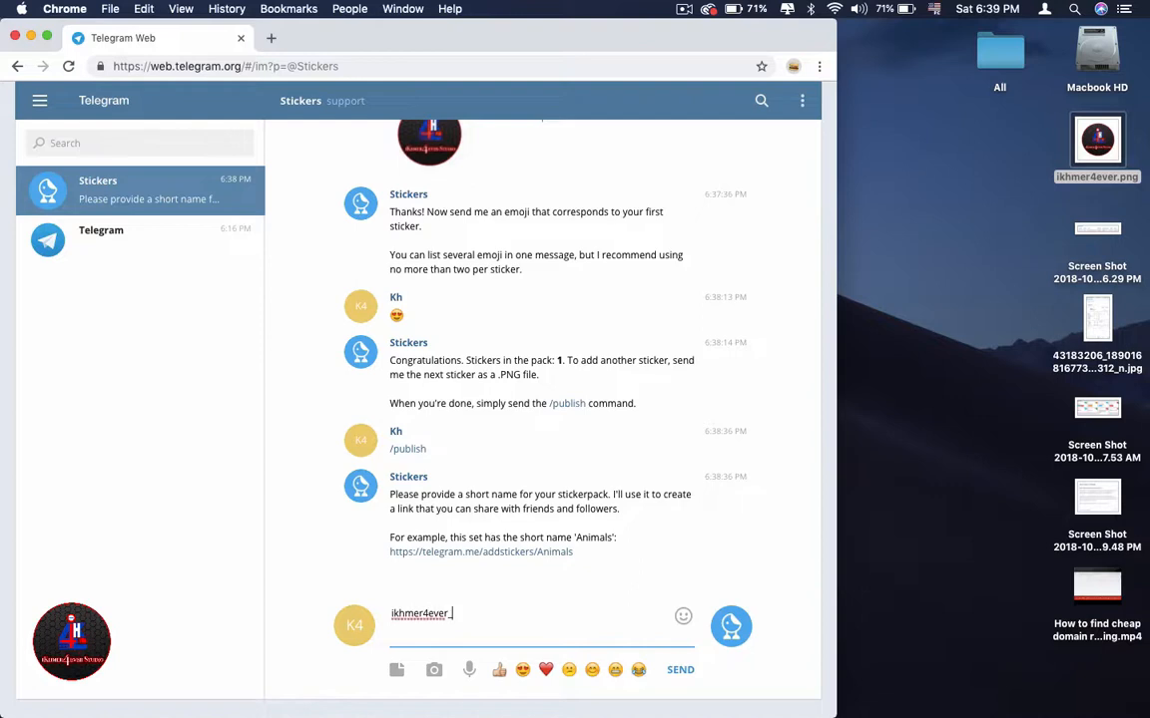
{"action": "key", "text": "enter"}
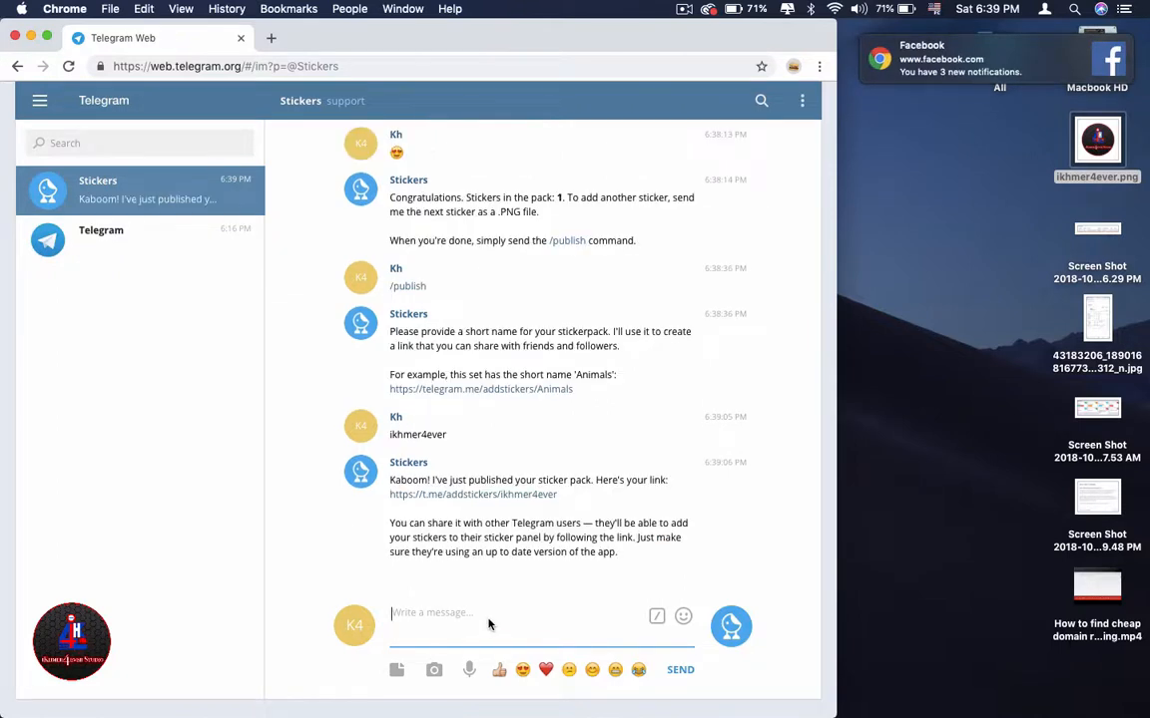
{"action": "mouse_move", "coordinate": [1074, 307]}
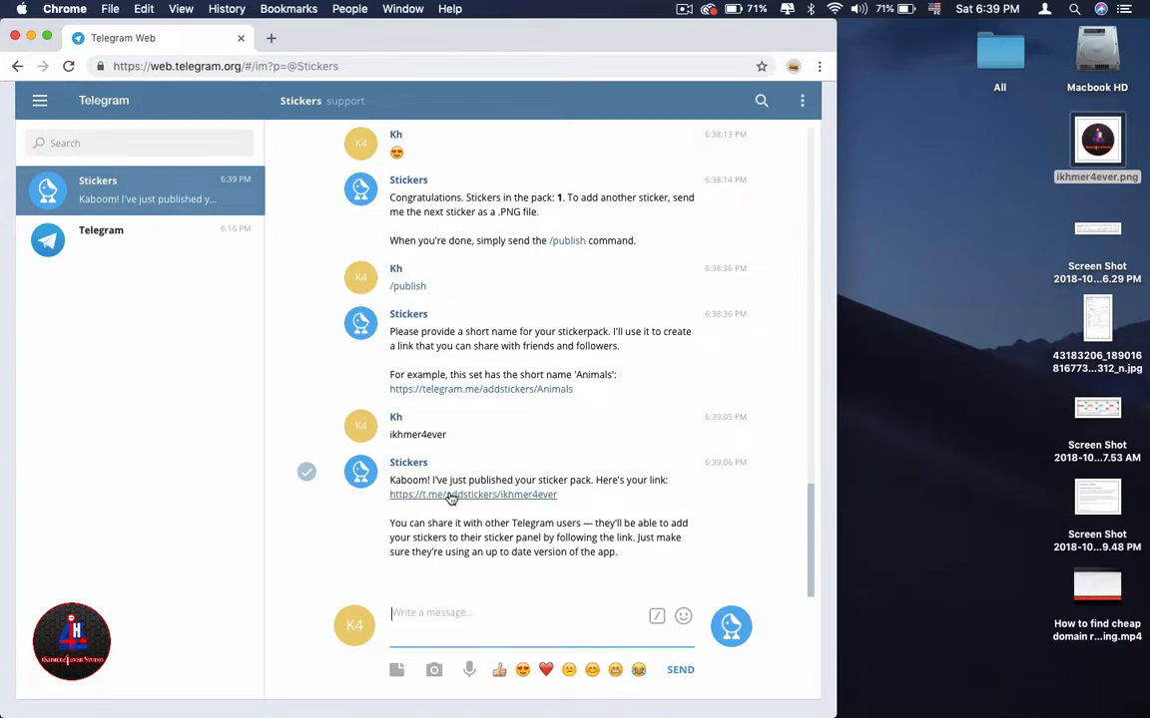
{"action": "mouse_move", "coordinate": [463, 503]}
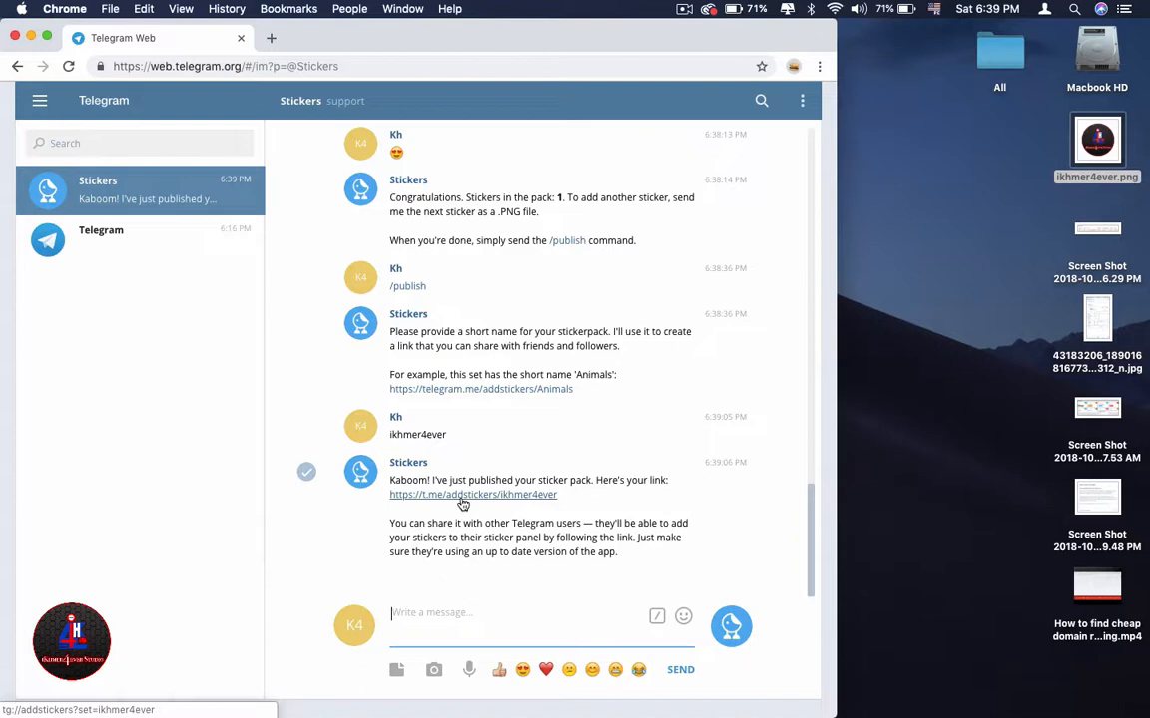
{"action": "mouse_move", "coordinate": [463, 503]}
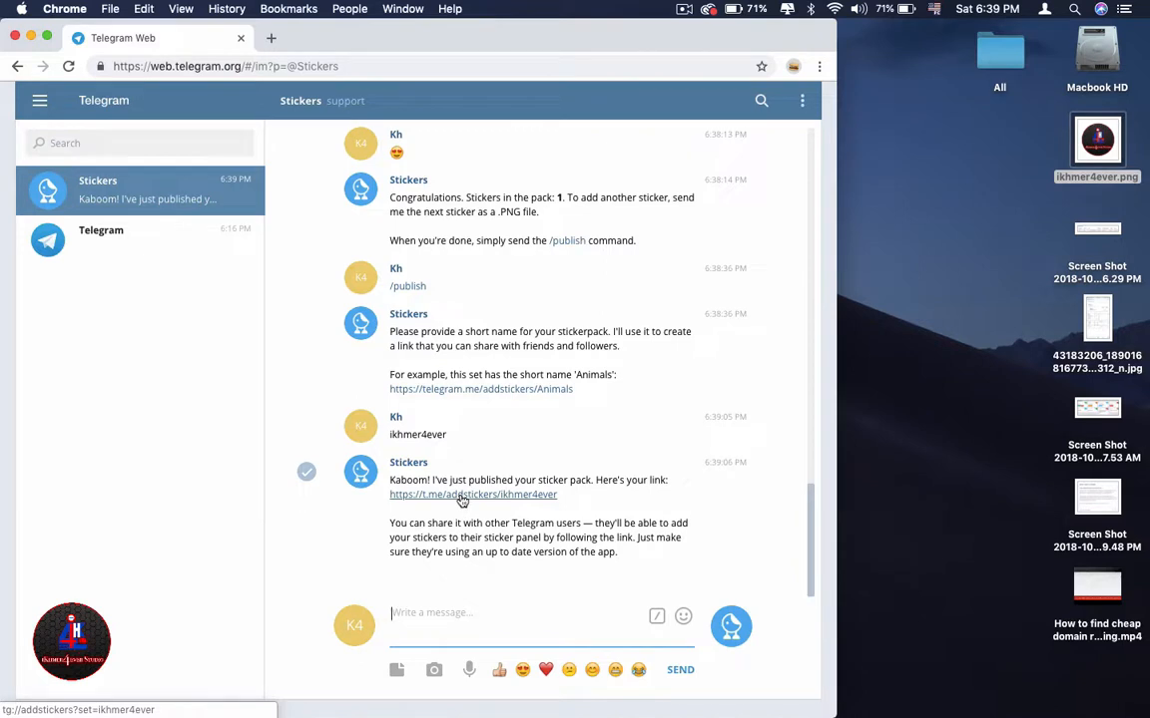
Add the ikhmer4ever pack to my stickers from its share link and return to the chat
{"action": "left_click", "coordinate": [471, 495]}
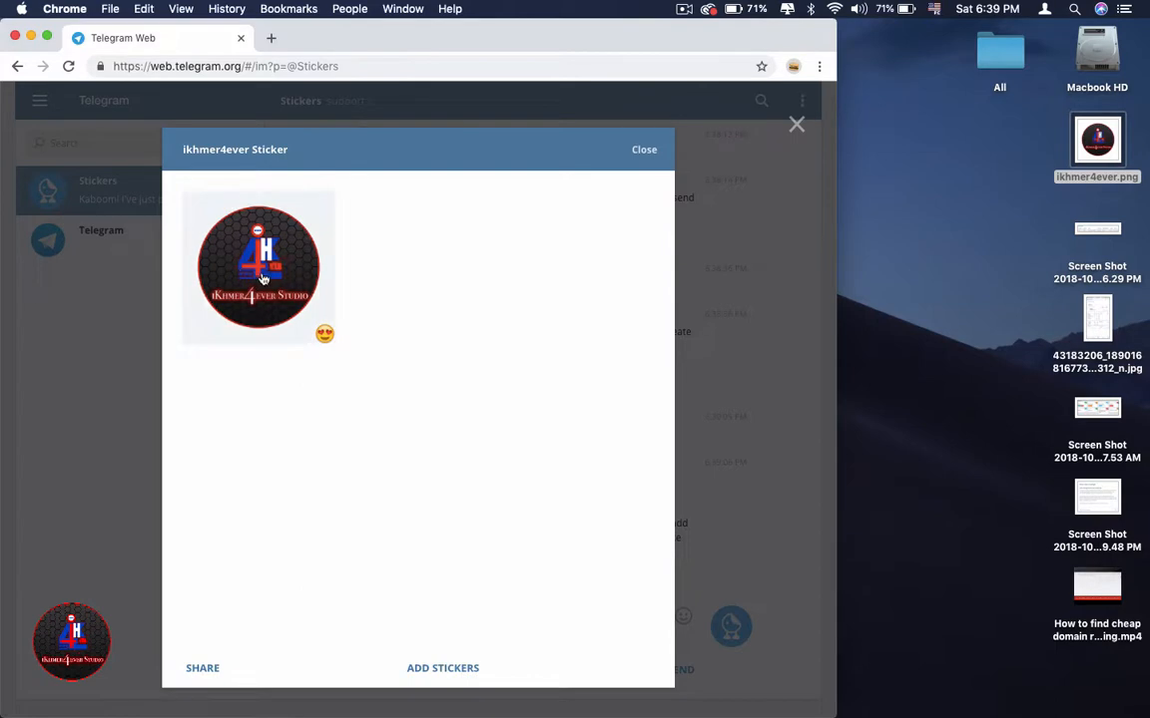
{"action": "left_click", "coordinate": [443, 667]}
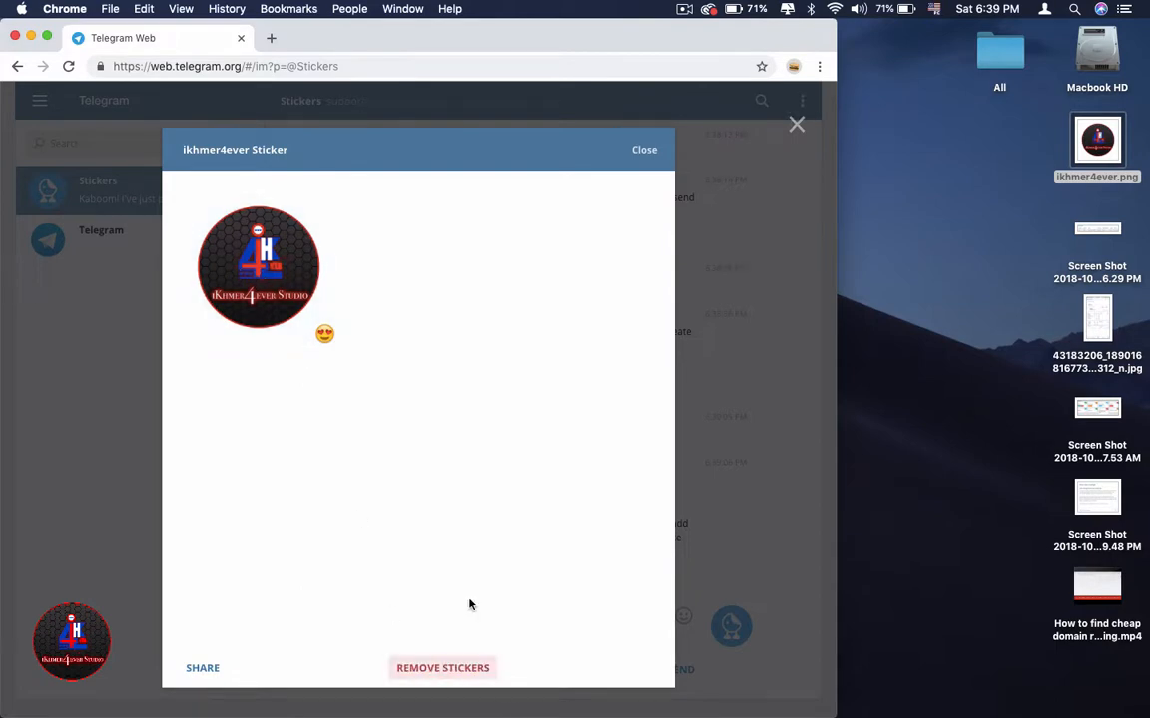
{"action": "left_click", "coordinate": [643, 147]}
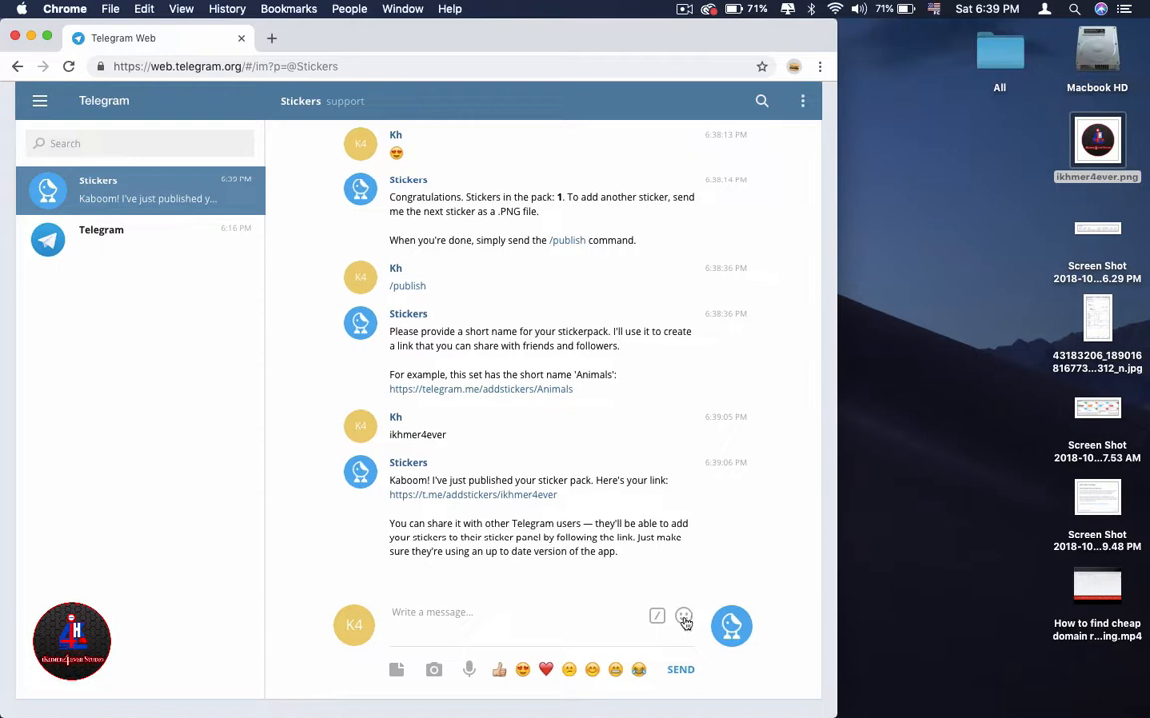
{"action": "mouse_move", "coordinate": [729, 629]}
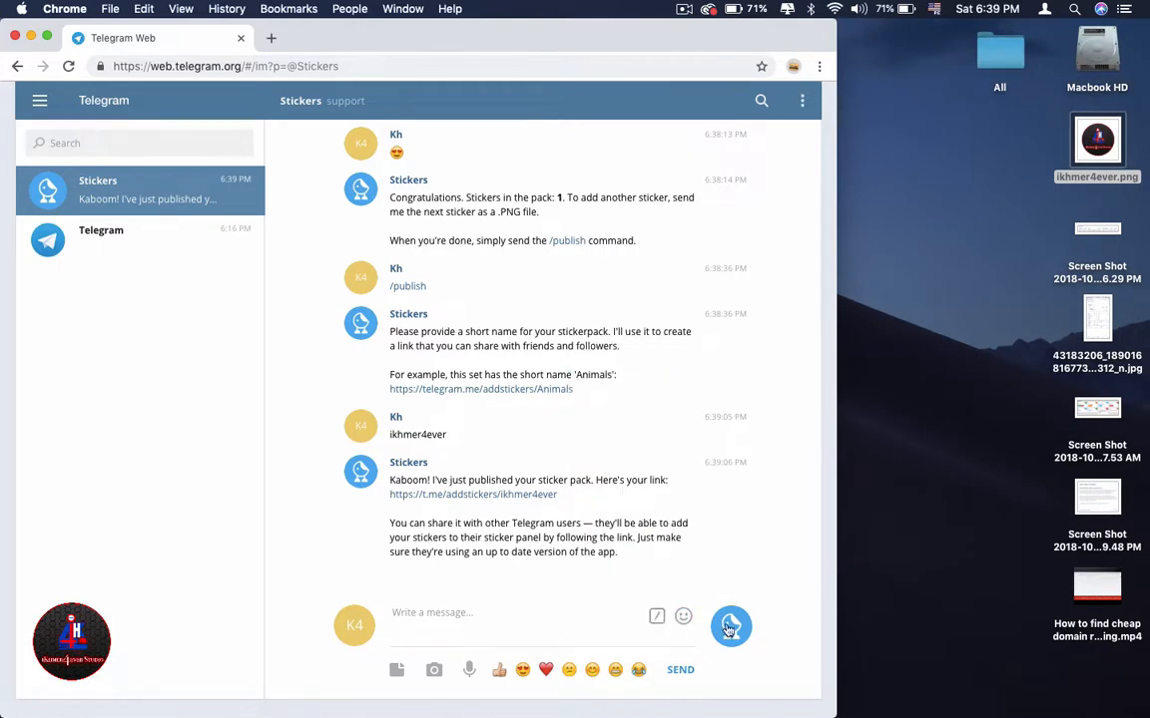
Send the new ikhmer4ever sticker in the bot chat and view its pack from the sent message
{"action": "left_click", "coordinate": [683, 614]}
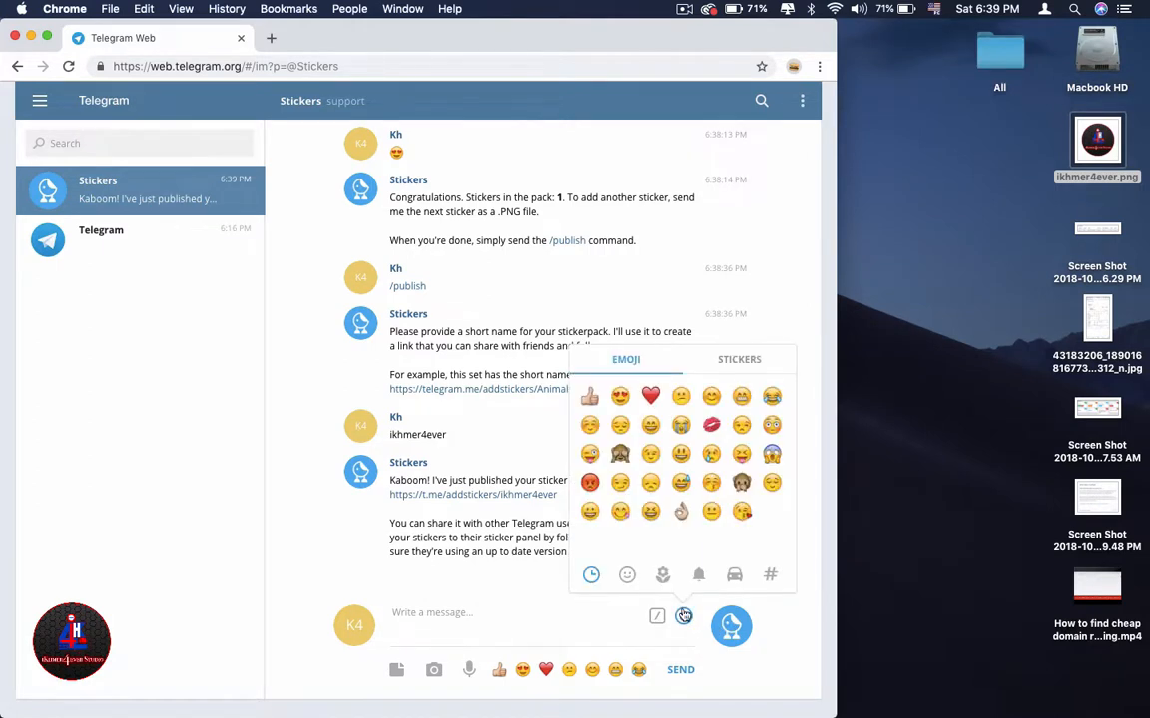
{"action": "left_click", "coordinate": [738, 359]}
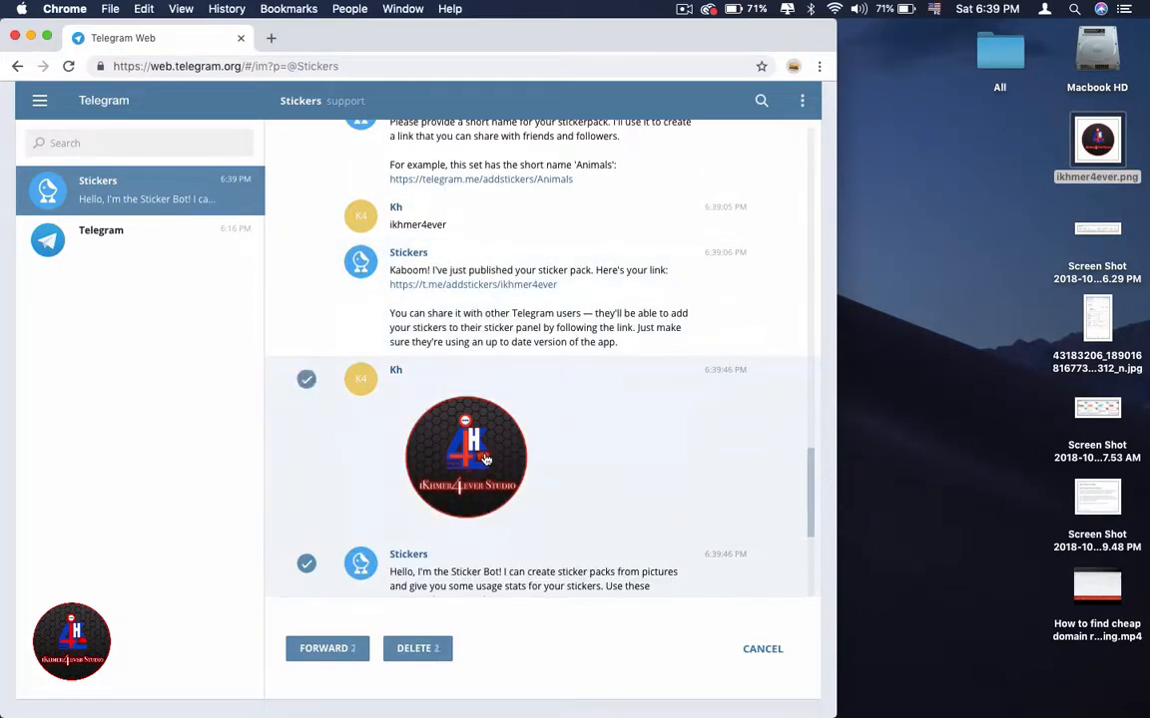
{"action": "left_click", "coordinate": [762, 649]}
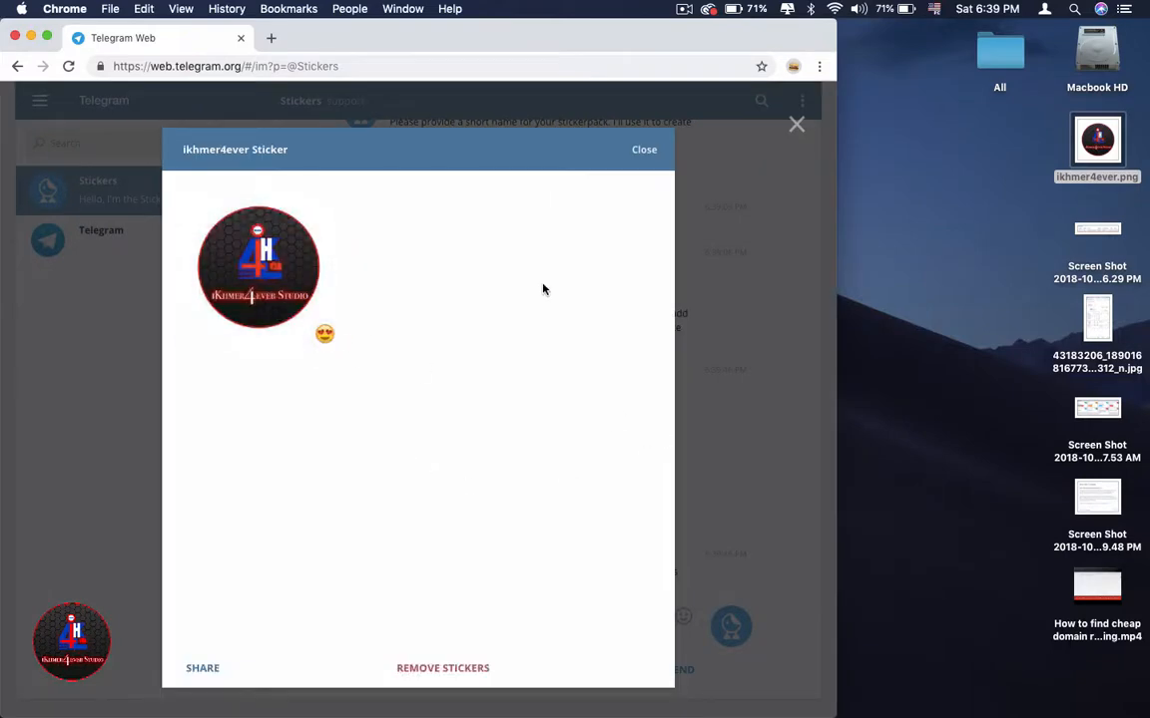
{"action": "left_click", "coordinate": [642, 147]}
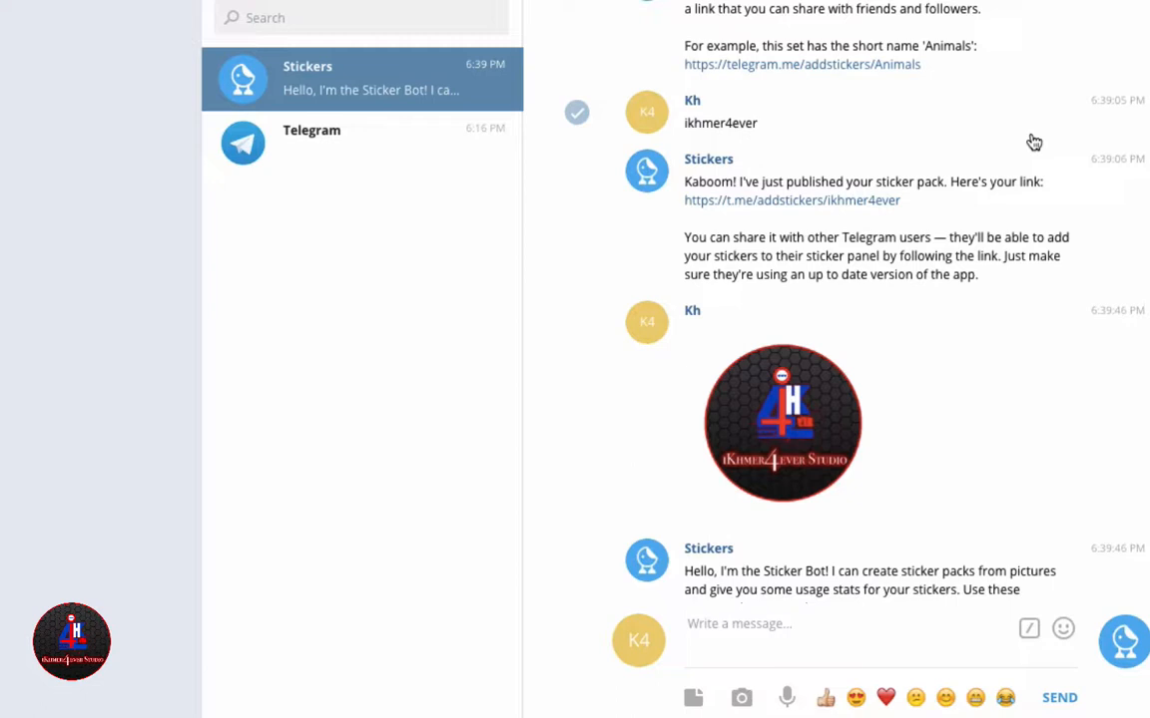
{"action": "mouse_move", "coordinate": [1066, 128]}
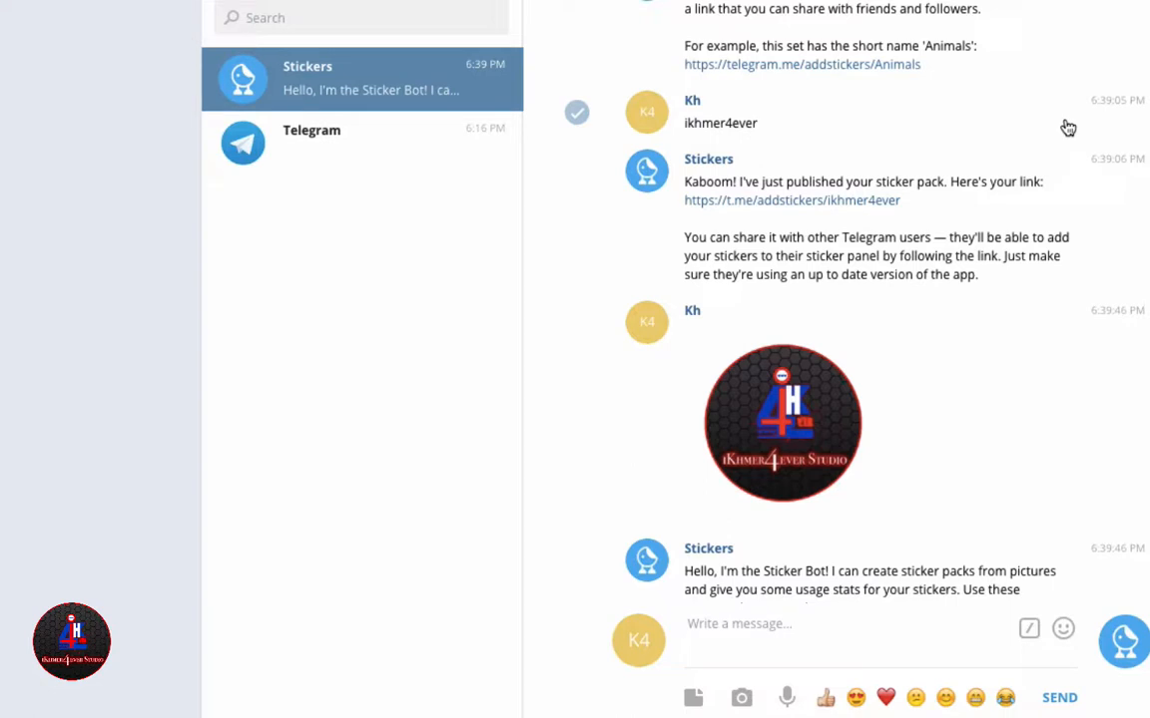
{"action": "mouse_move", "coordinate": [1064, 104]}
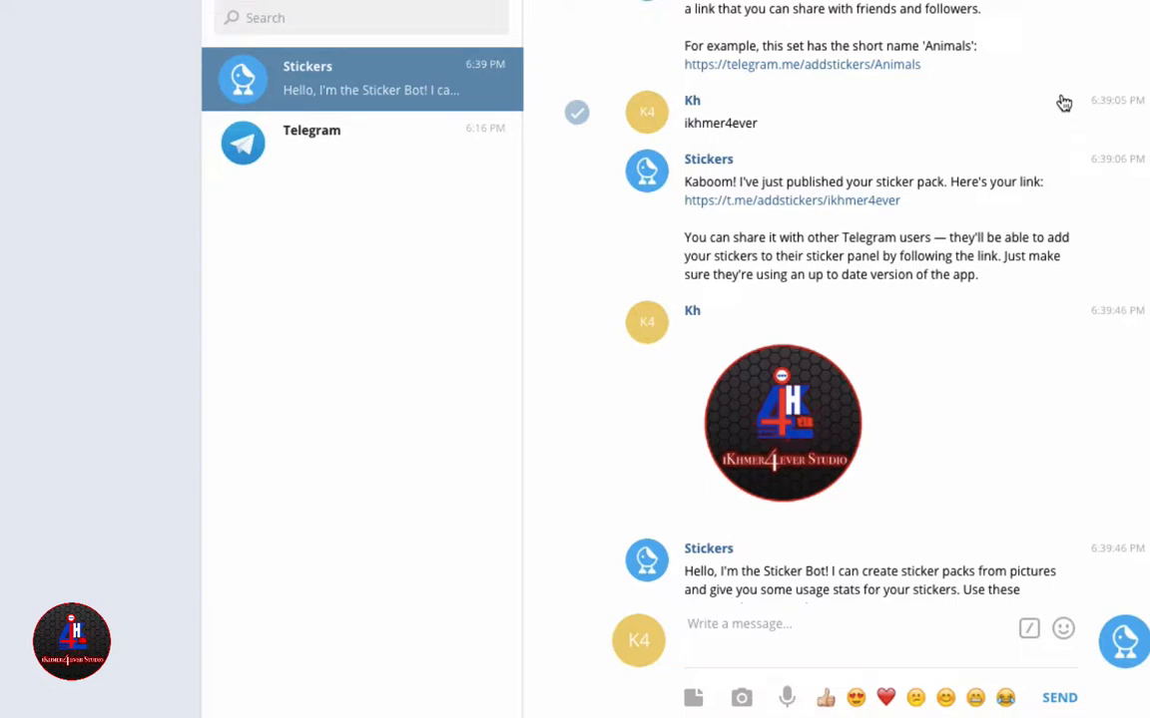